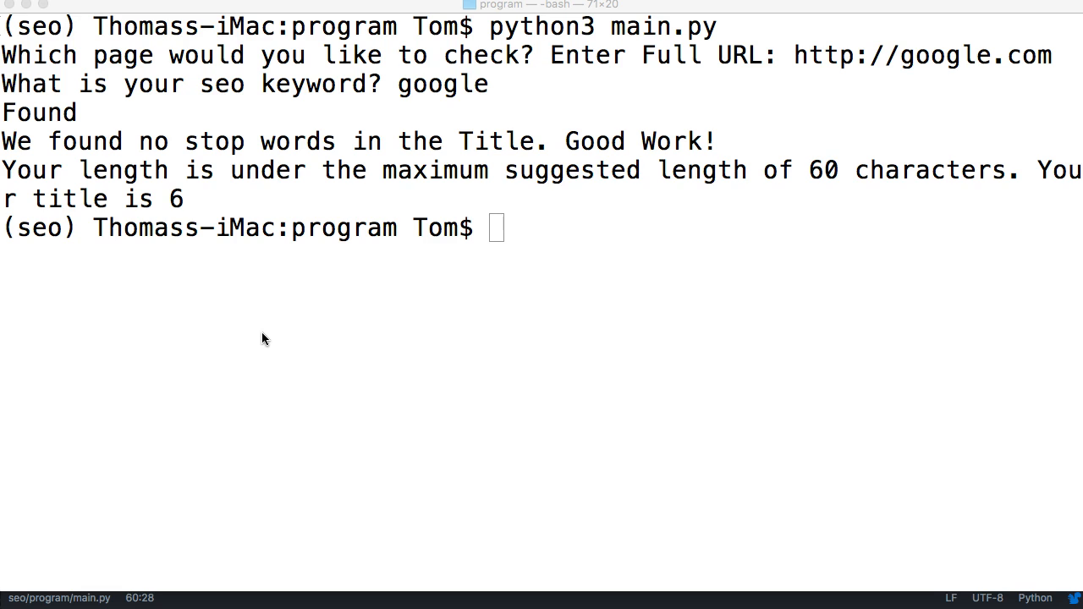
Step: Run git add . and git commit -m "title length" in Terminal
text(git add .)
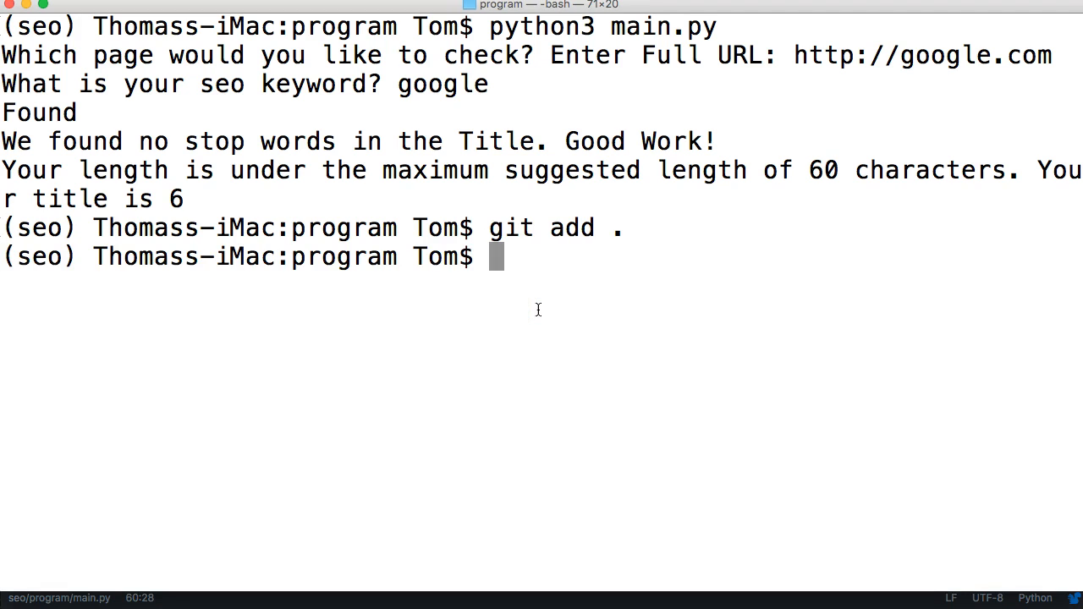
text(git commit)
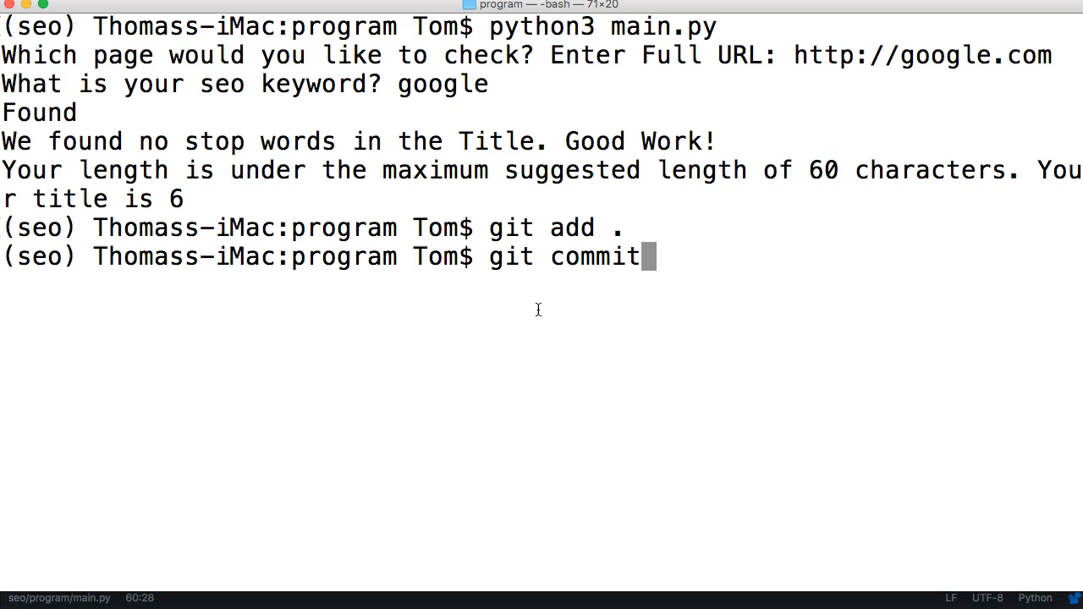
text(-m ")
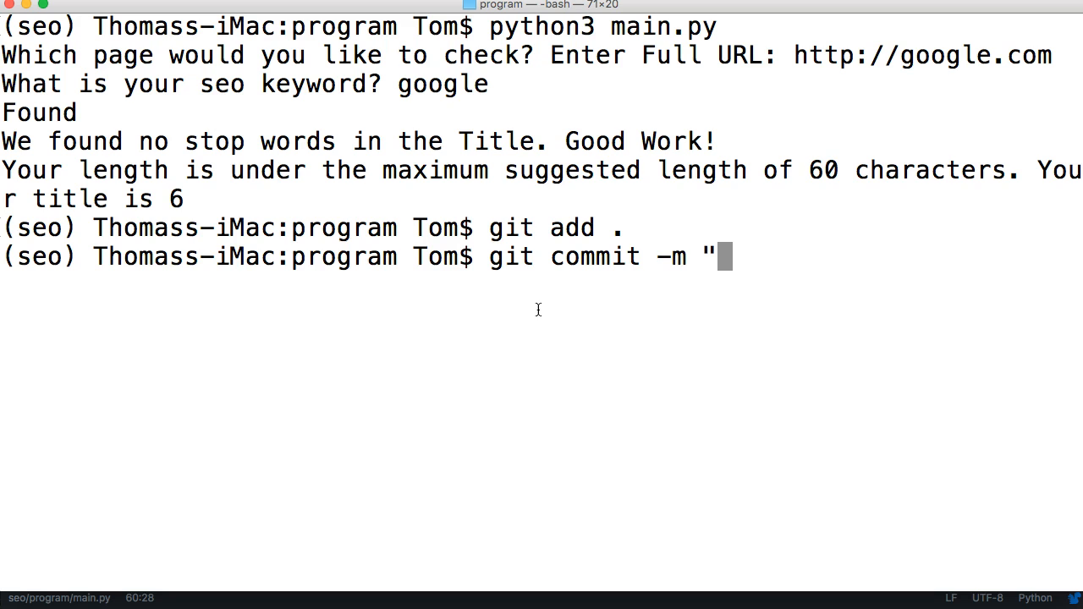
text(title)
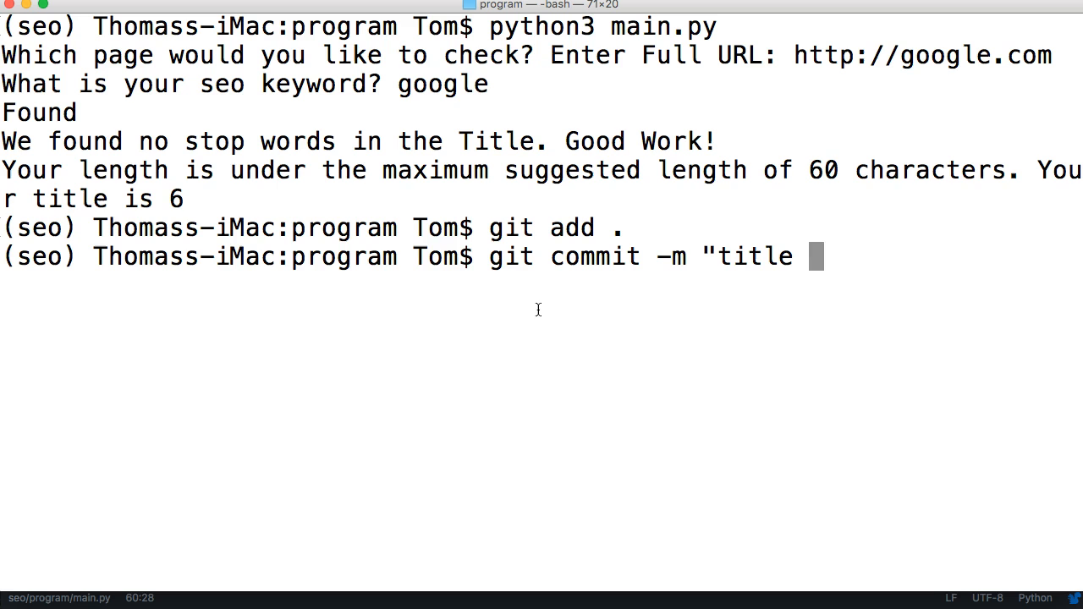
text(length")
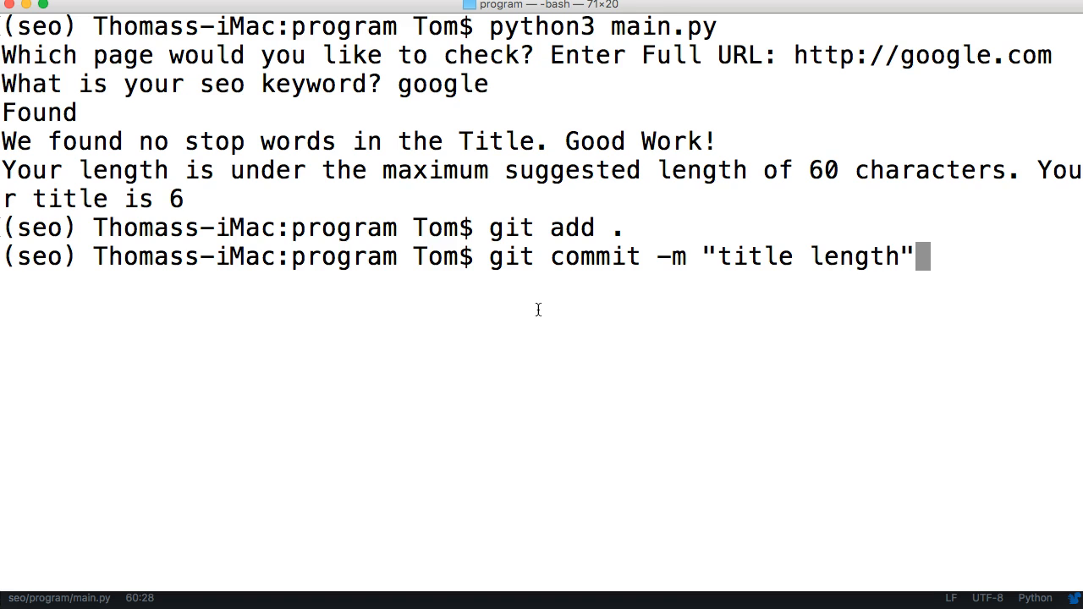
key(Return)
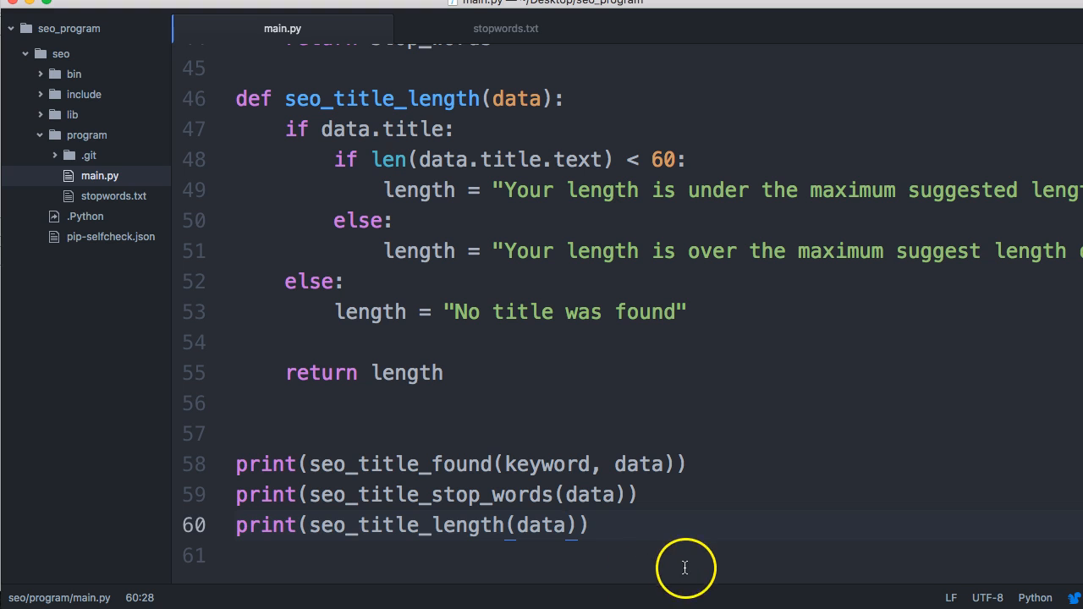
Step: Add a def seo_url(url): header below seo_title_length in main.py
scroll(up, 3)
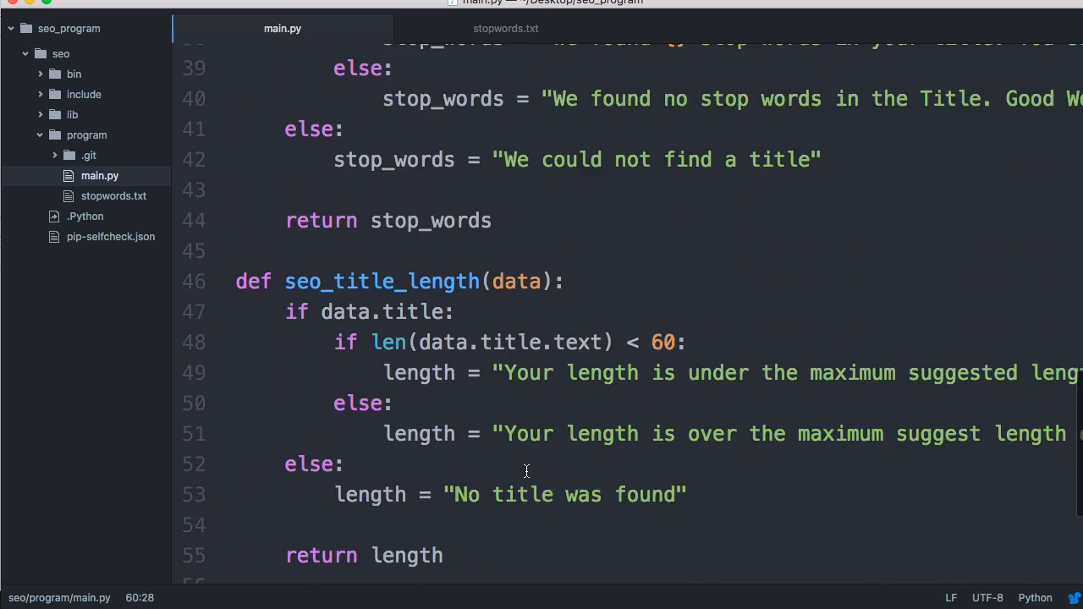
scroll(up, 3)
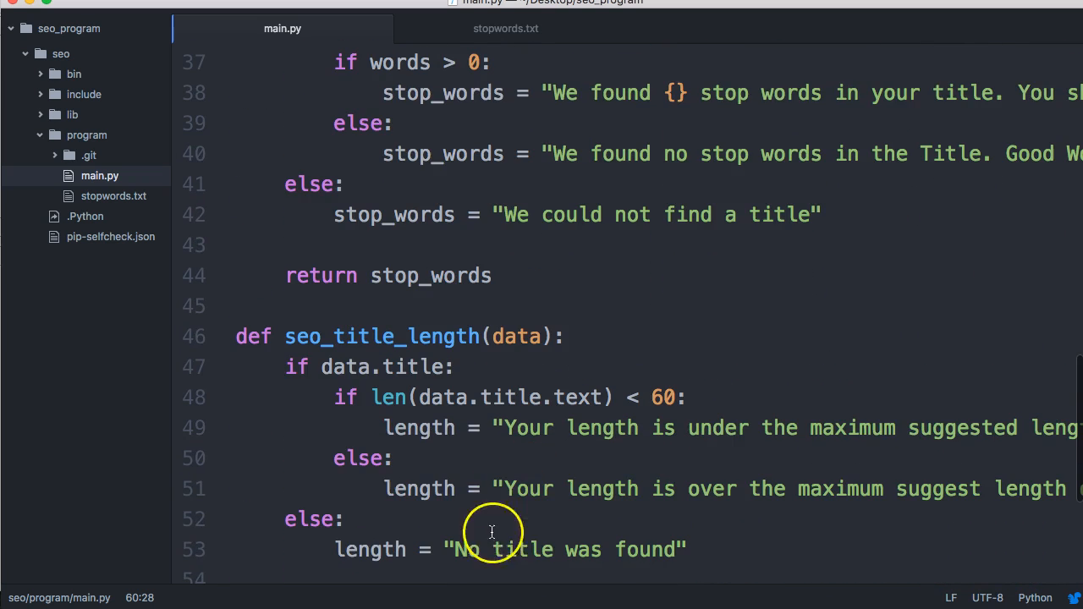
scroll(down, 3)
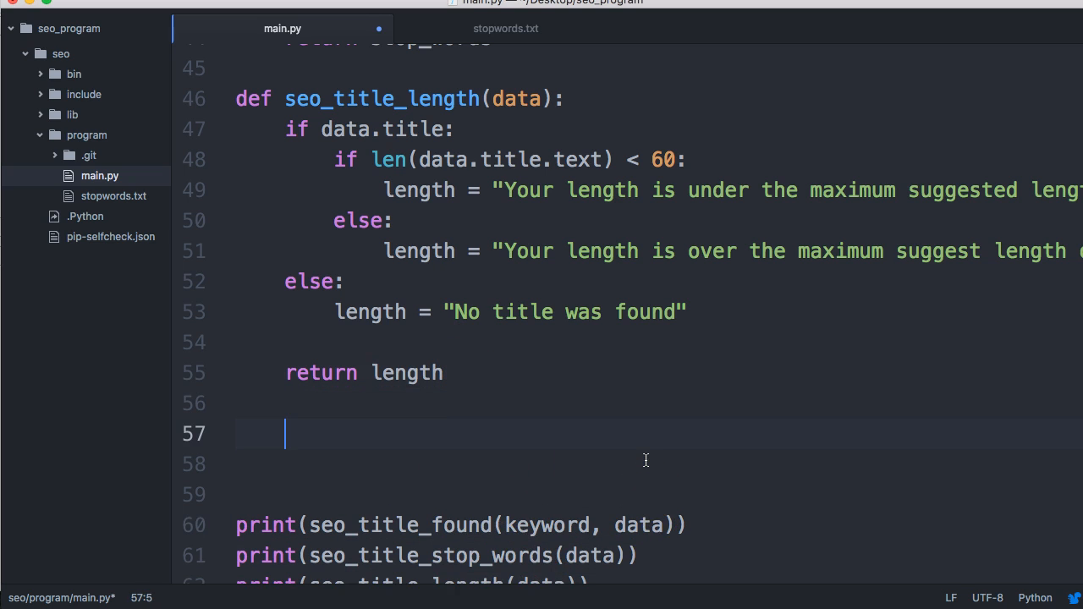
key(Home)
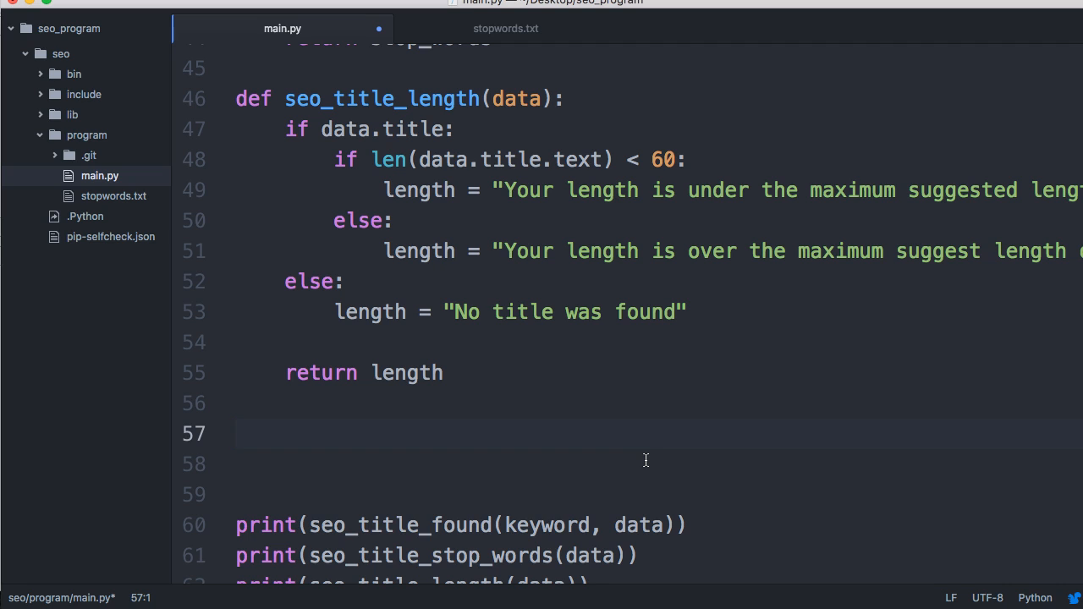
text(def seo_)
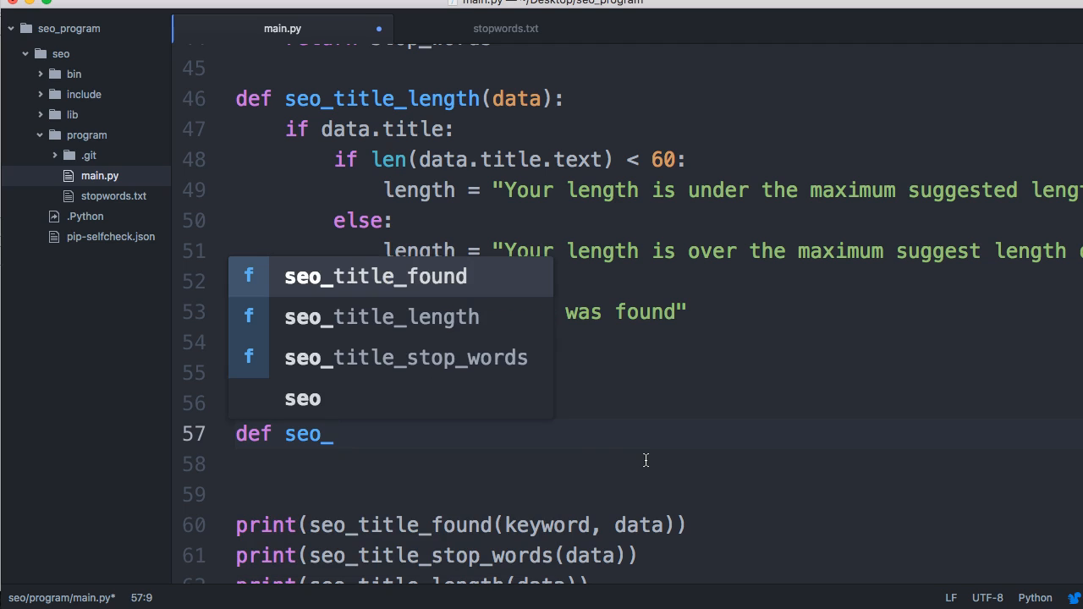
text(utl)
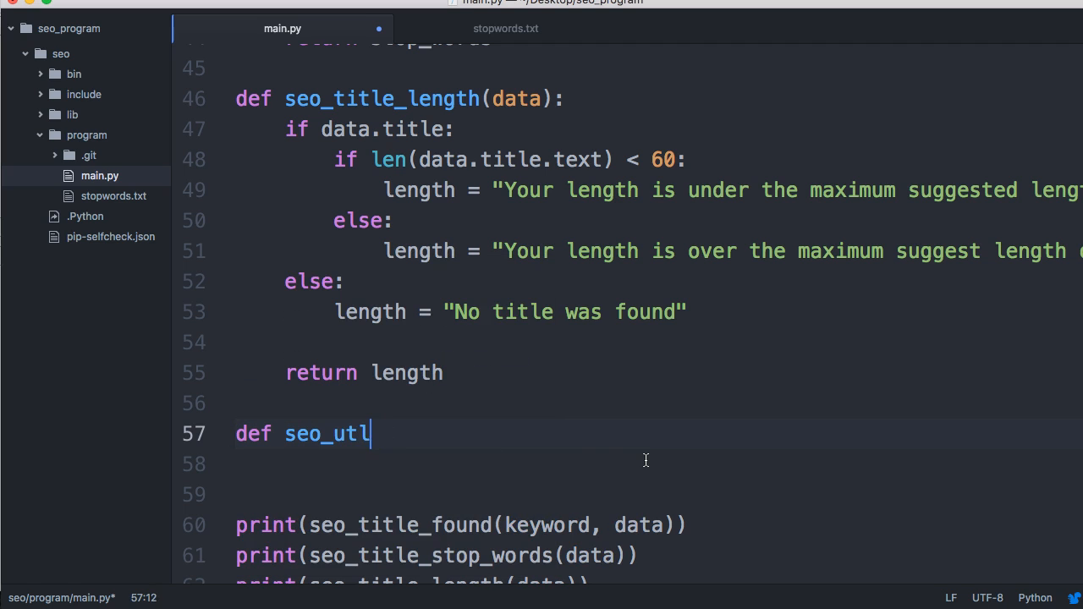
text(l)
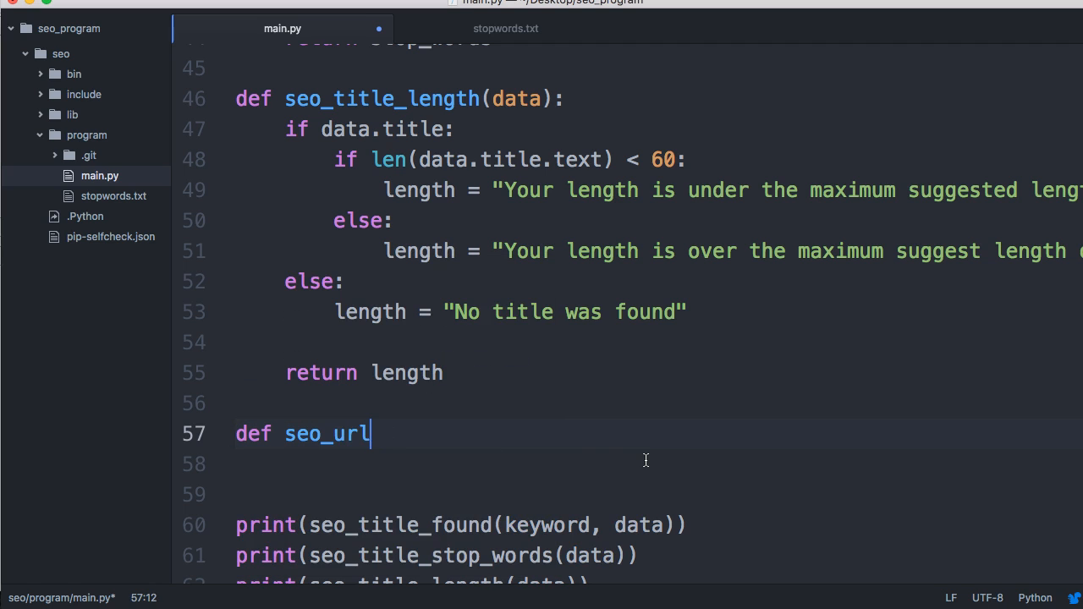
text((url):)
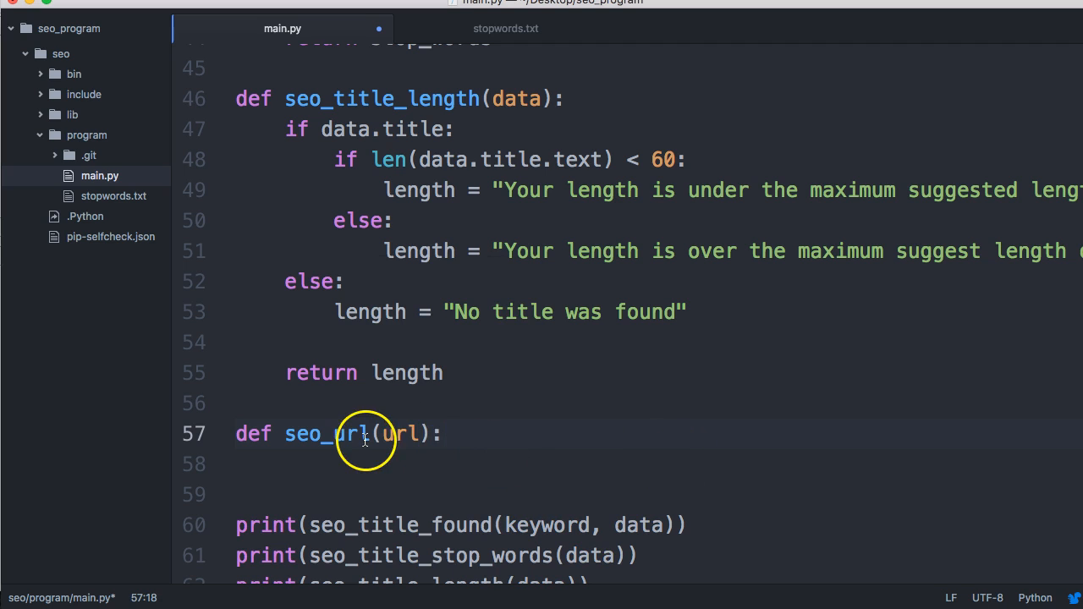
scroll(up, 3)
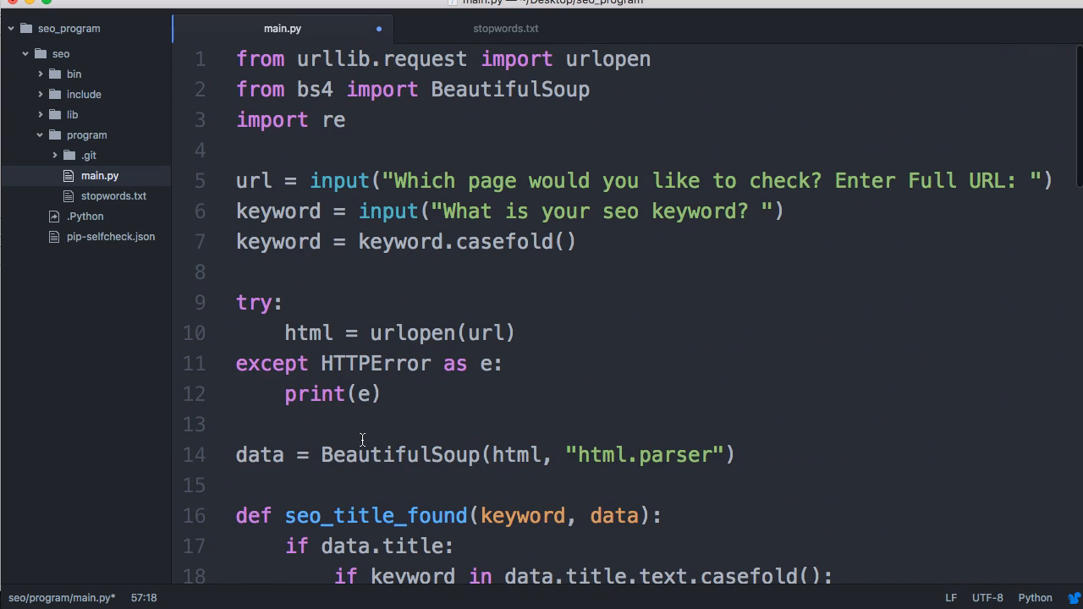
mouse_move(282, 180)
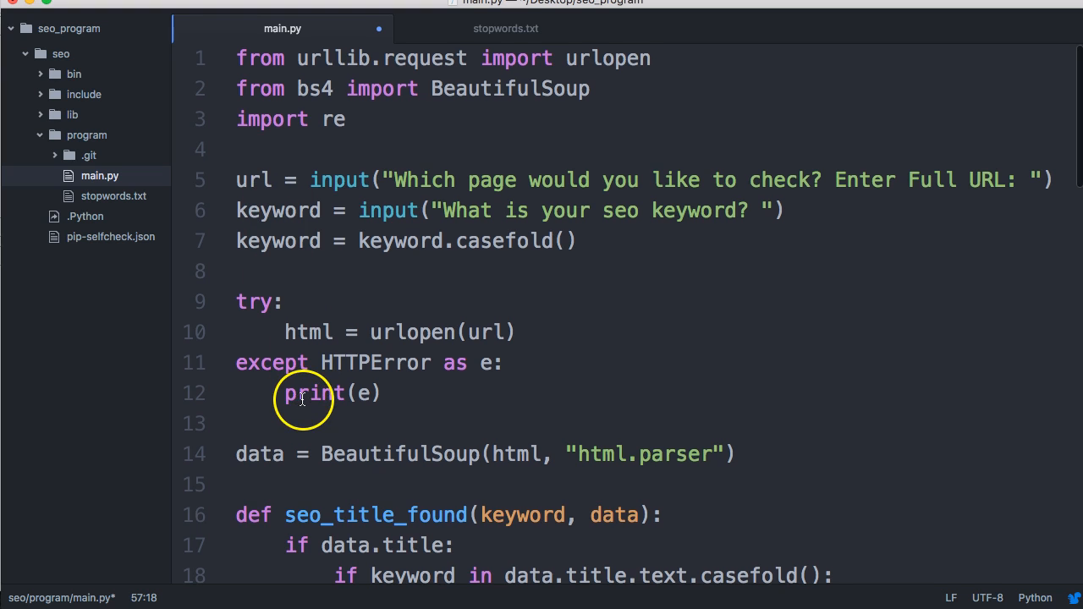
scroll(down, 3)
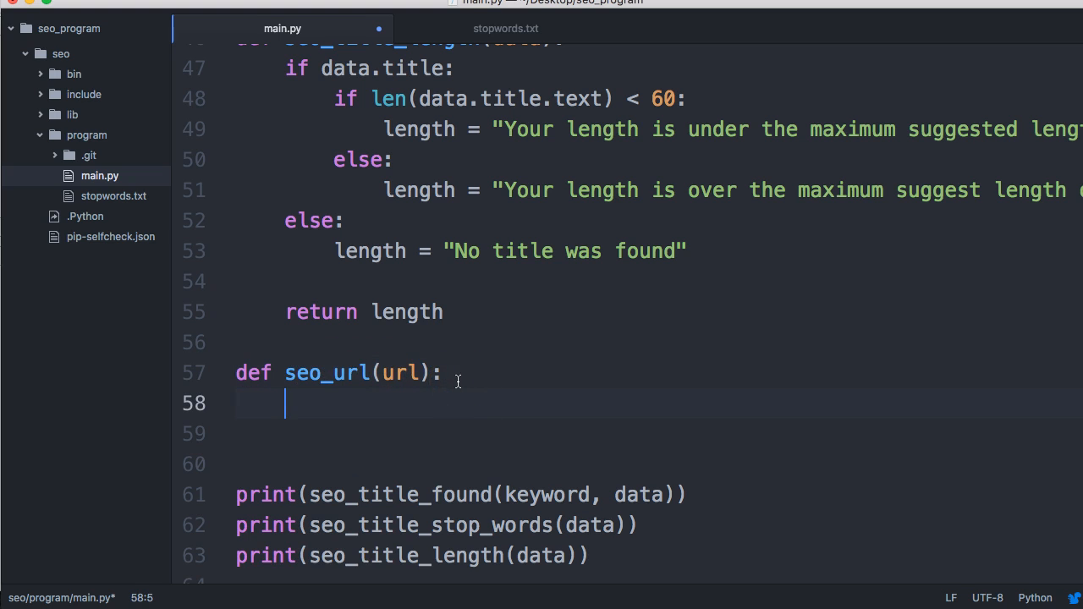
Step: Add nested 'if url' and 'if keyword in url' checks setting slug to the found message
text(if url:)
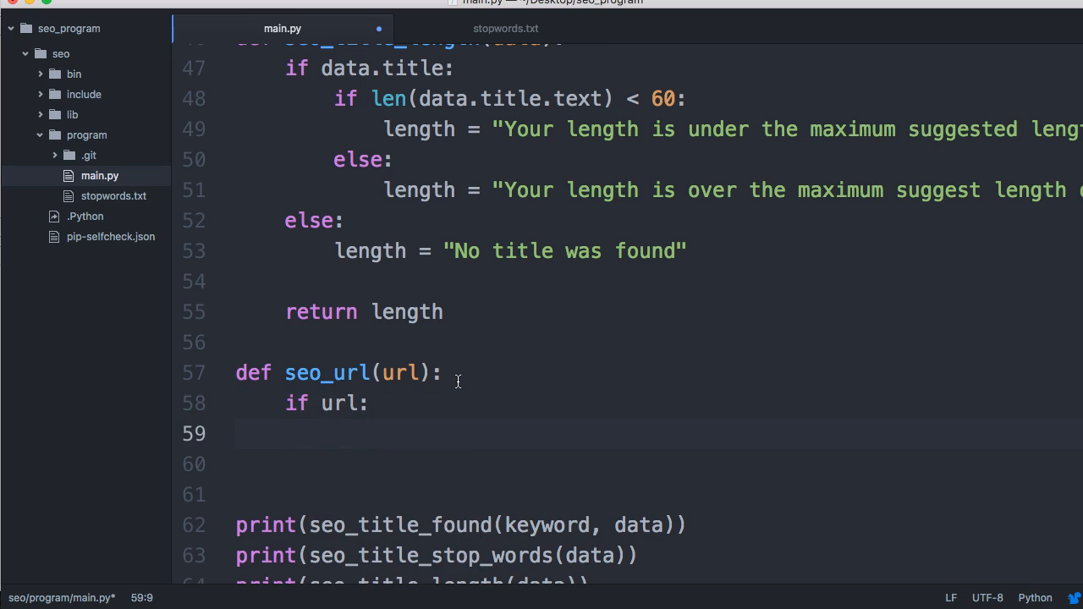
text(if key)
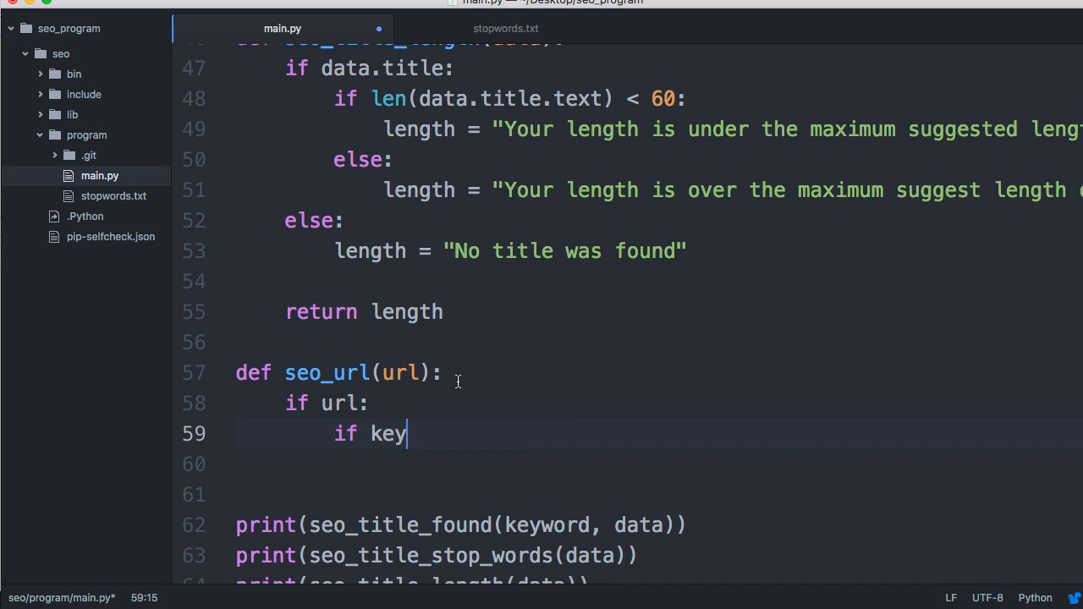
text(word in)
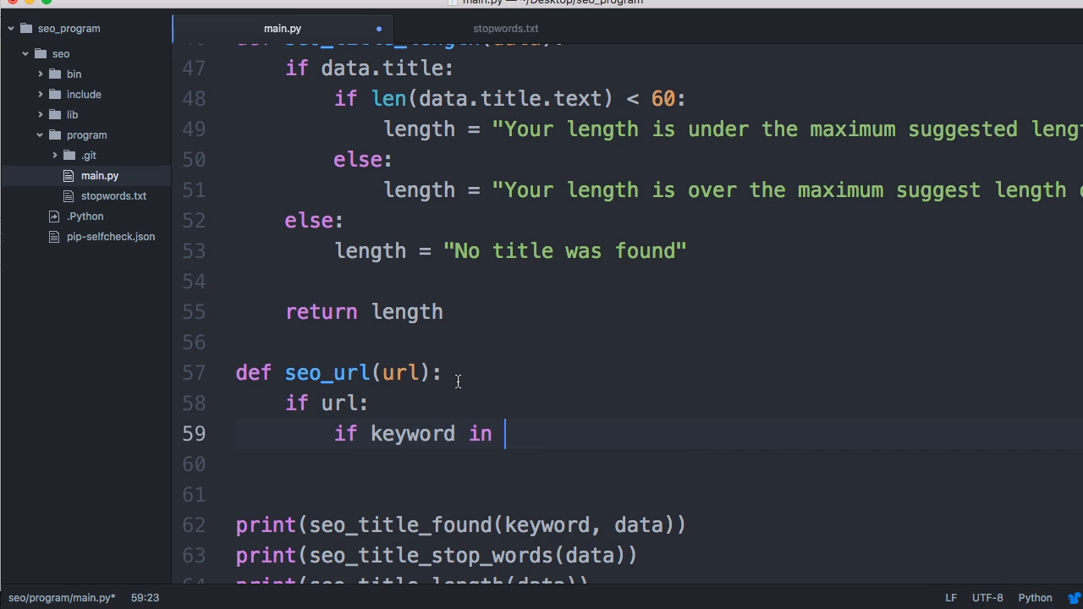
text(url:)
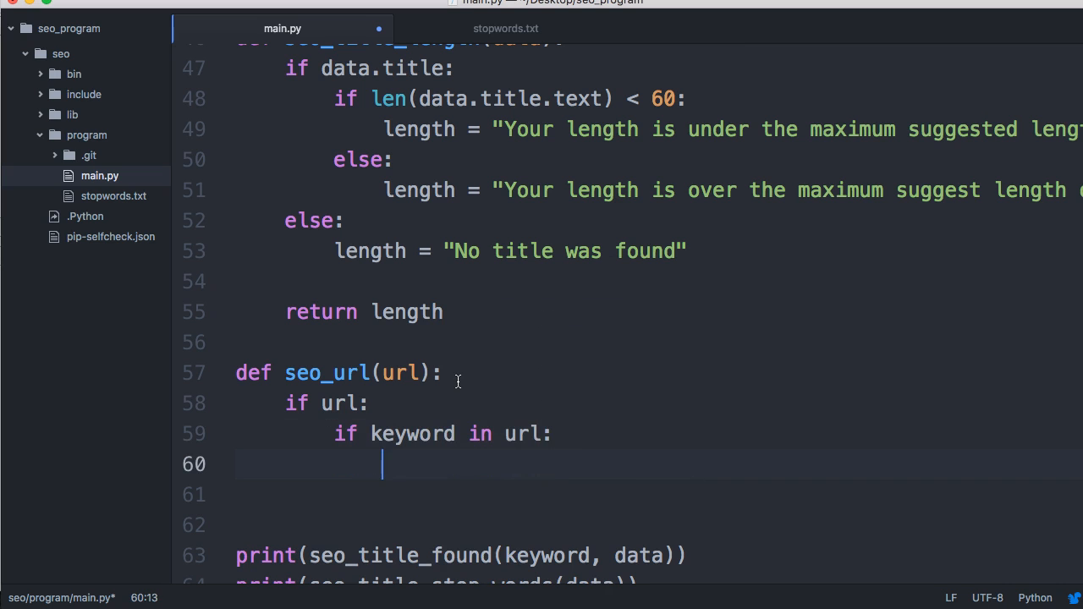
mouse_move(558, 433)
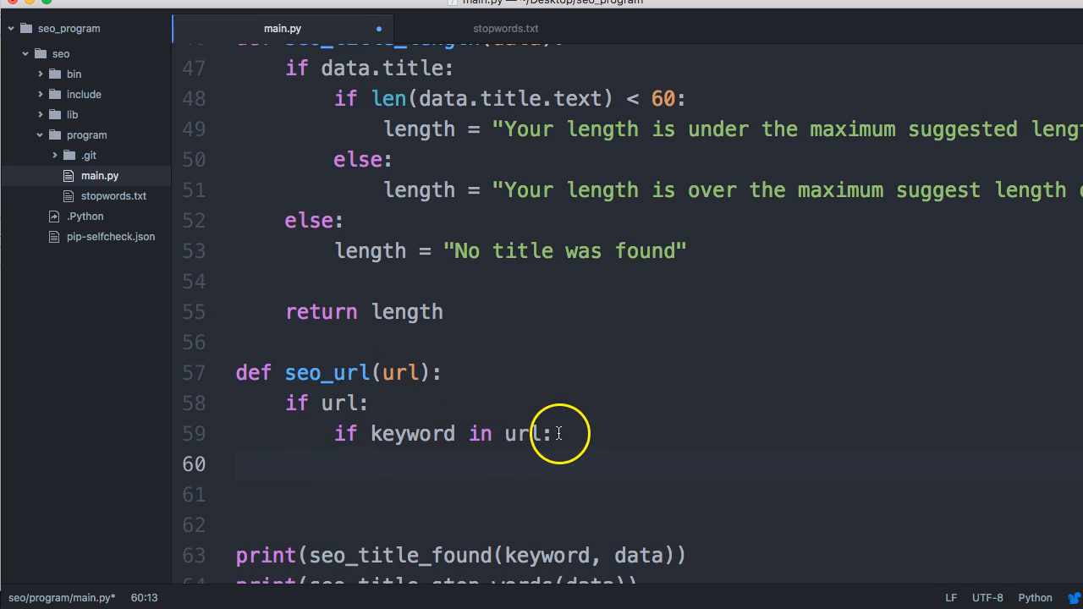
mouse_move(489, 434)
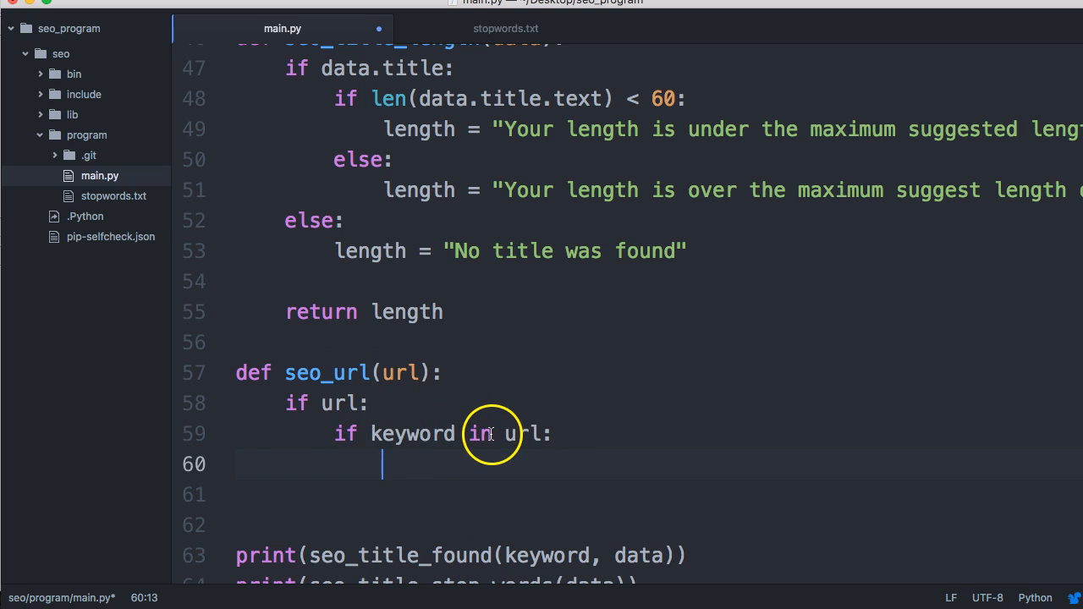
mouse_move(406, 427)
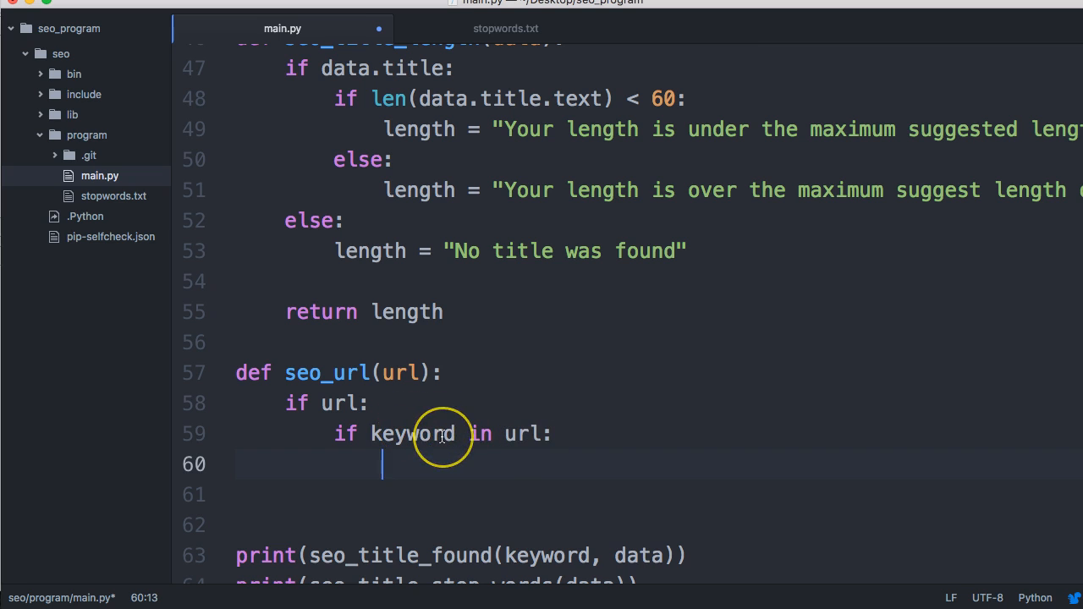
text(slug = ")
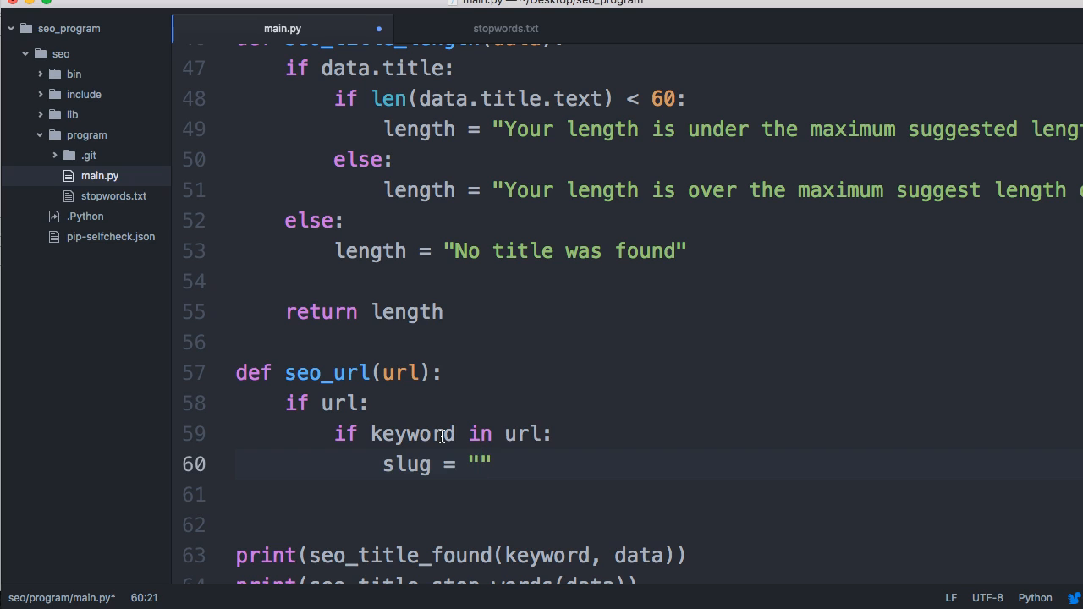
text(Your keyw)
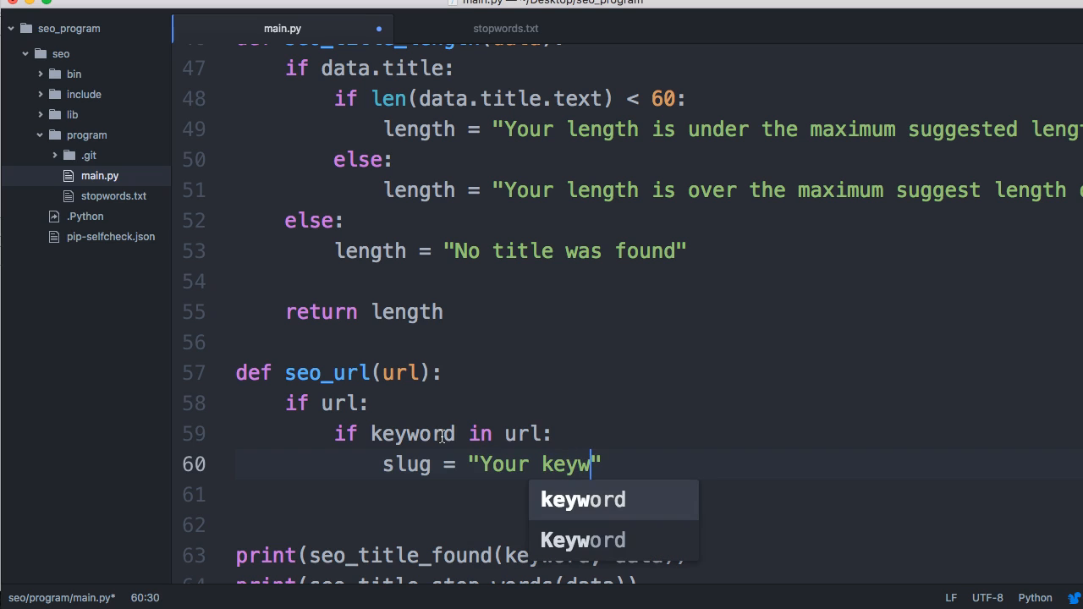
text(ord wa)
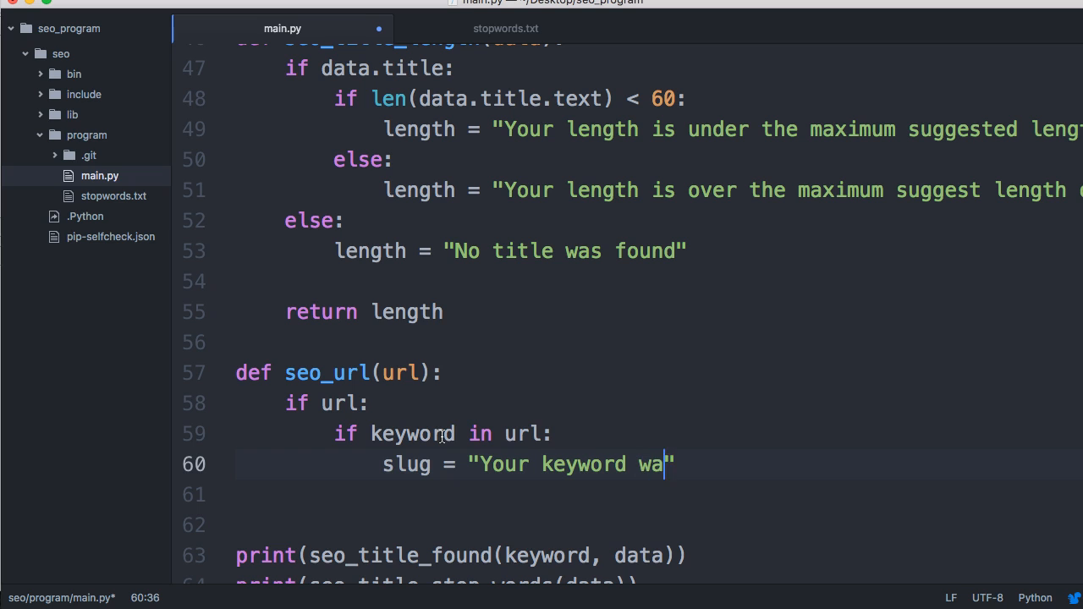
text(s found in)
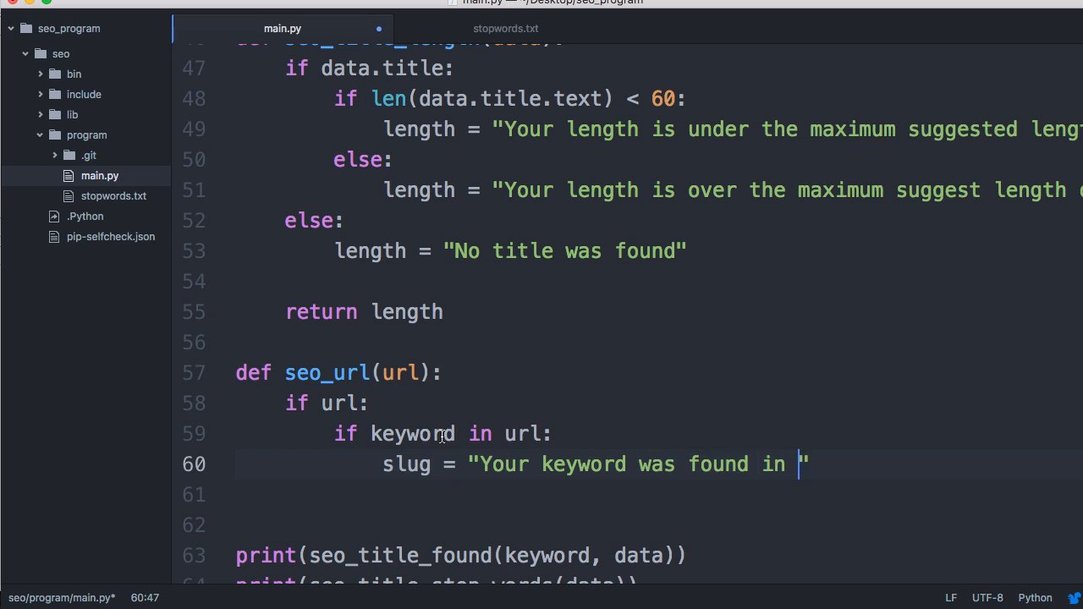
text(your slug)
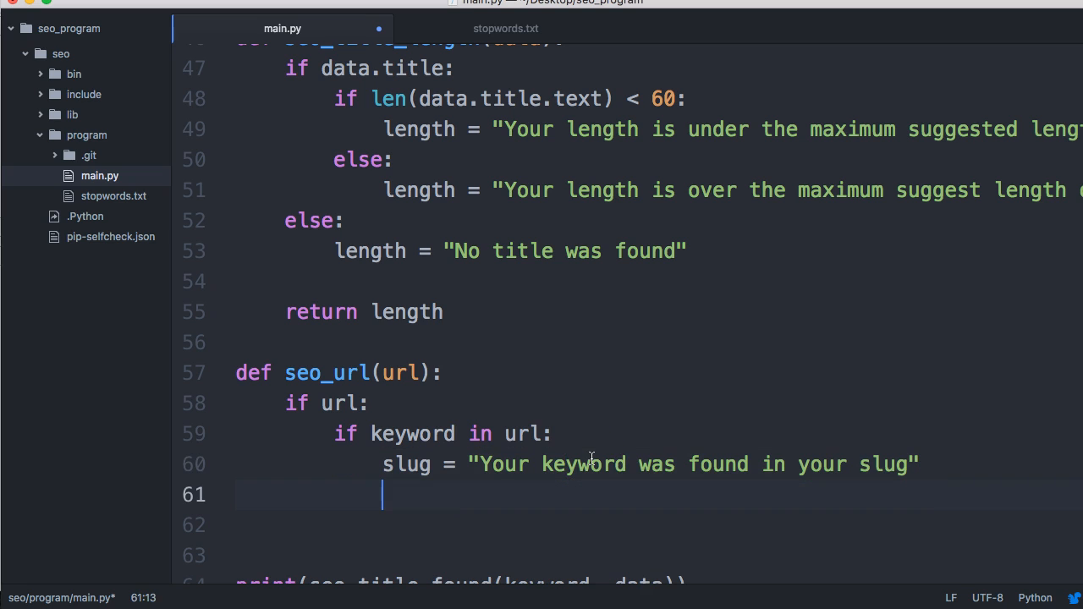
Step: Add an else setting slug to 'Your keyword was not found in your slug. It is suggested…'
text(else:)
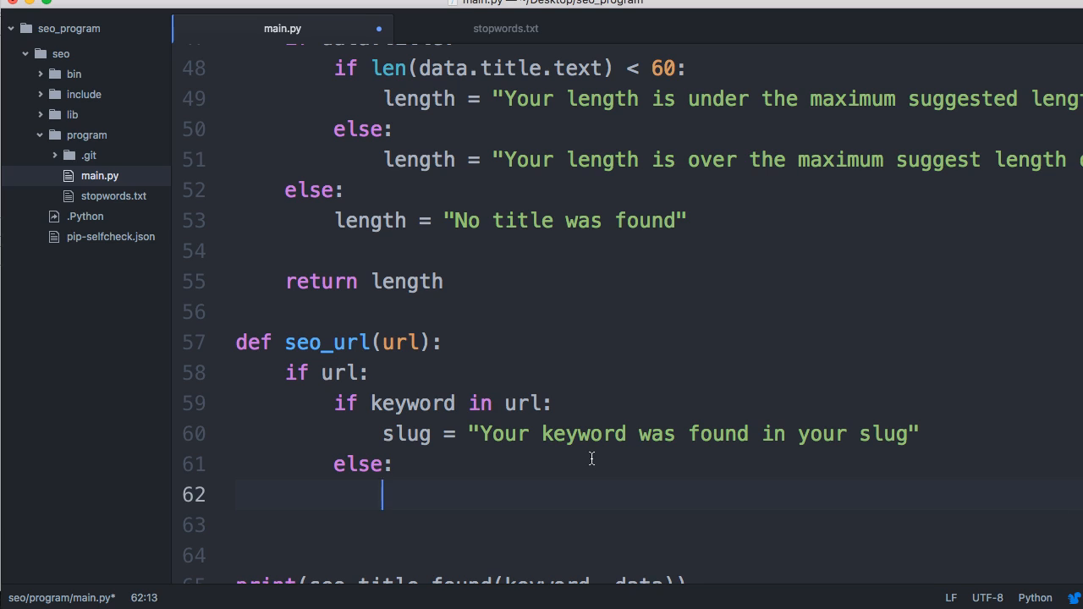
text(slug = ")
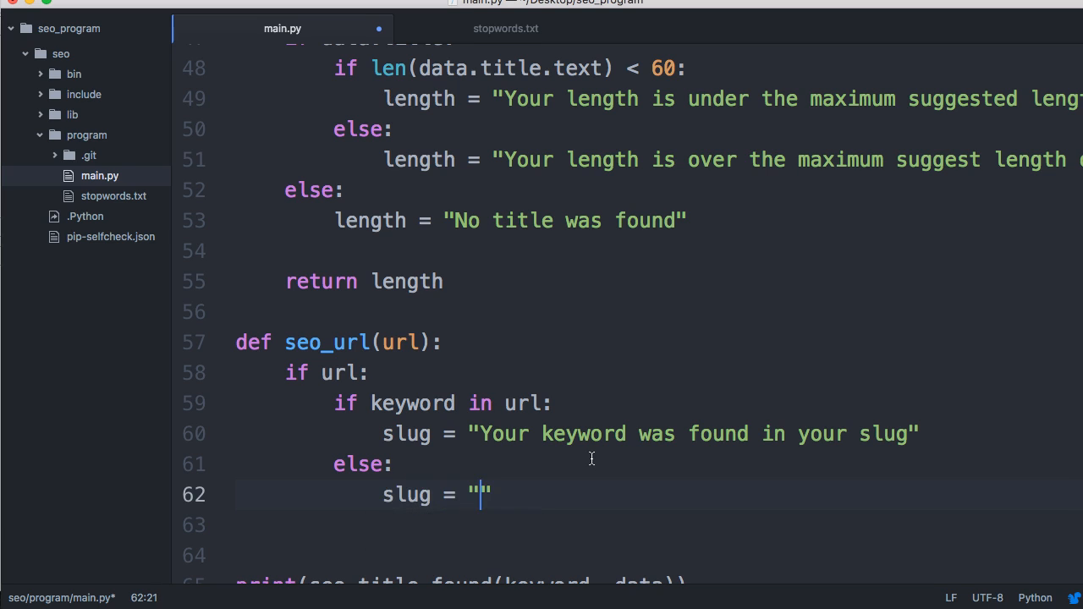
text(Your keyw)
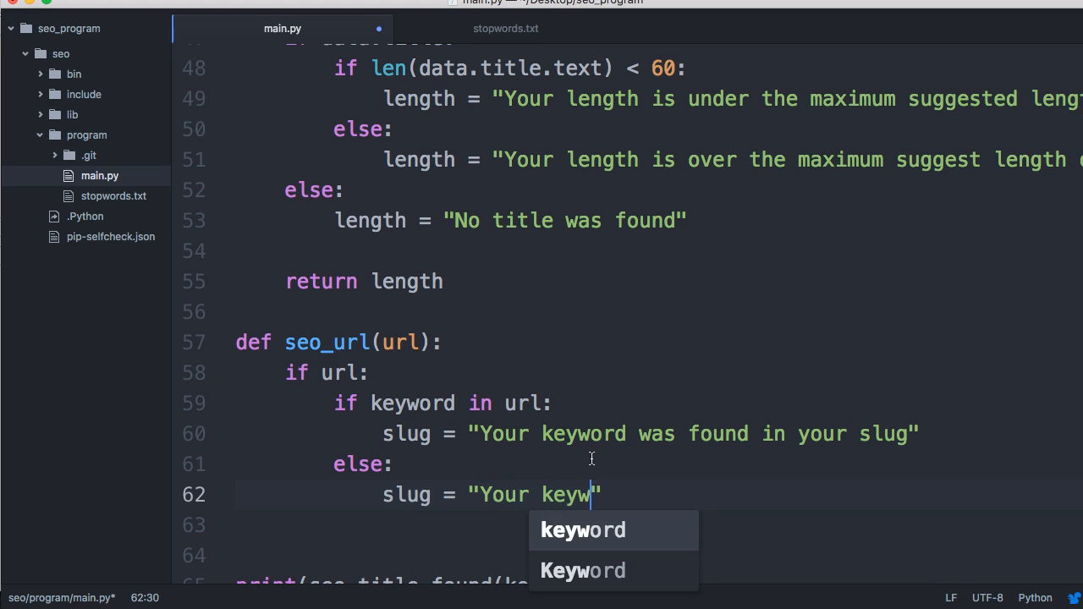
text(ord was)
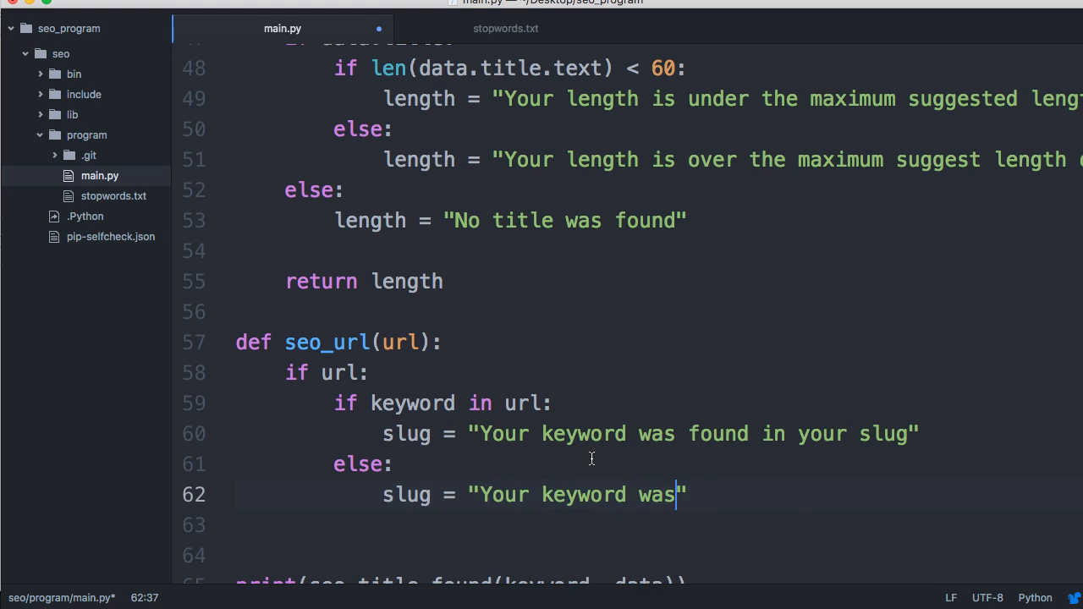
text(not found in yo)
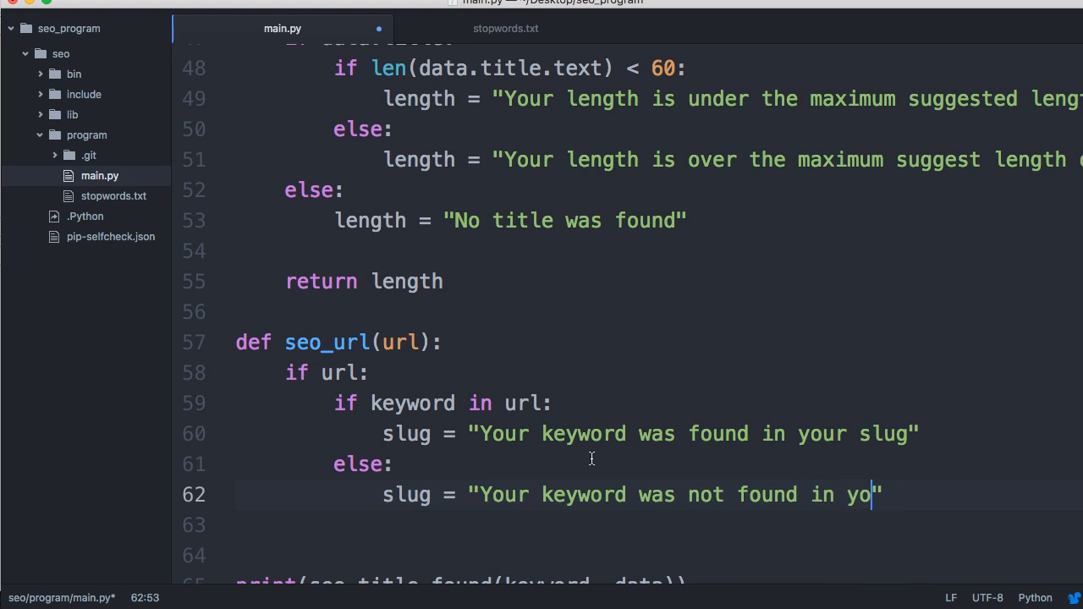
text(ur slug)
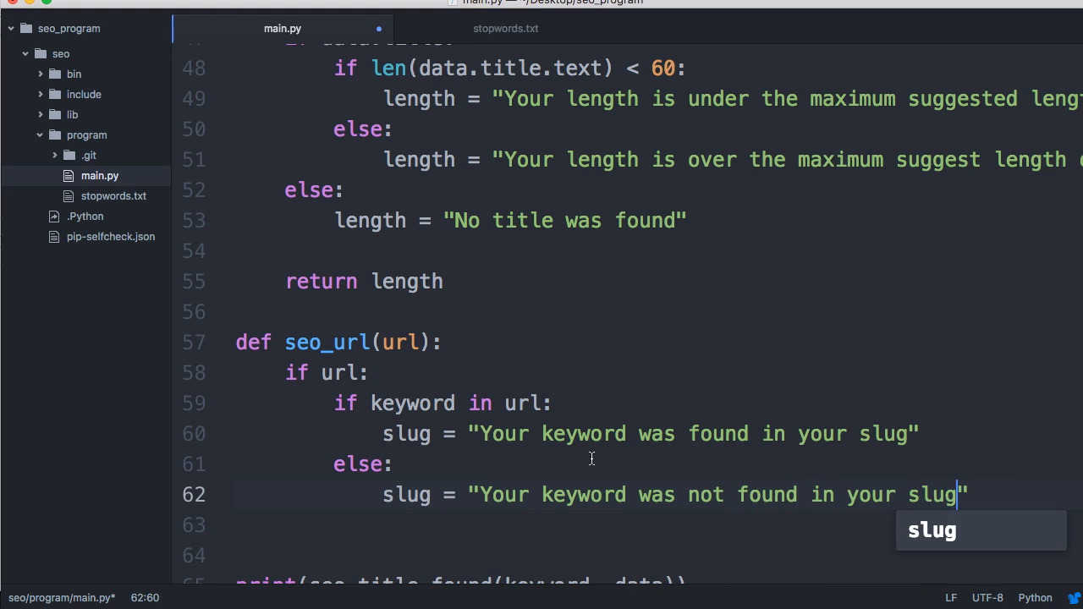
text(. It is su)
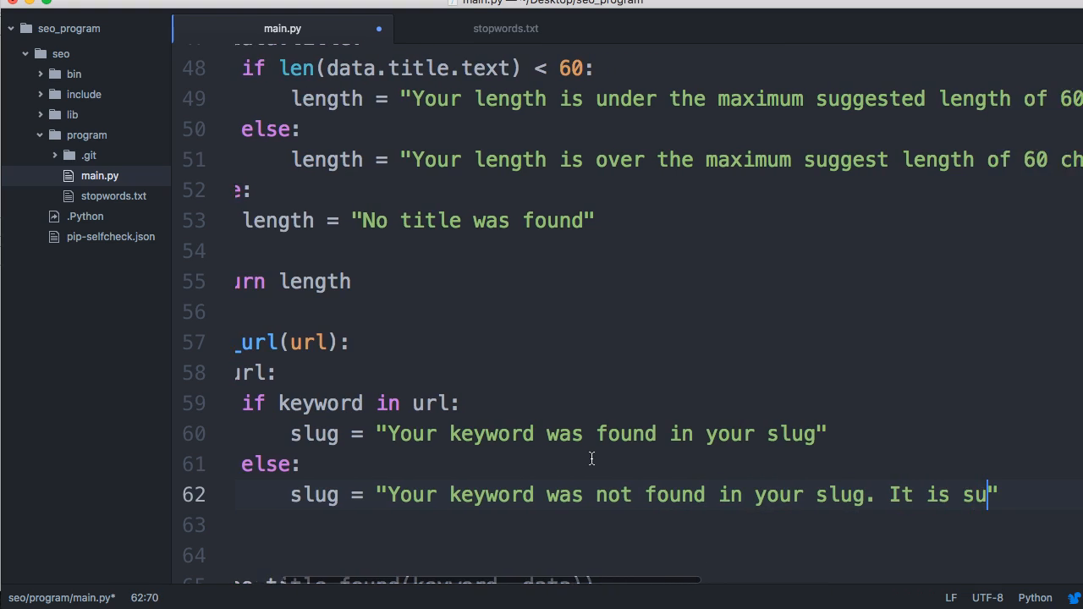
text(ggested t)
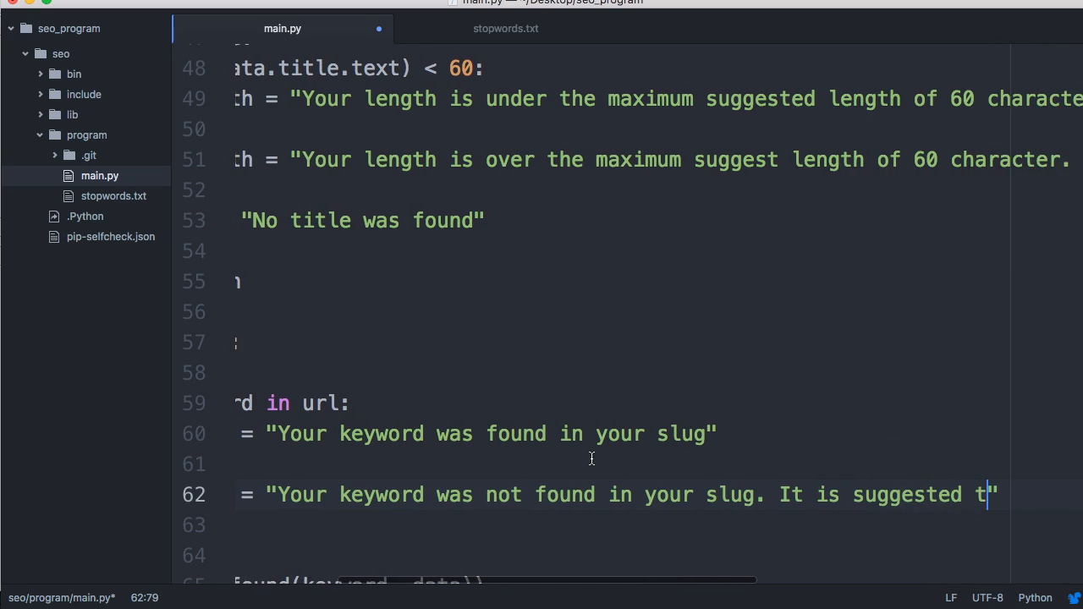
text(o add your keyword)
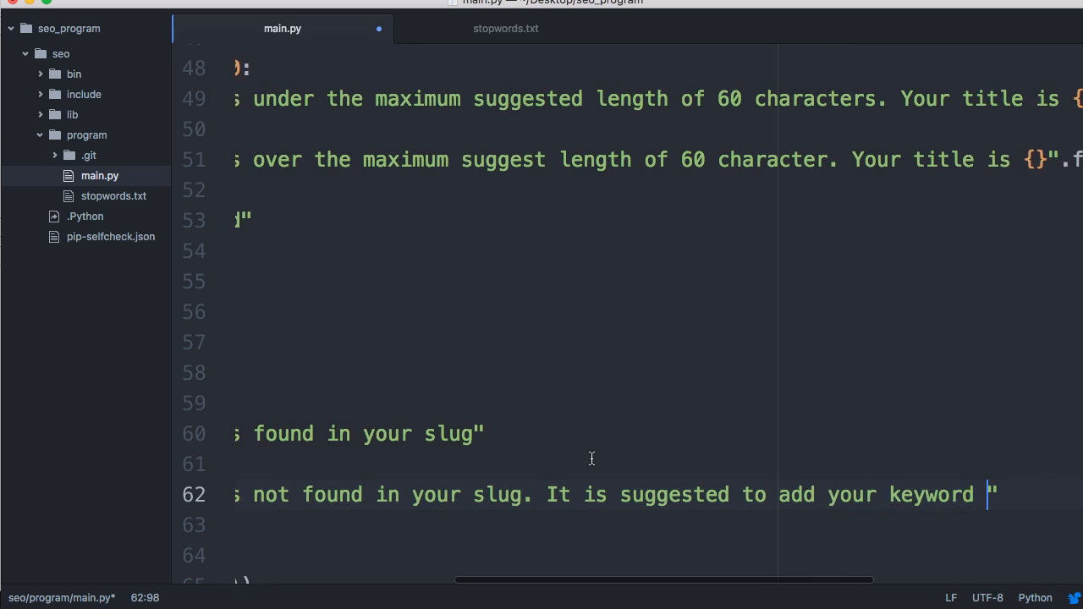
text(to your slug)
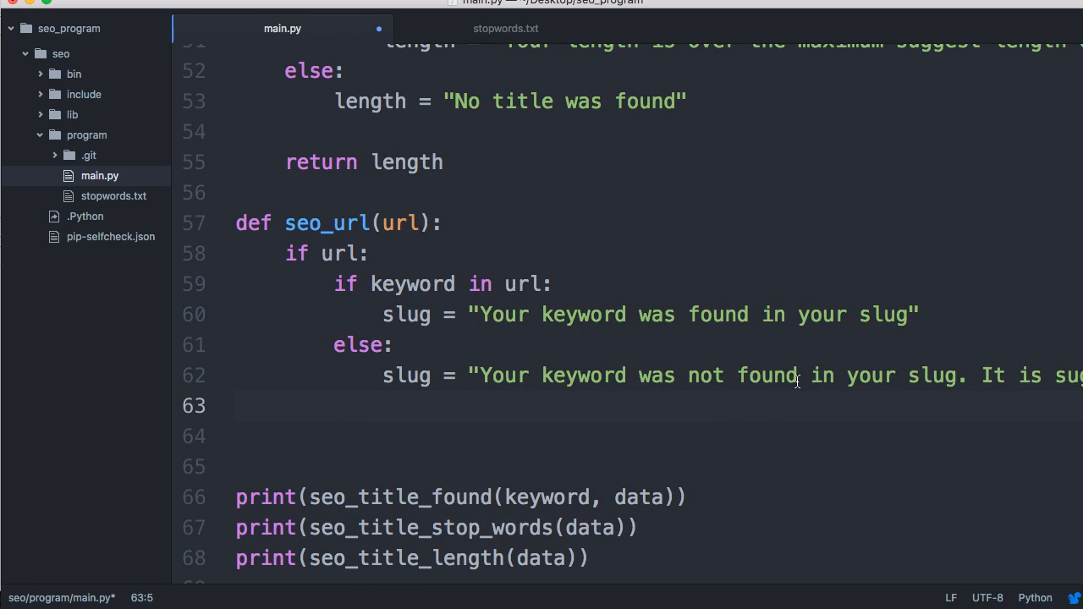
Step: Add an outer else: with slug = "No url was returned" below the inner if/else
text(else:)
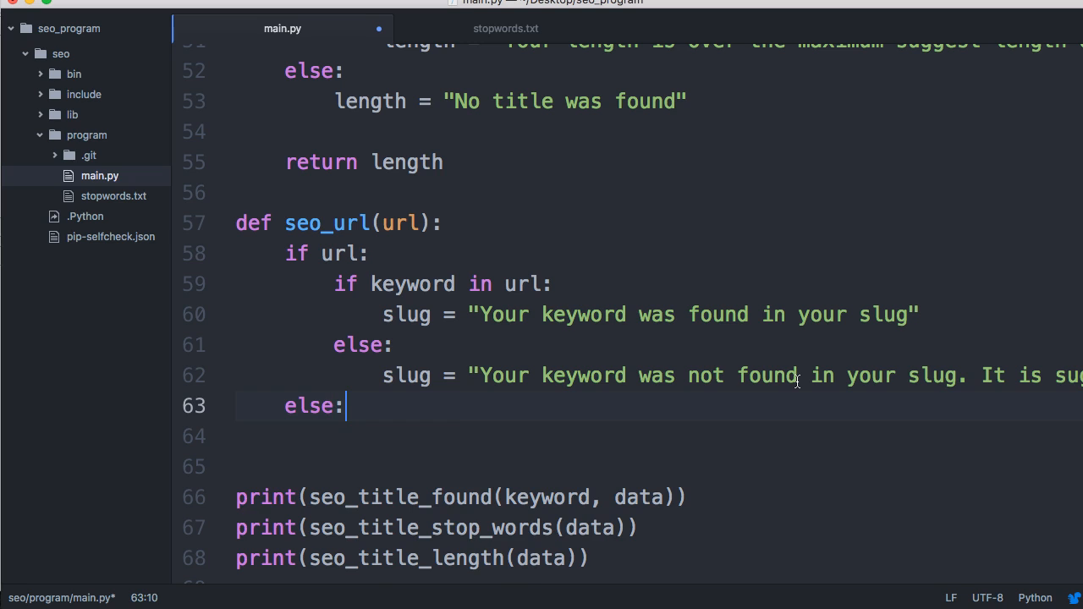
text(s)
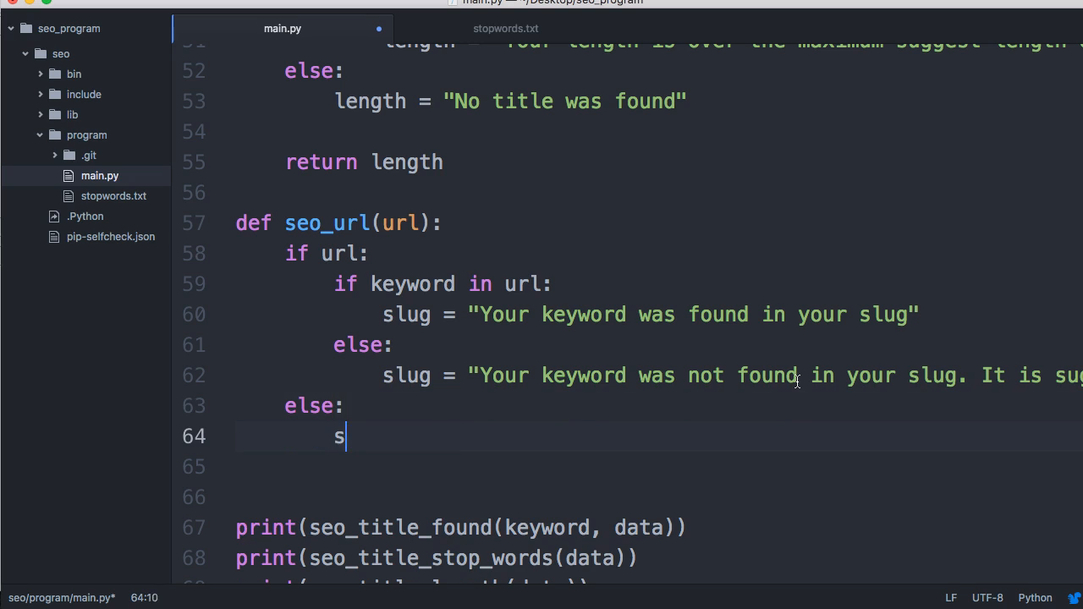
text(lug =)
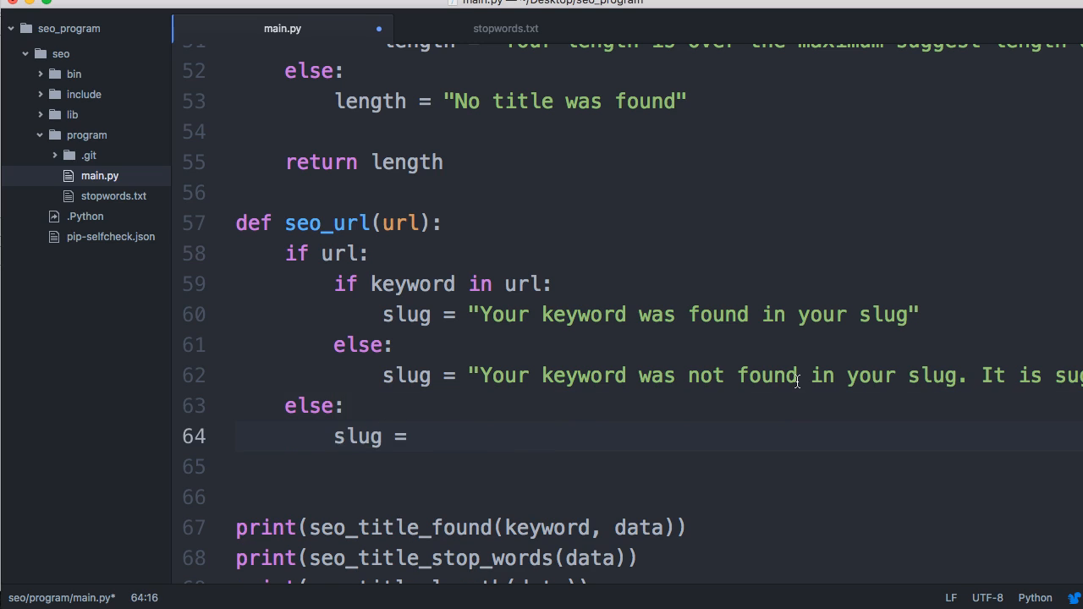
text("No)
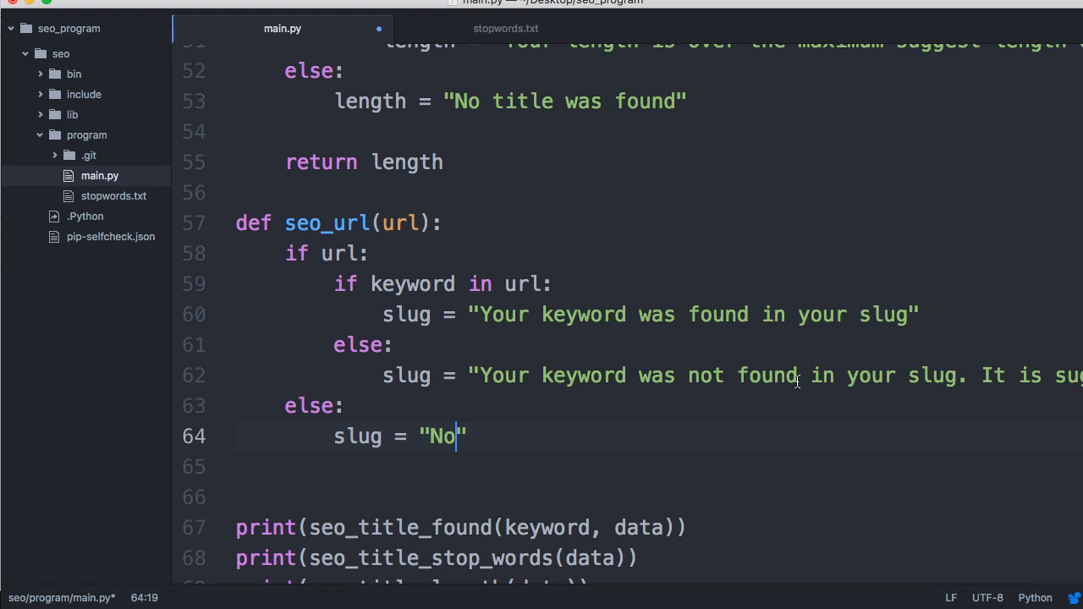
text(url was)
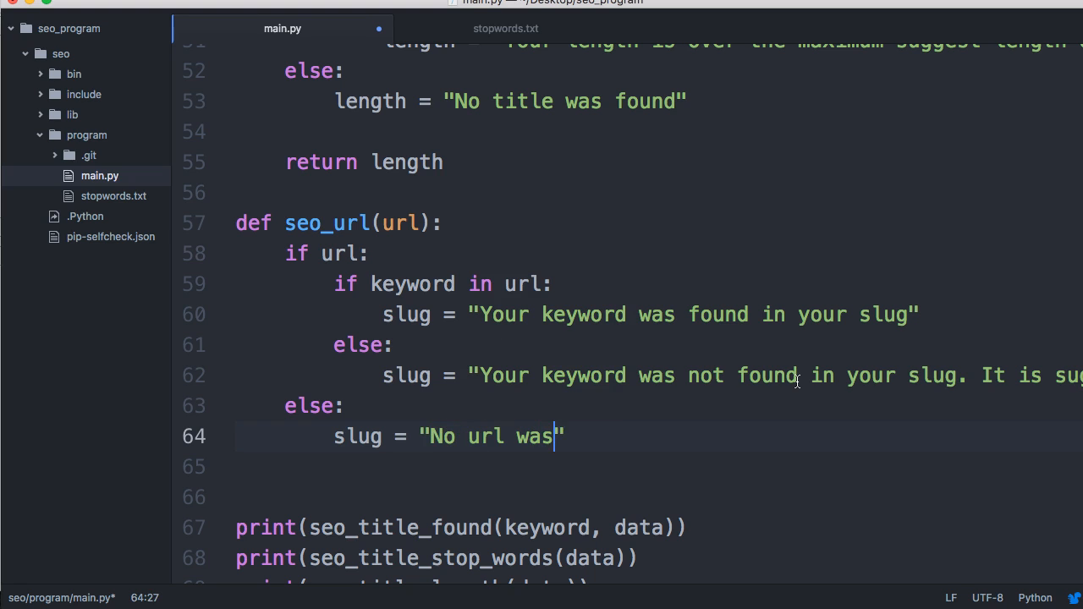
text(rt)
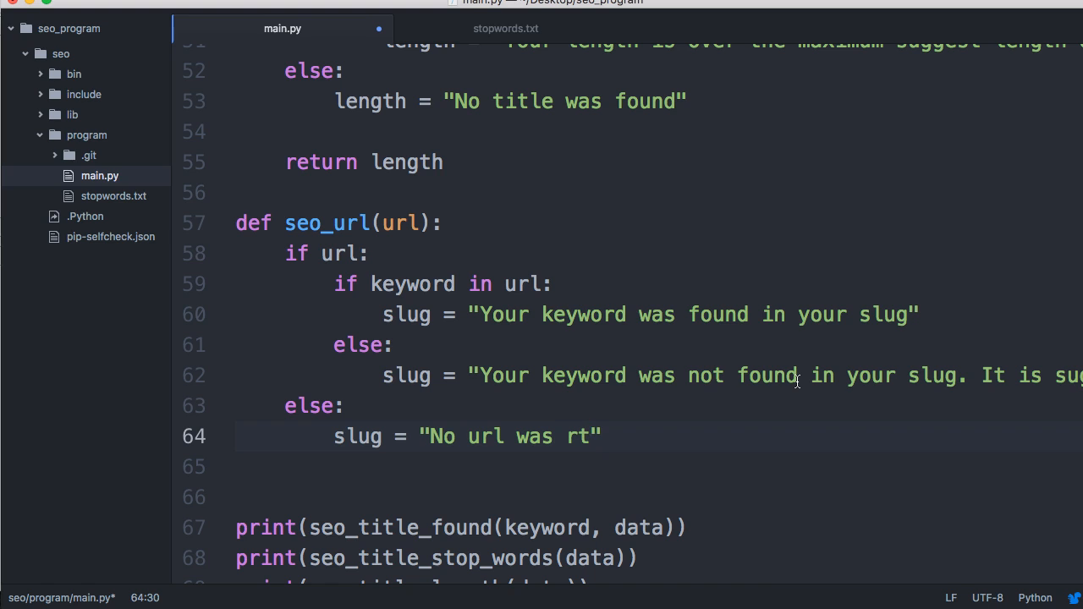
text(e)
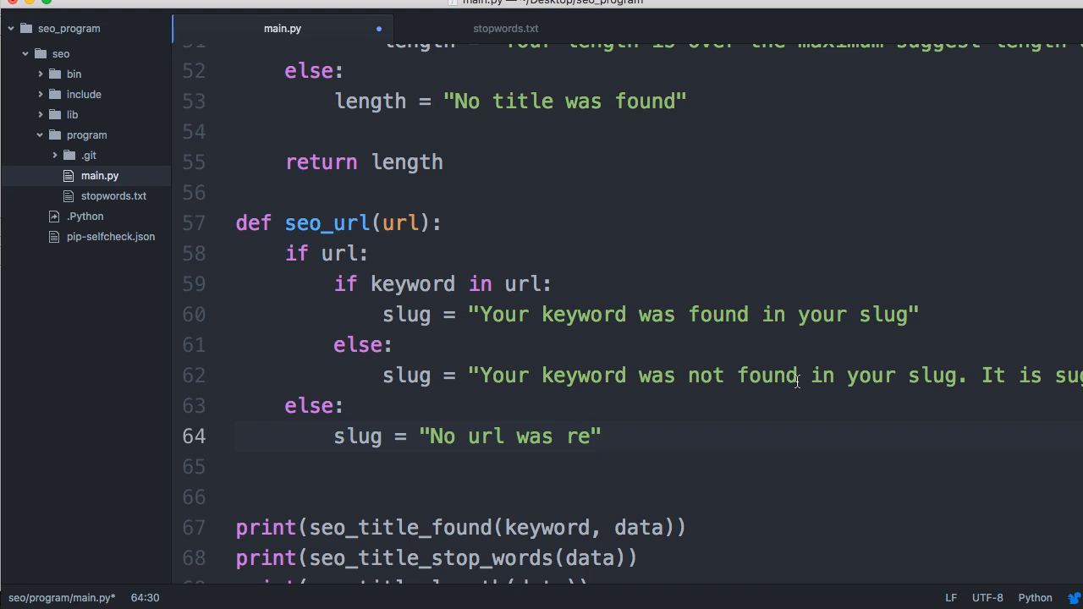
text(turned)
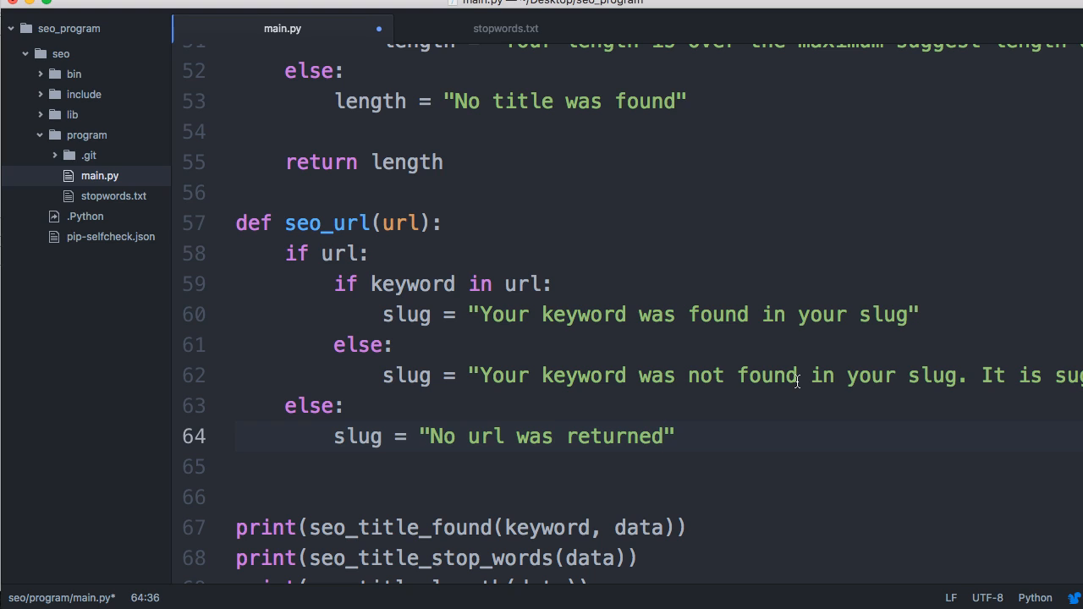
click(668, 436)
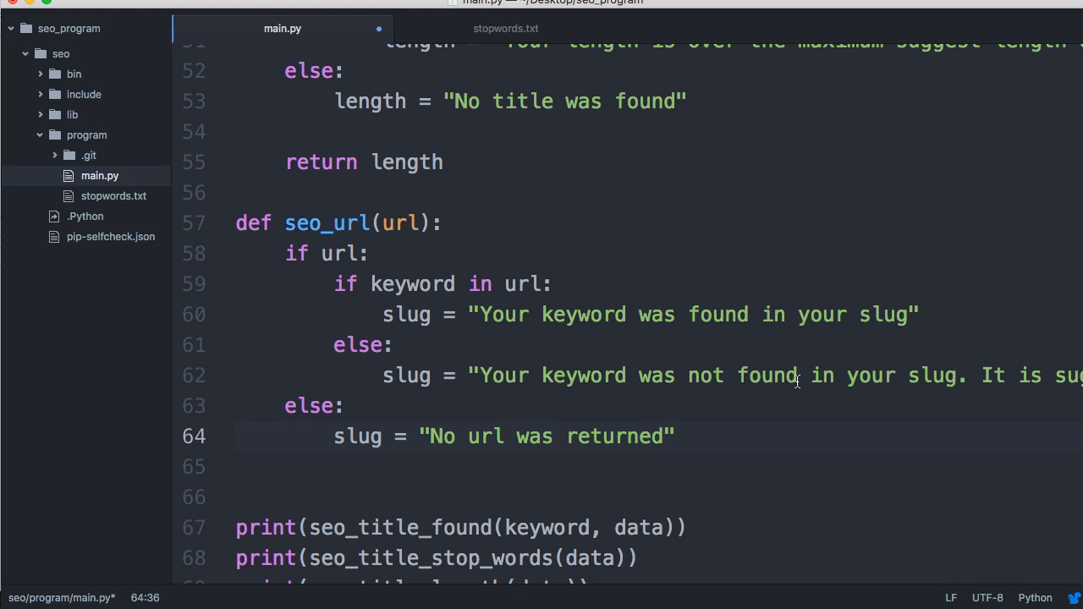
Step: Add a return slug line after the "No url was returned" branch
click(665, 436)
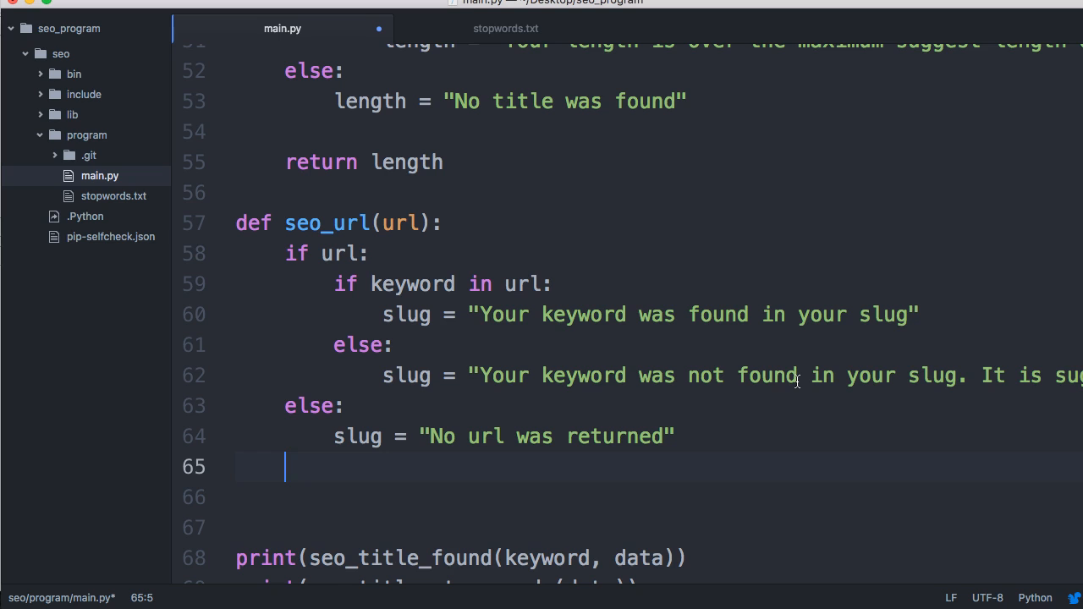
key(enter)
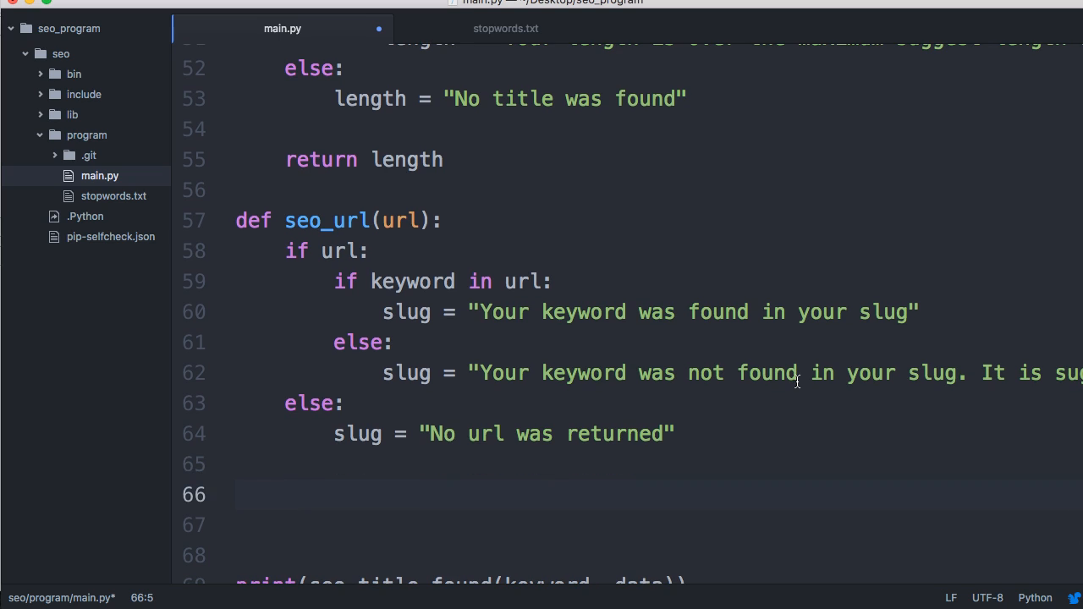
text(return)
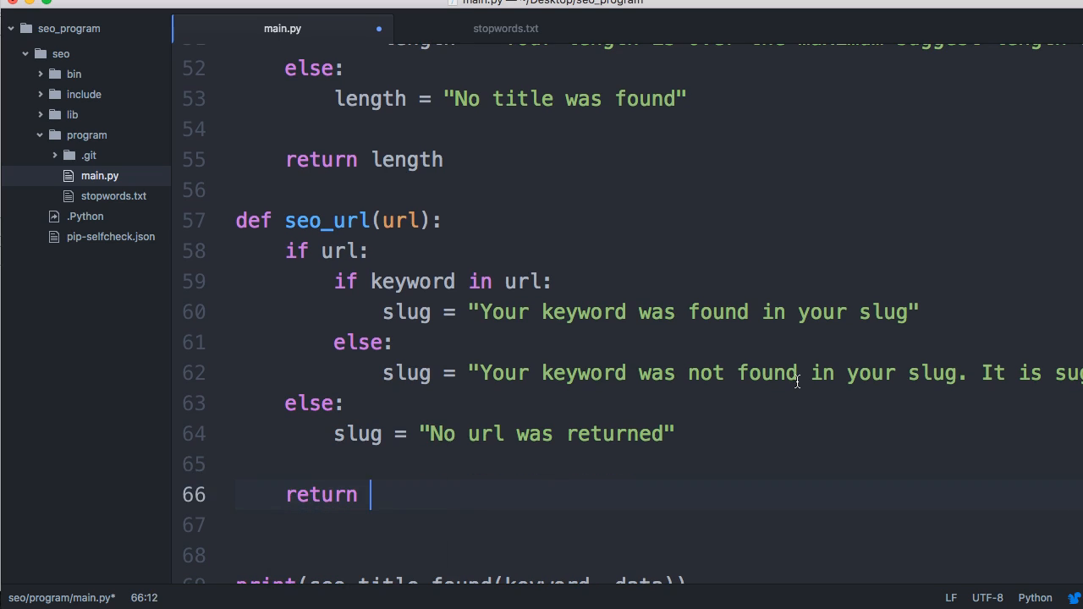
text(slug)
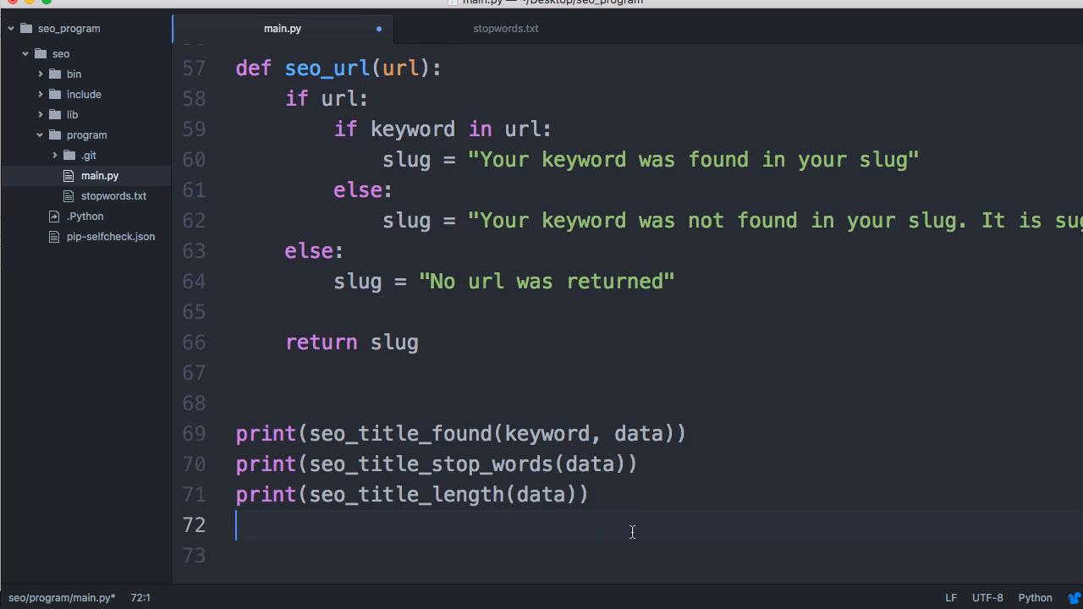
Step: Add print(seo_url(...)) on line 72 below the existing print statements
text(print())
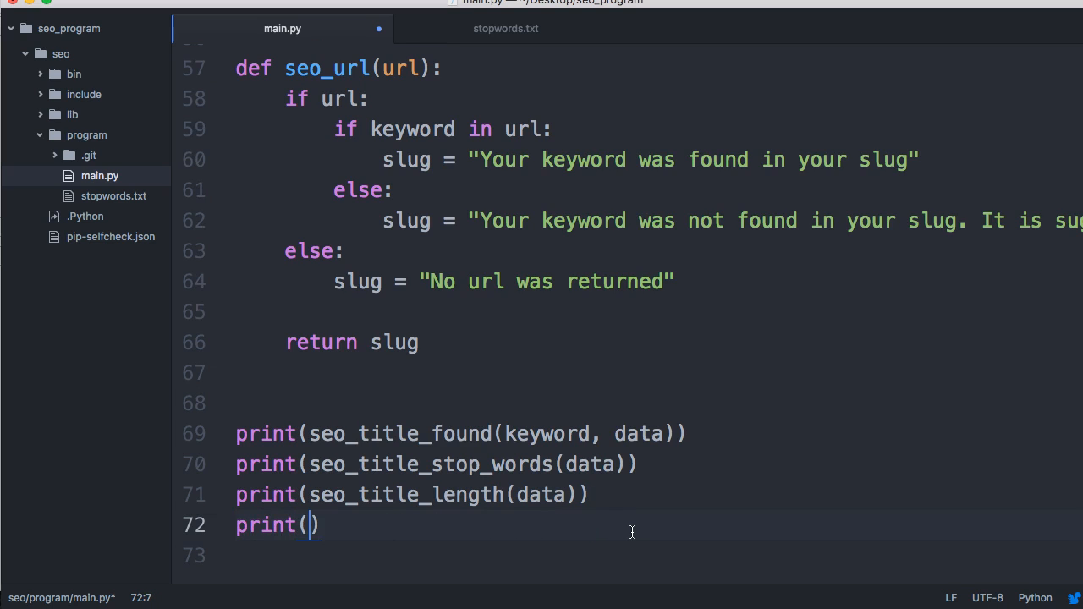
text(se)
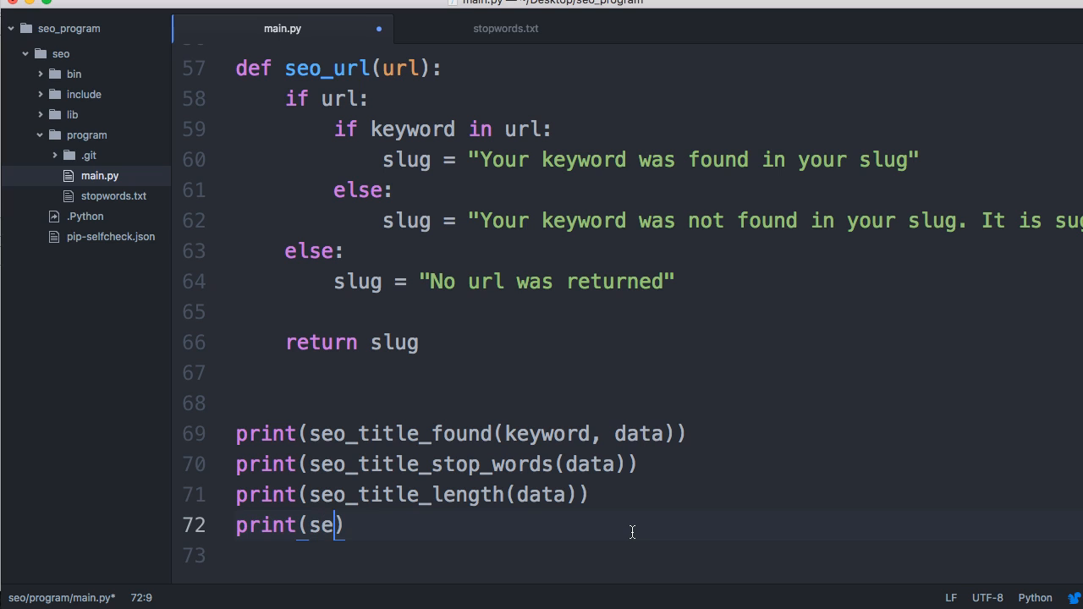
text(o_ur)
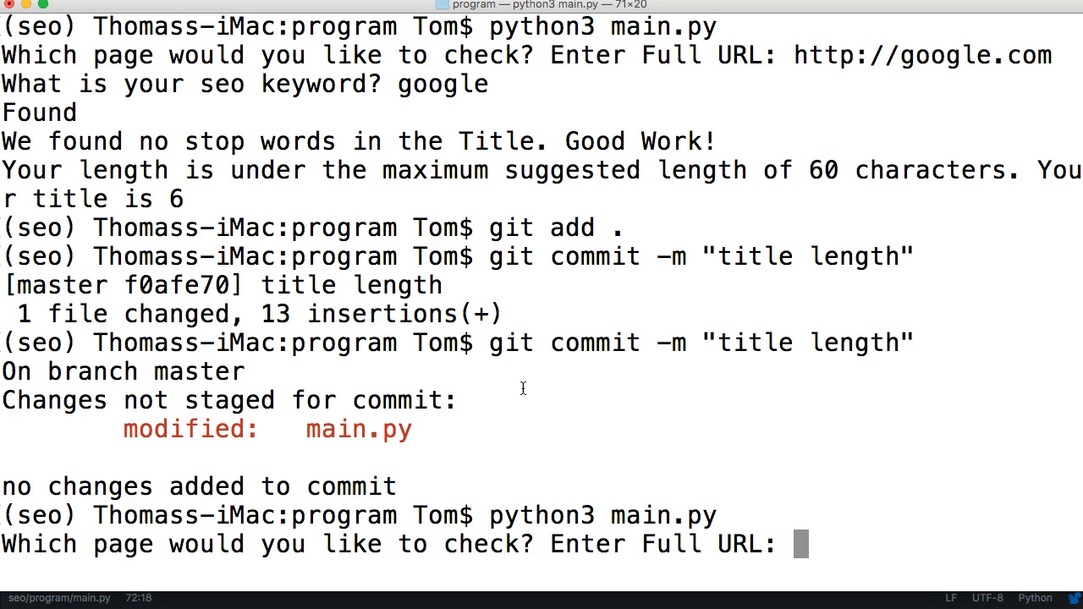
text(http:/)
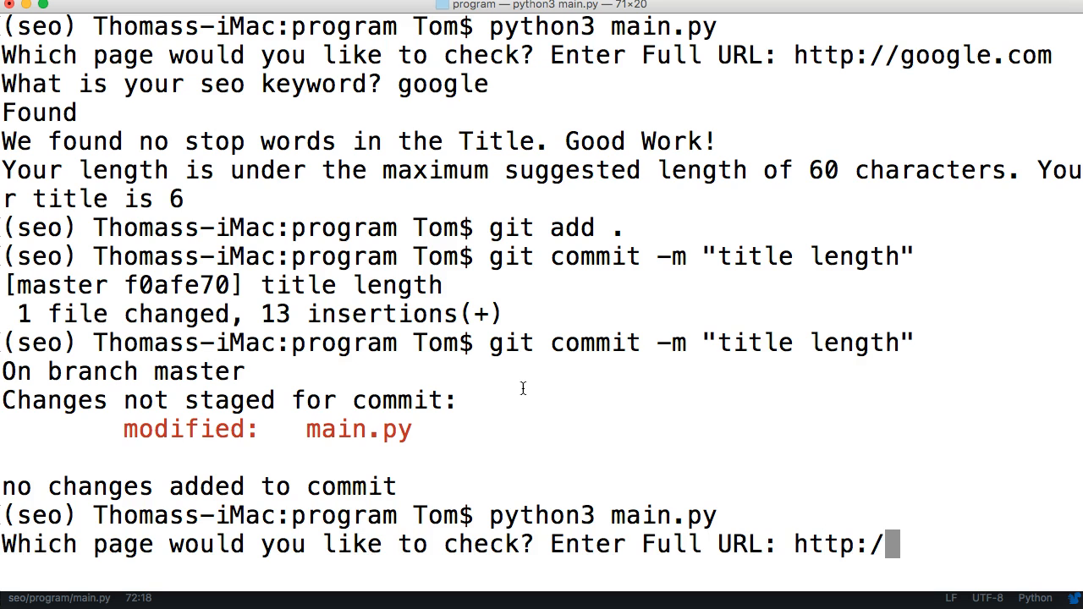
text(google.com)
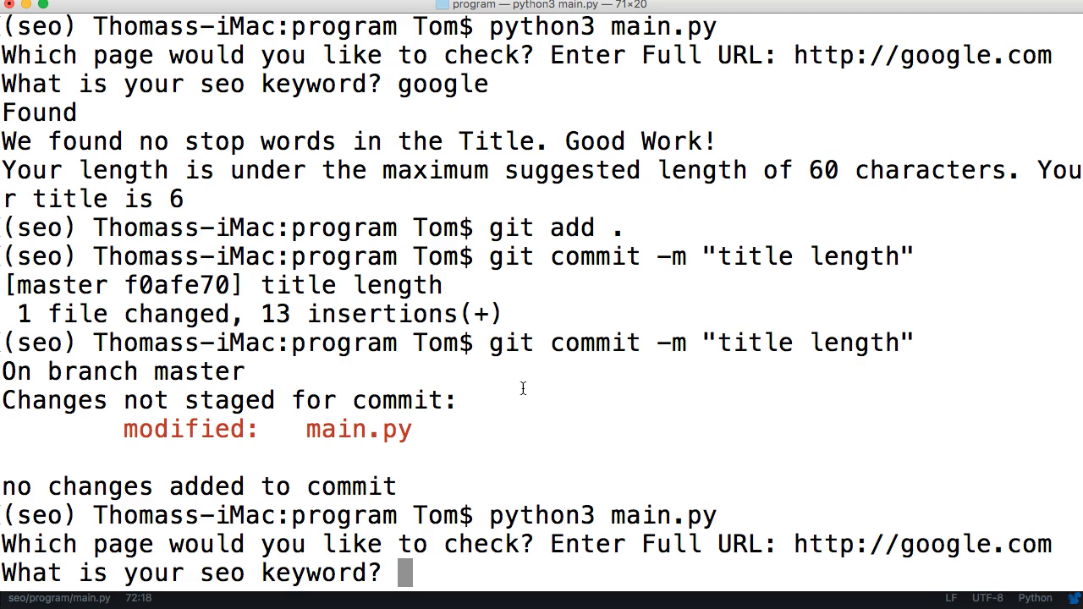
text(google)
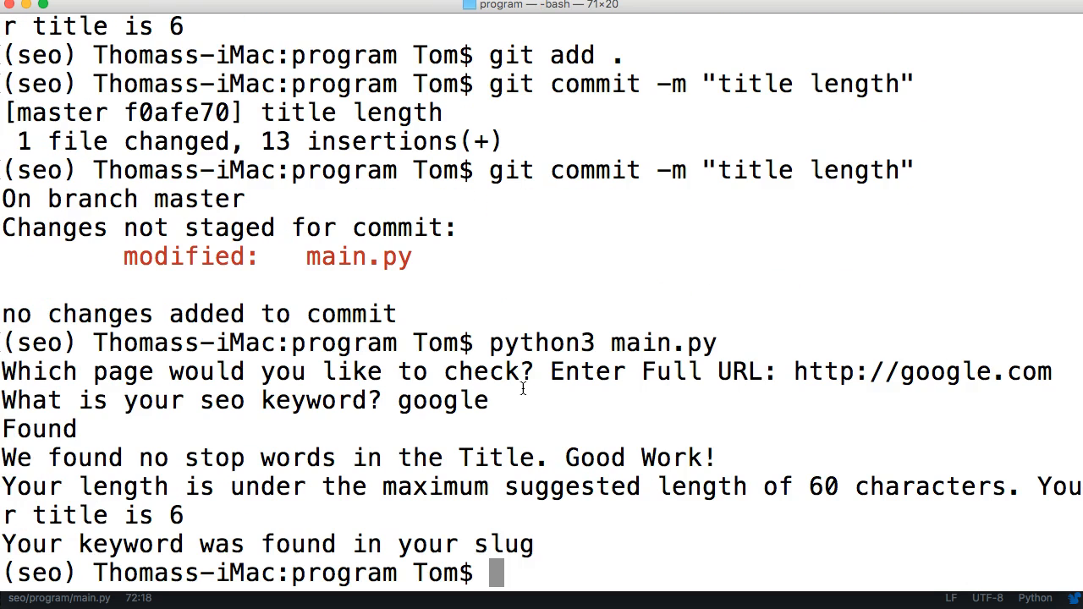
mouse_move(203, 493)
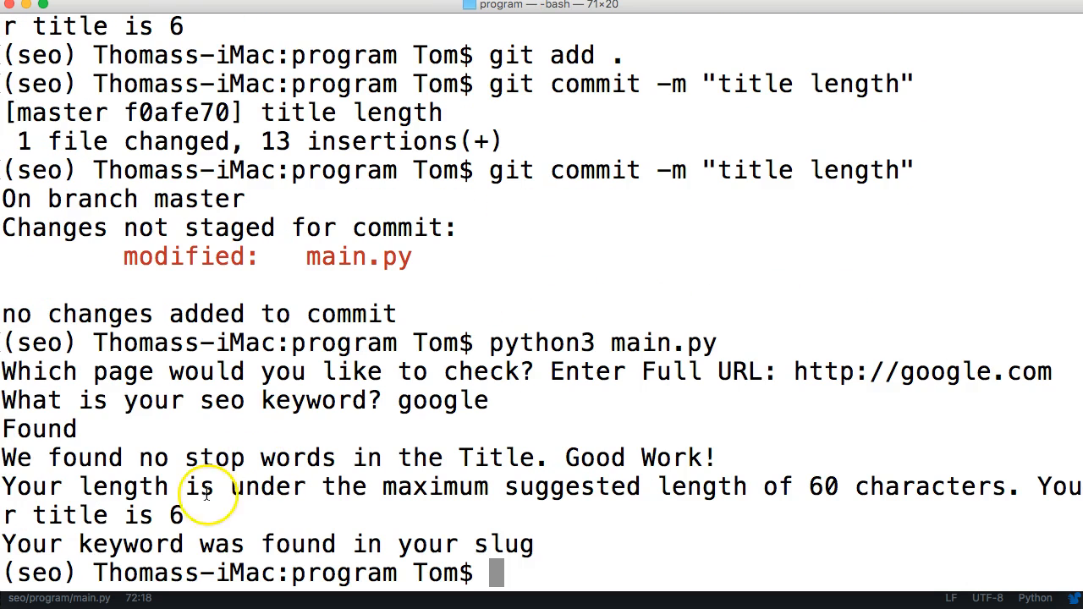
mouse_move(479, 533)
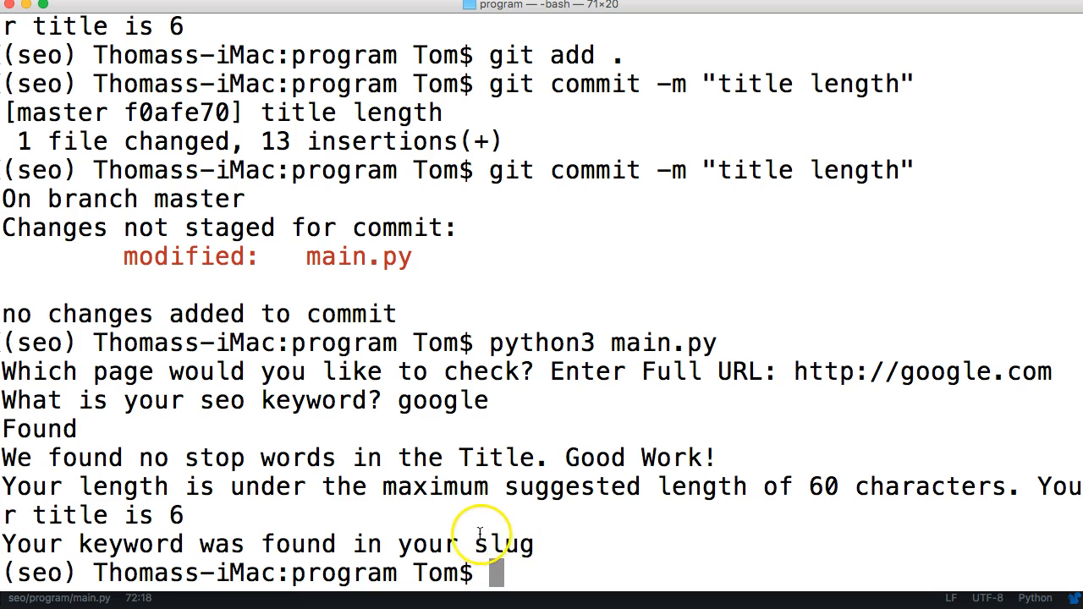
mouse_move(470, 532)
text(python3 main.py)
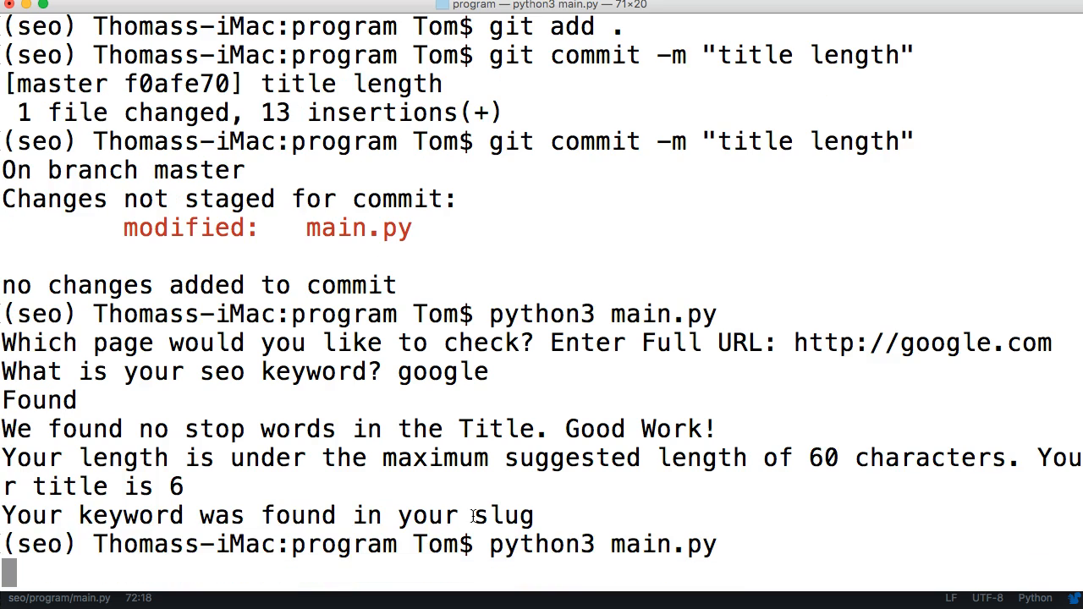
key(Return)
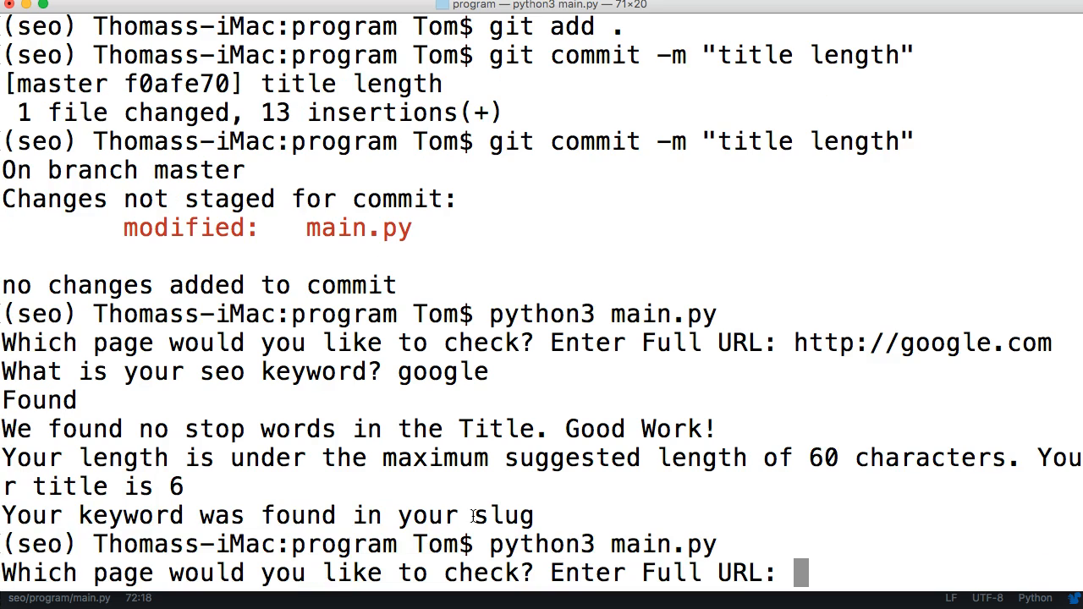
text(http:/)
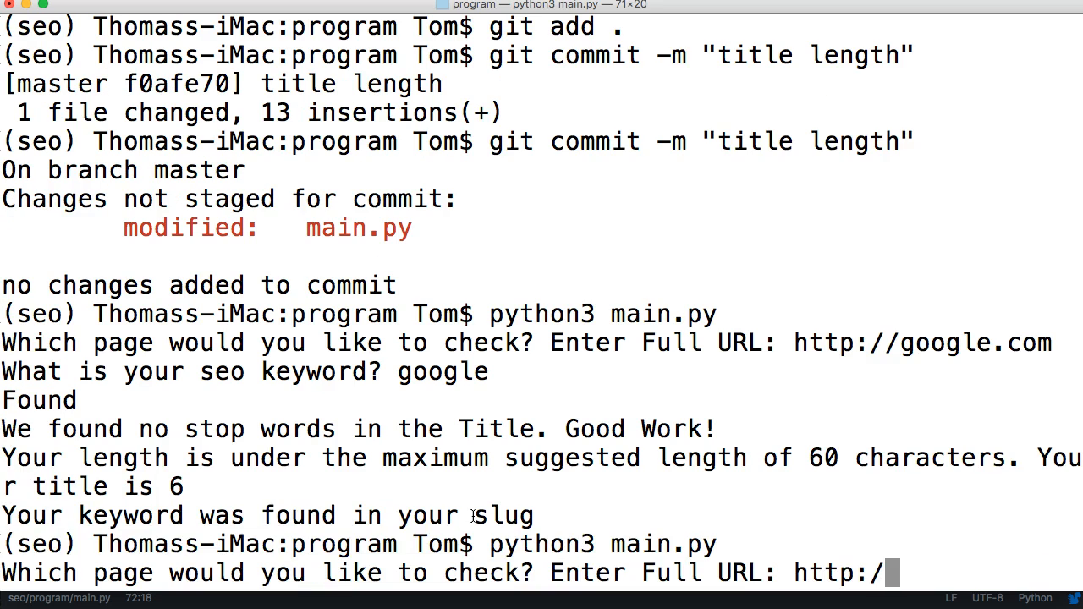
text(google.c)
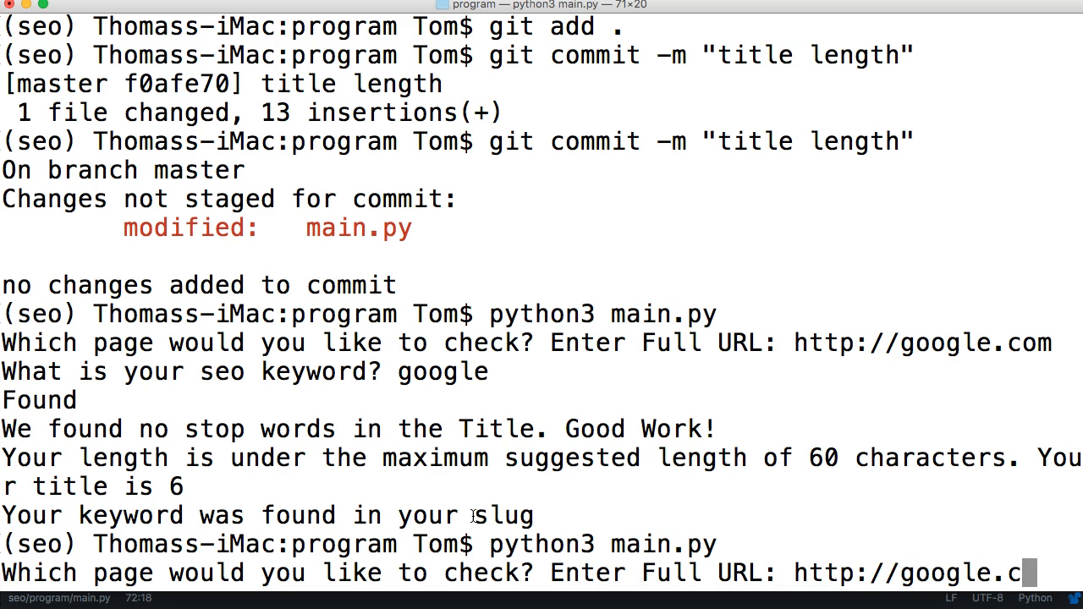
text(python)
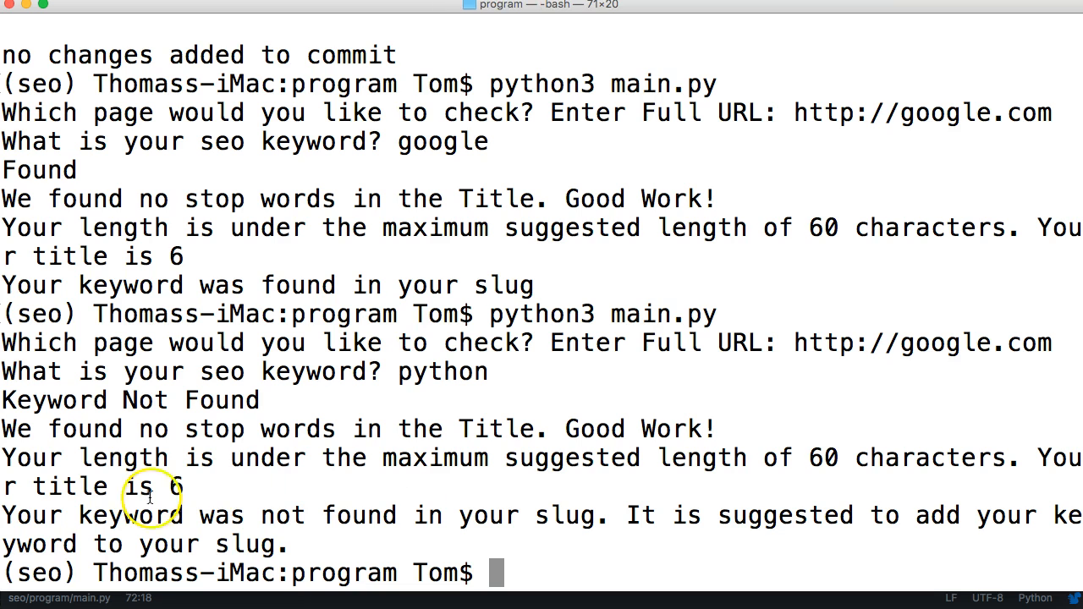
scroll(up, 3)
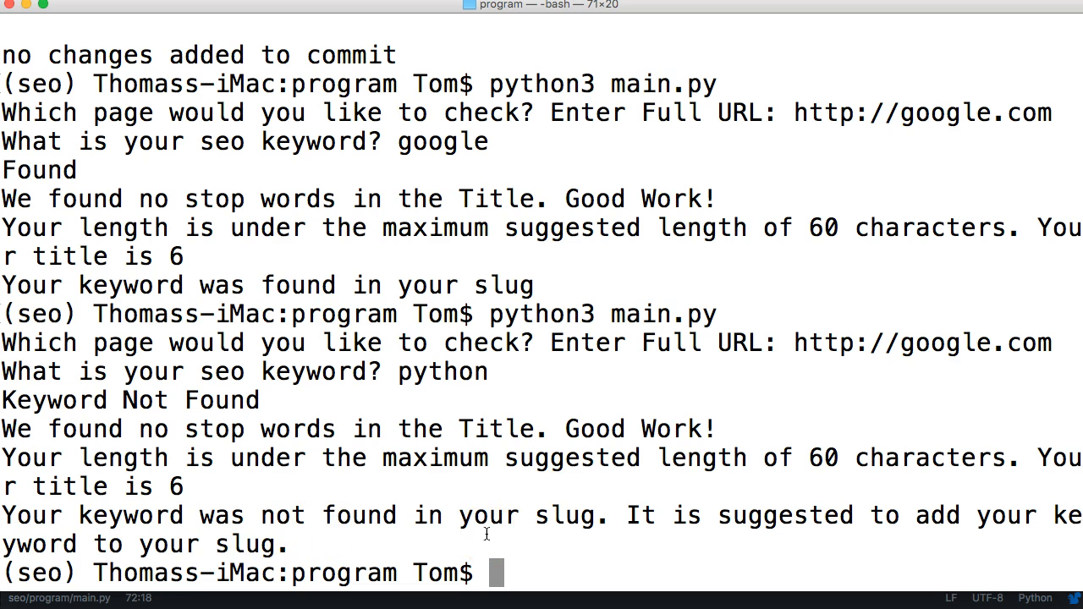
Step: Switch to Atom, add blank lines after return slug, and place the cursor on line 68
key(cmd+space)
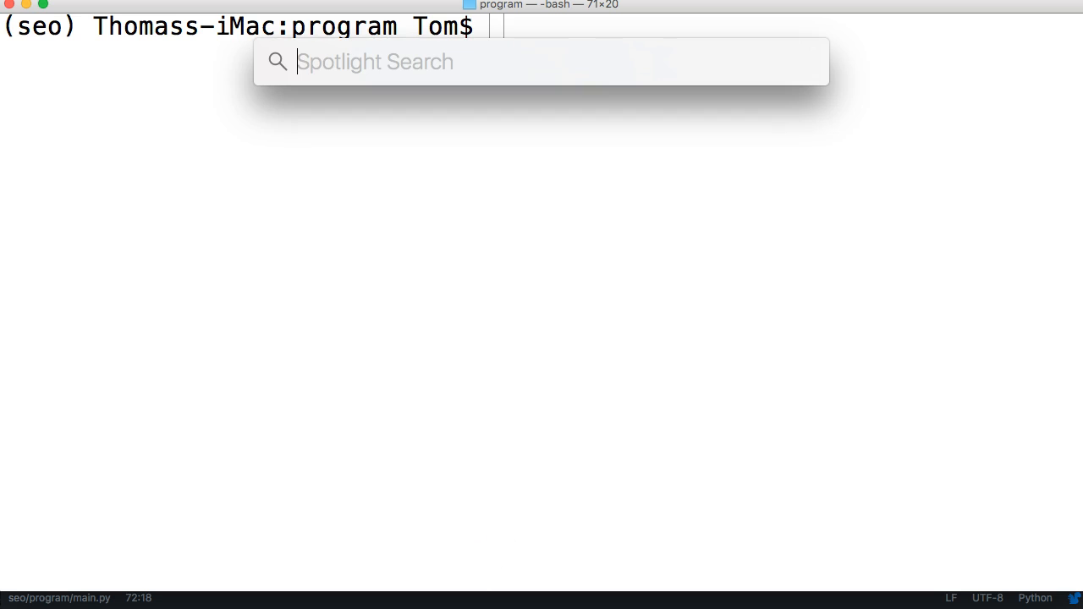
key(Escape)
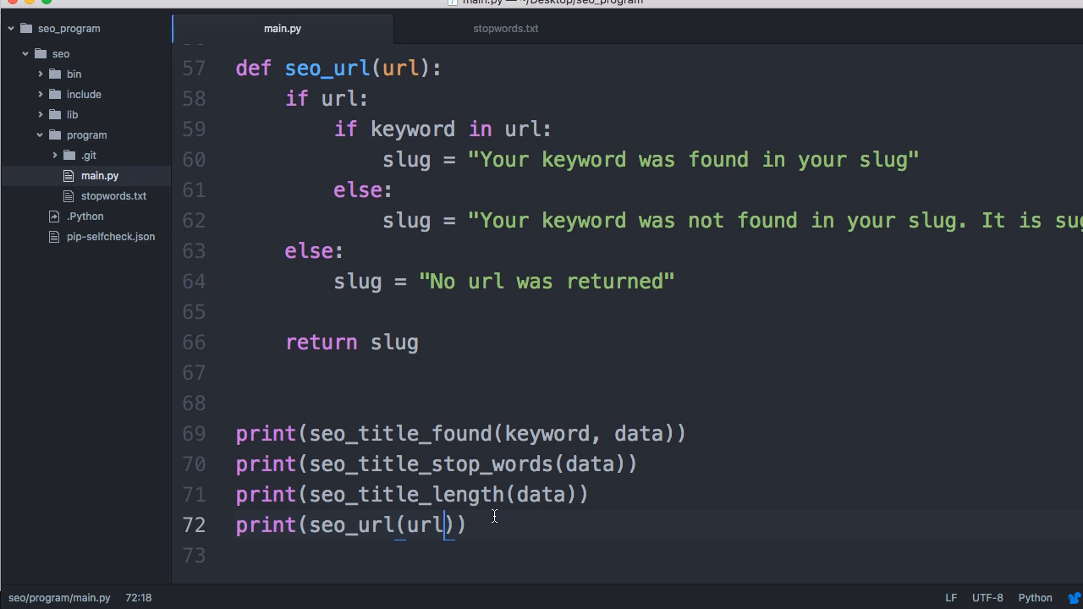
mouse_move(446, 356)
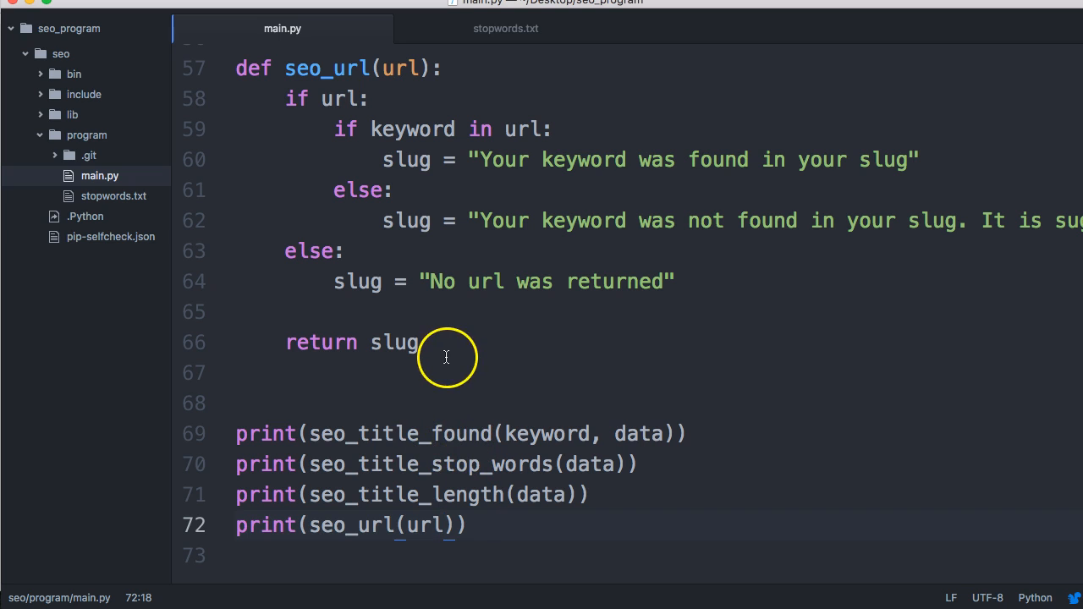
key(enter)
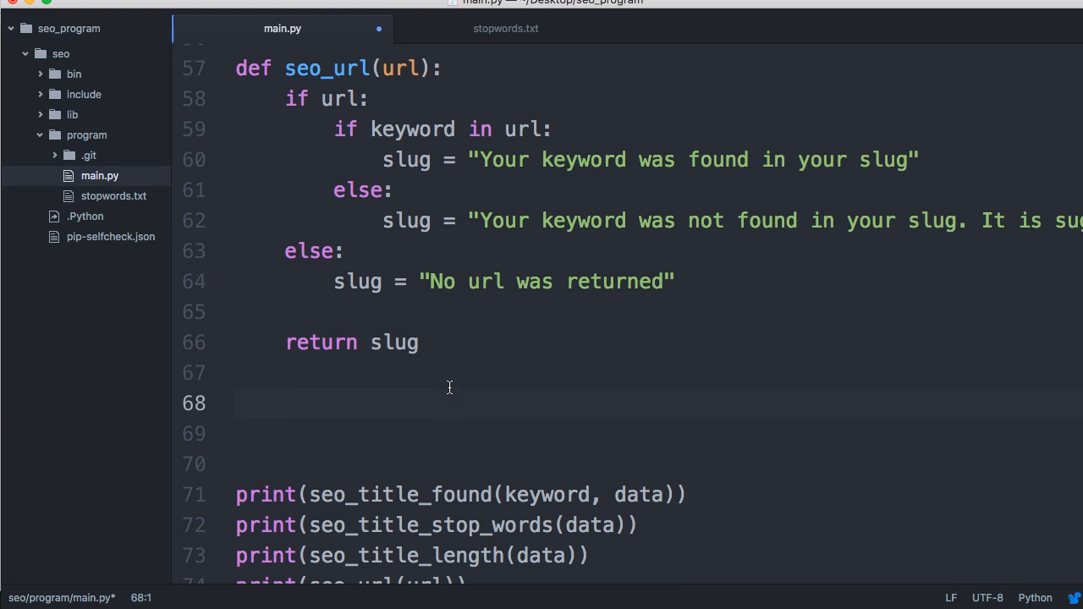
click(237, 403)
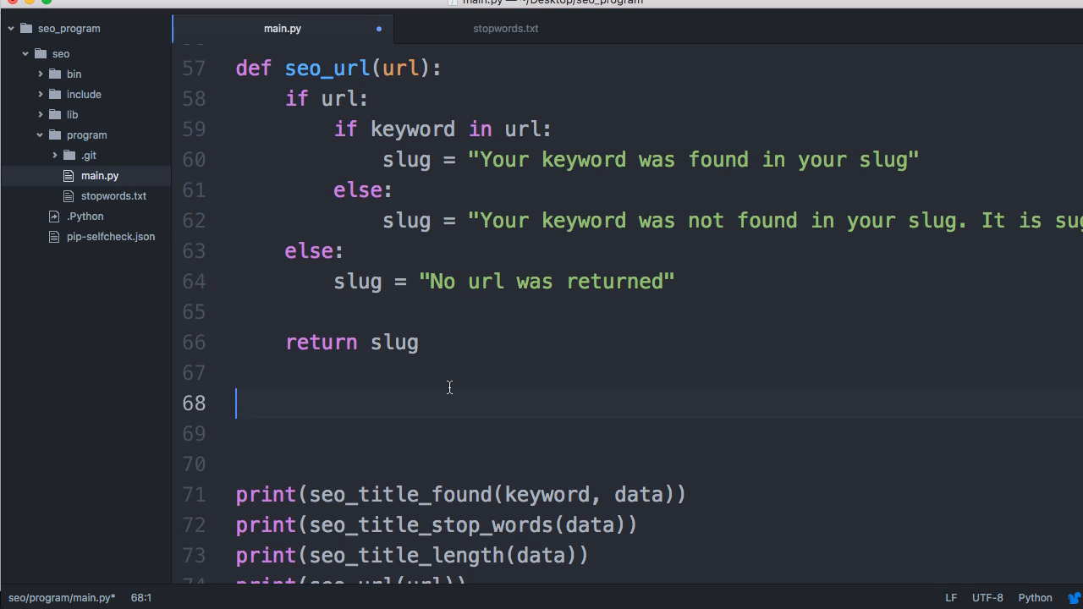
Step: Define seo_url_length(url) with nested 'if url:' and 'if len(url) < 100:' conditions
text(def)
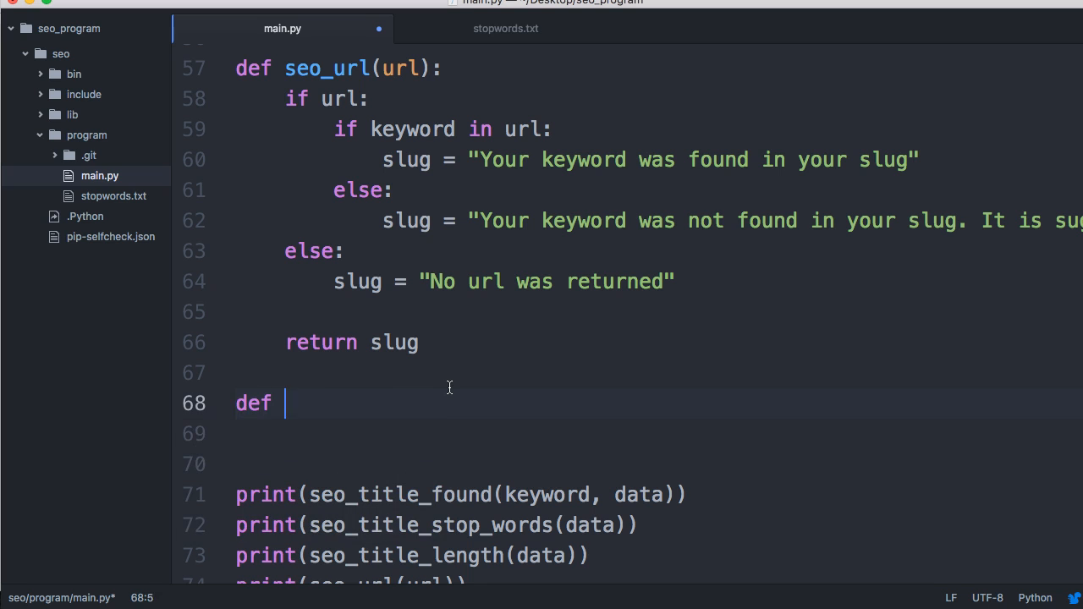
text(seo_url_l)
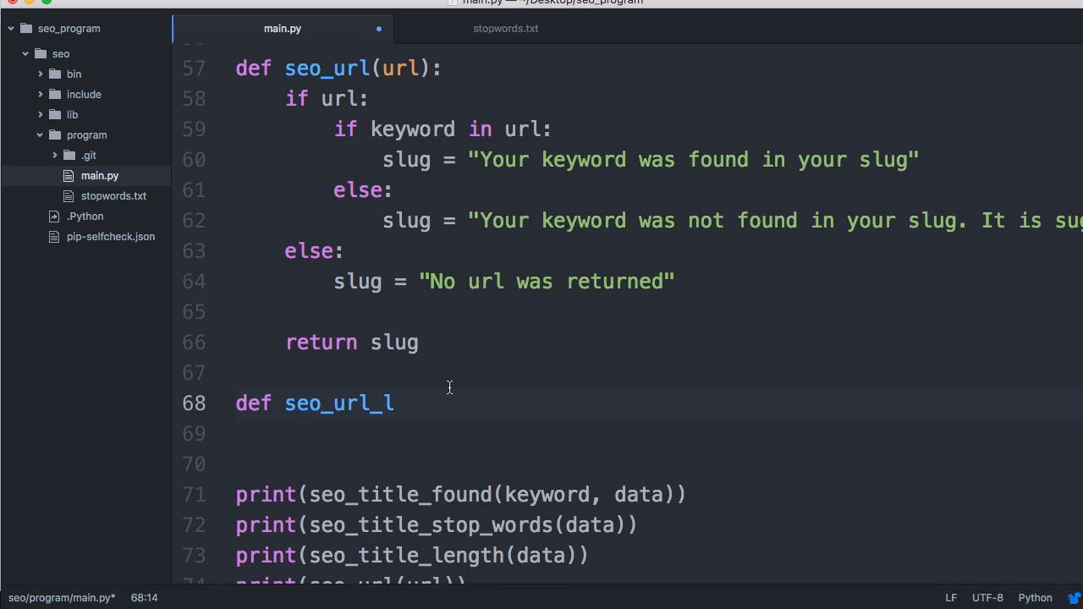
text(ength)
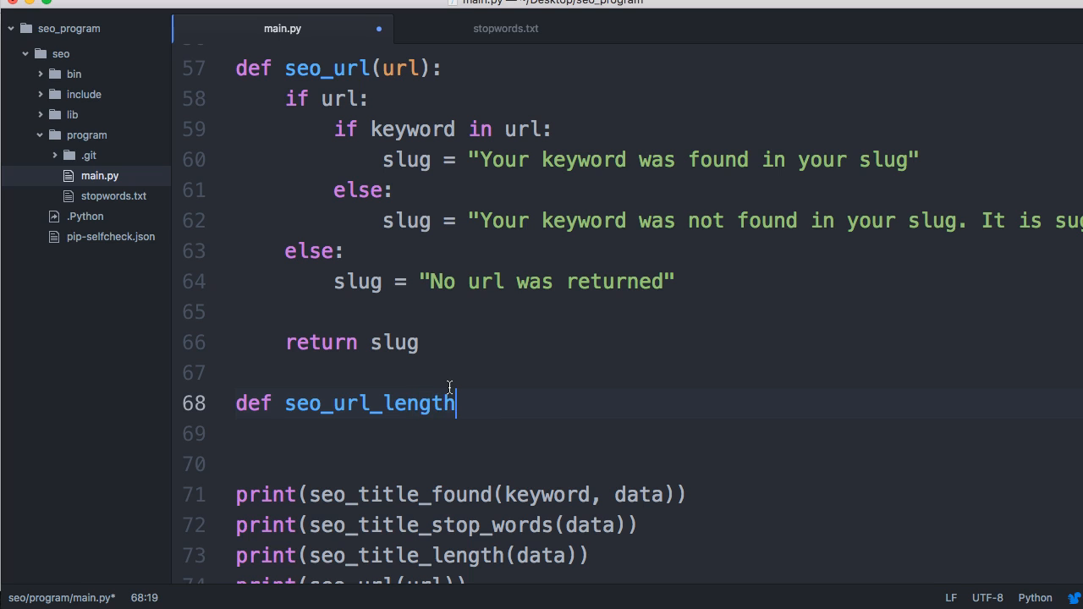
text((url):)
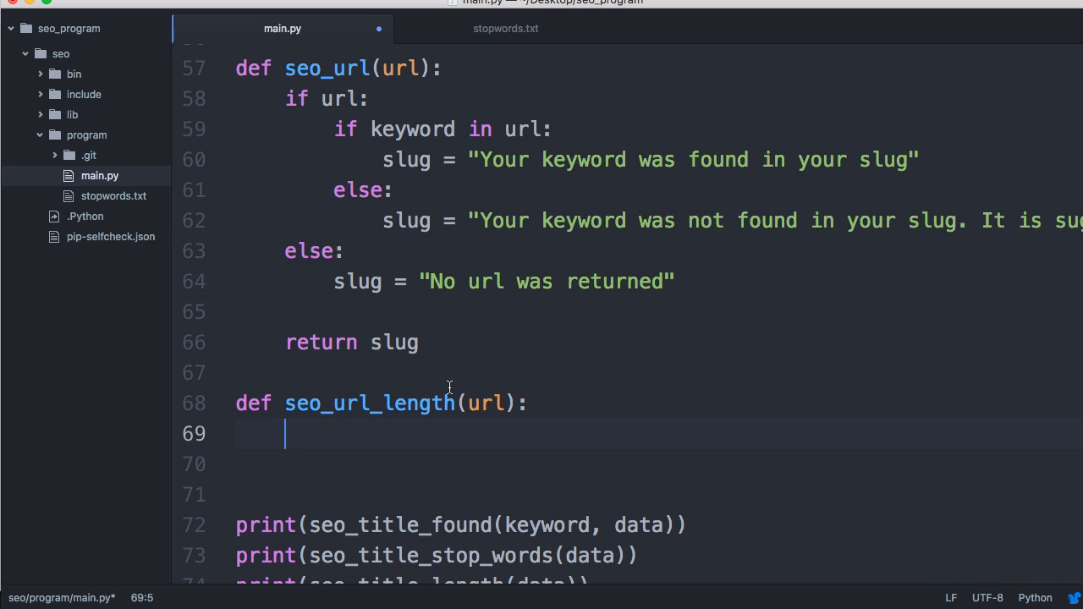
text(if url:)
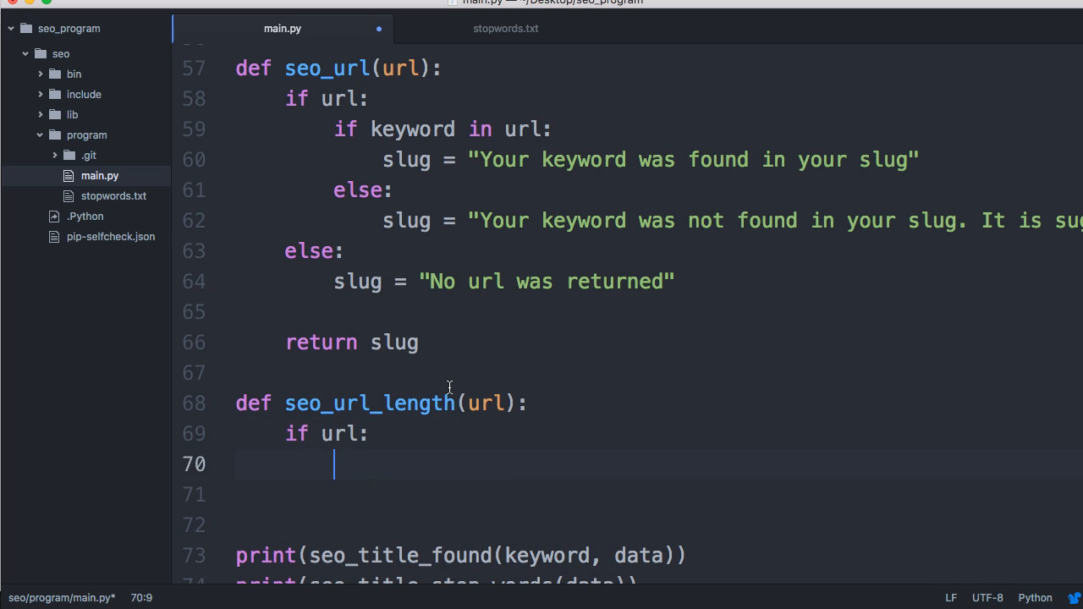
text(if len)
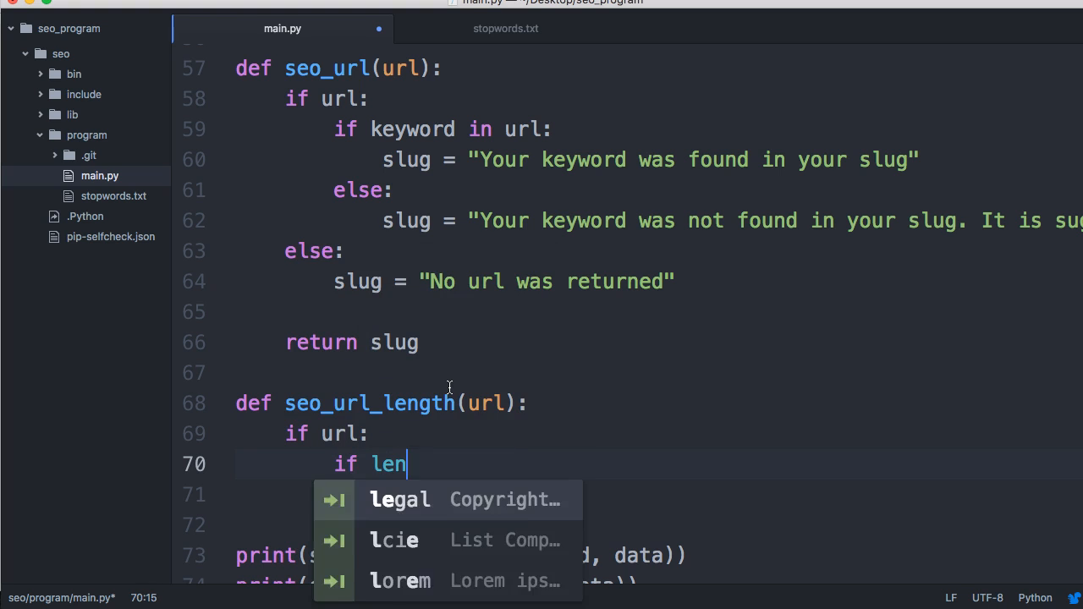
text((url))
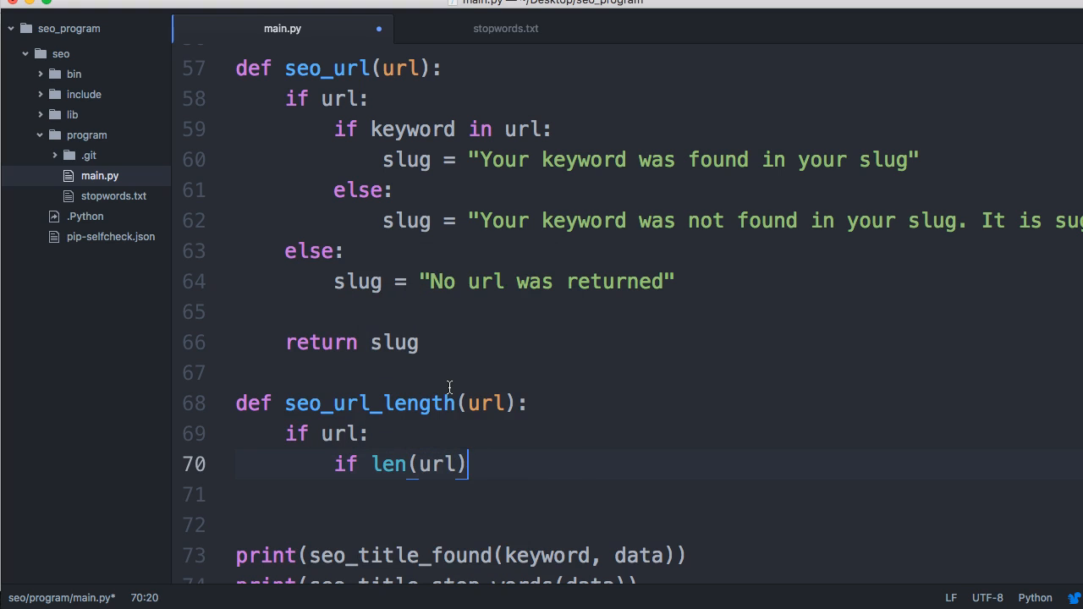
text(<)
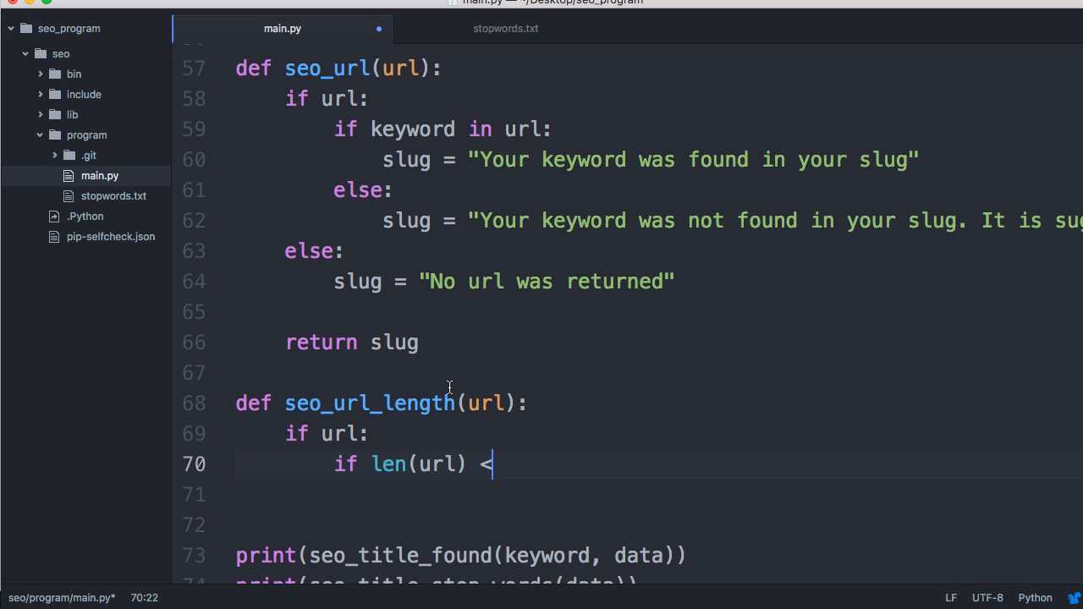
text(100:)
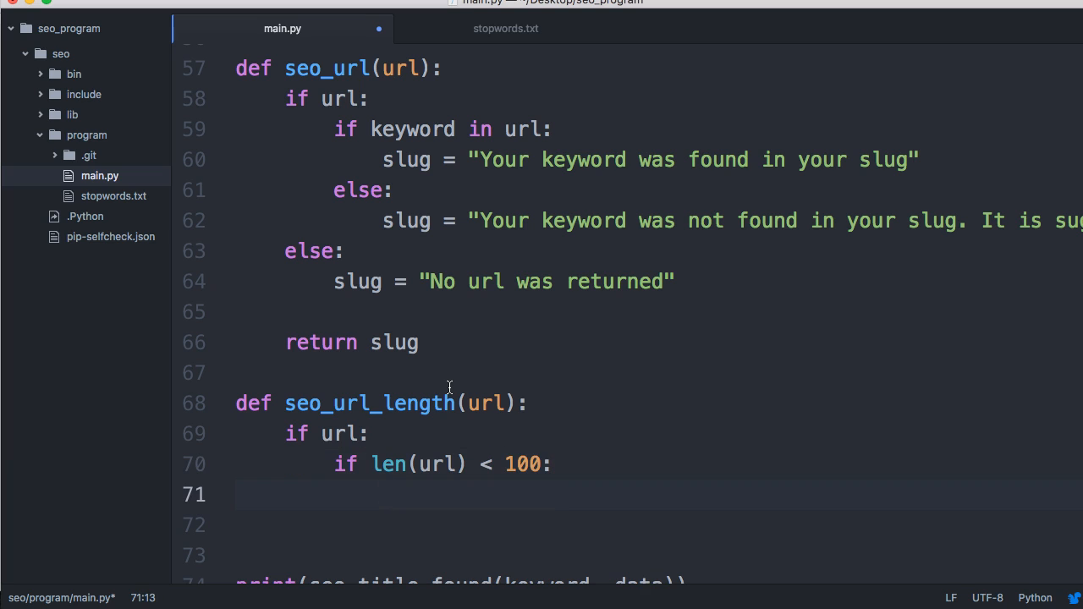
Step: Set url_length to "Your URL is less than the 100 character maximum suggested length. Good work"
text(url_lengt)
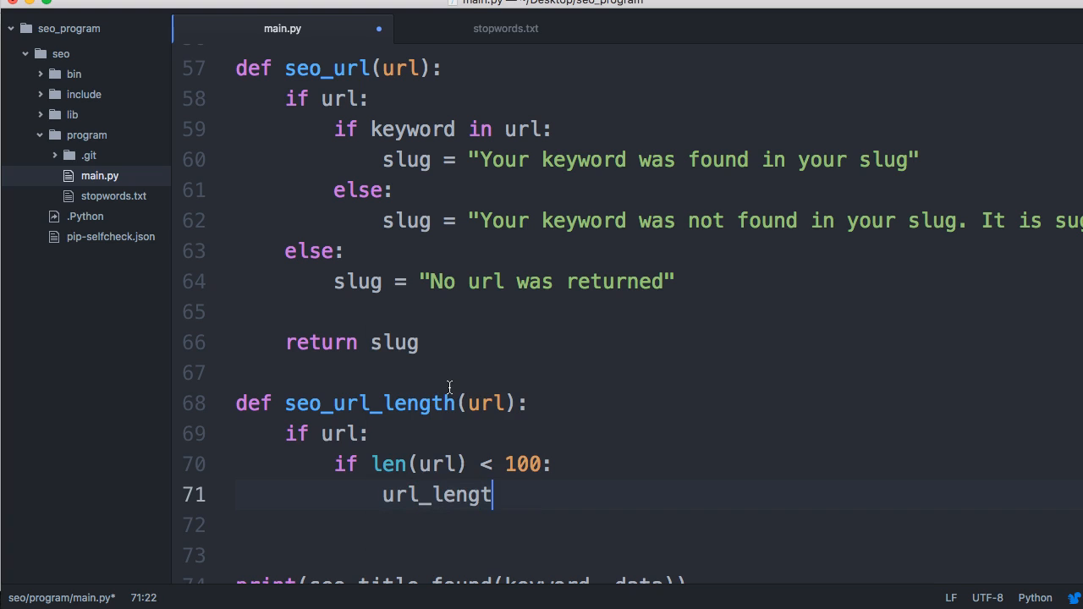
text(h = "Your)
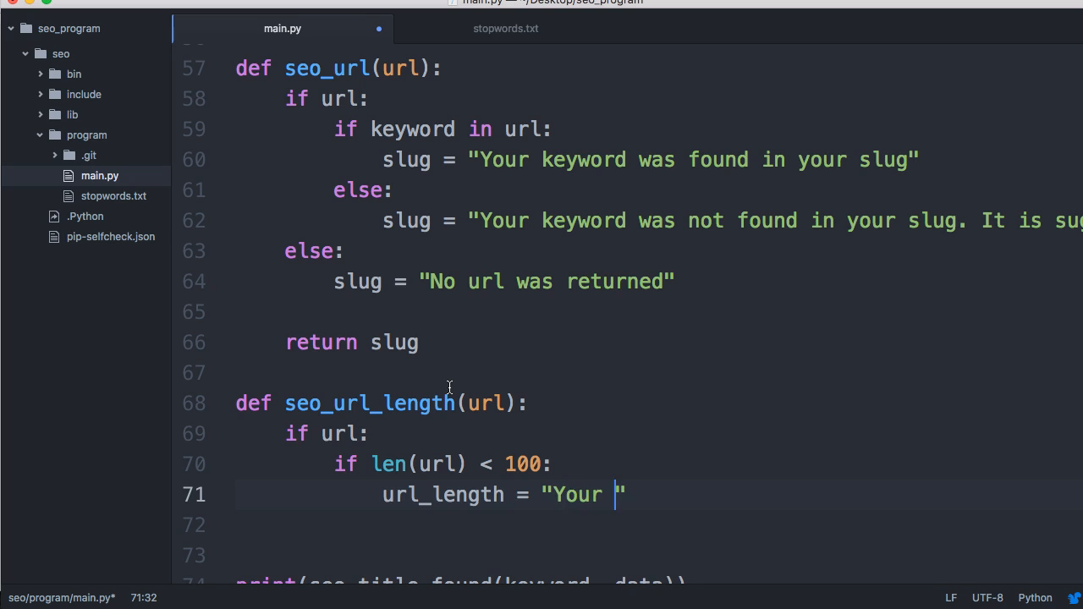
text(URL)
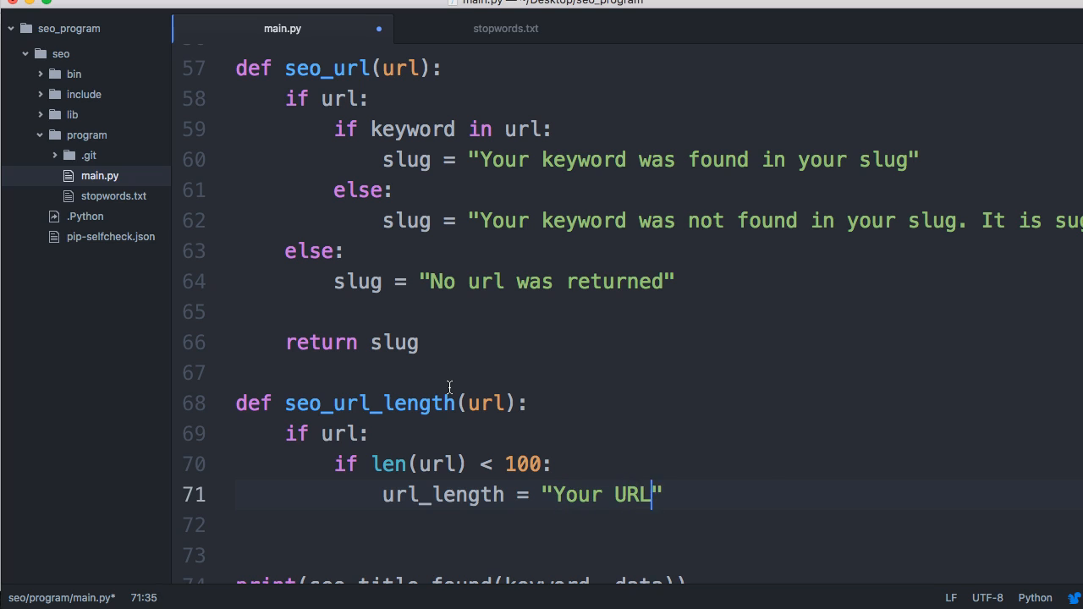
text(less)
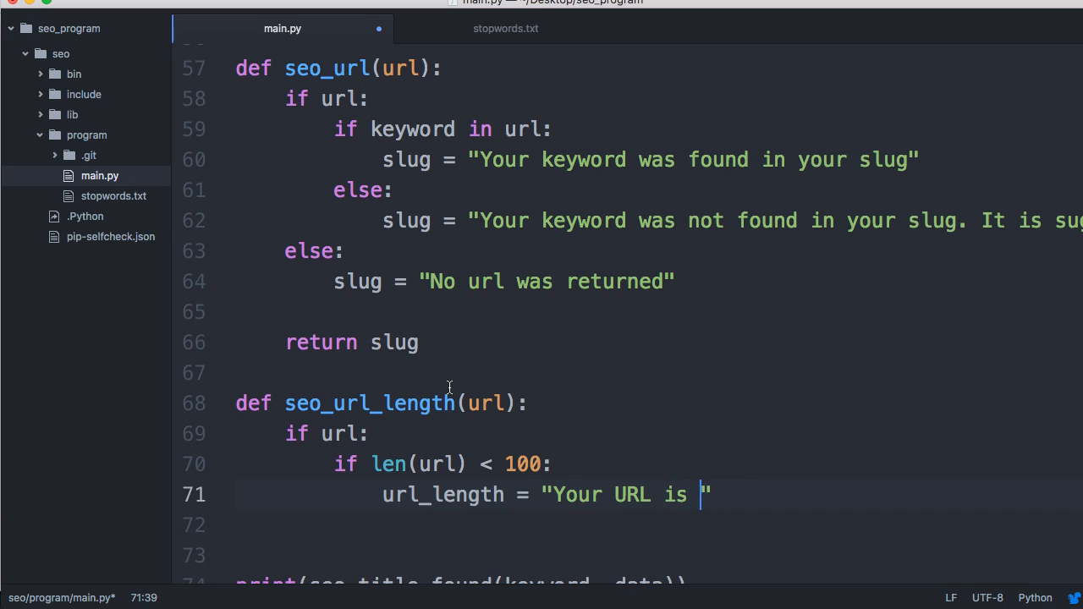
text(less than the r)
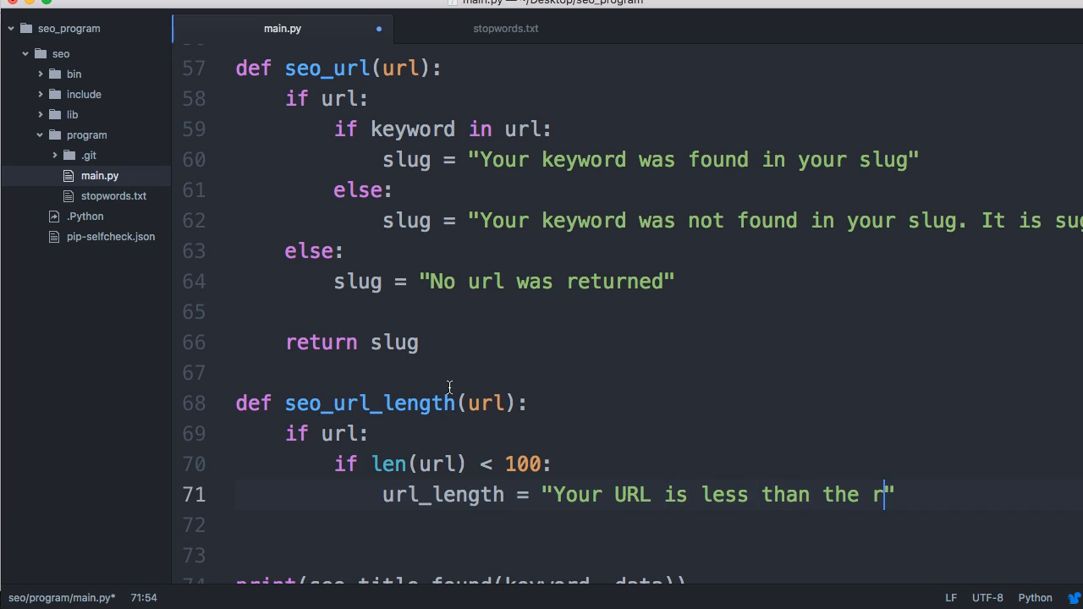
text(e)
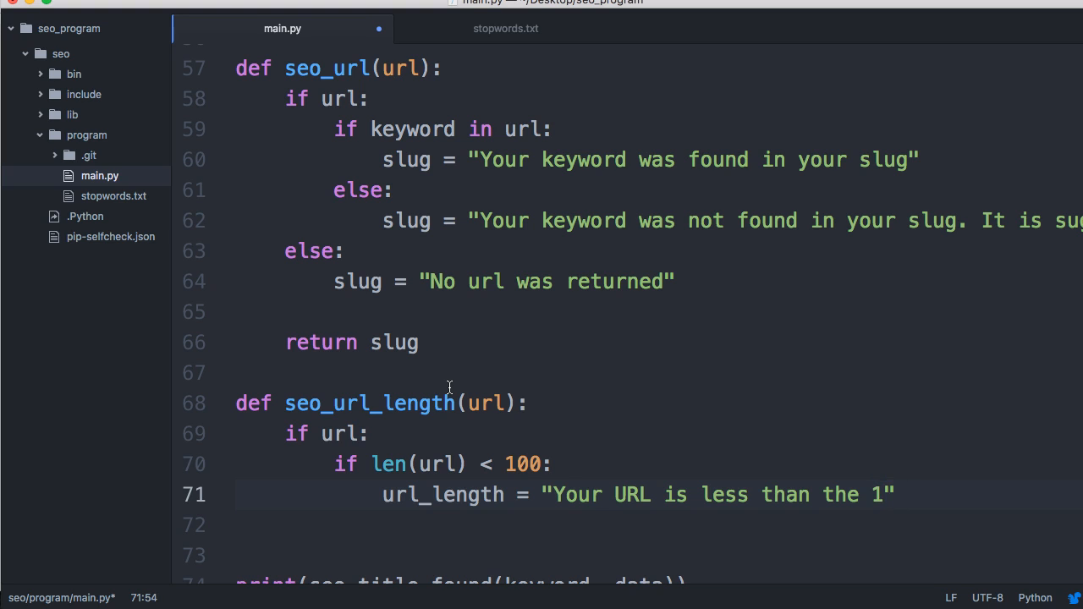
text(00 charact)
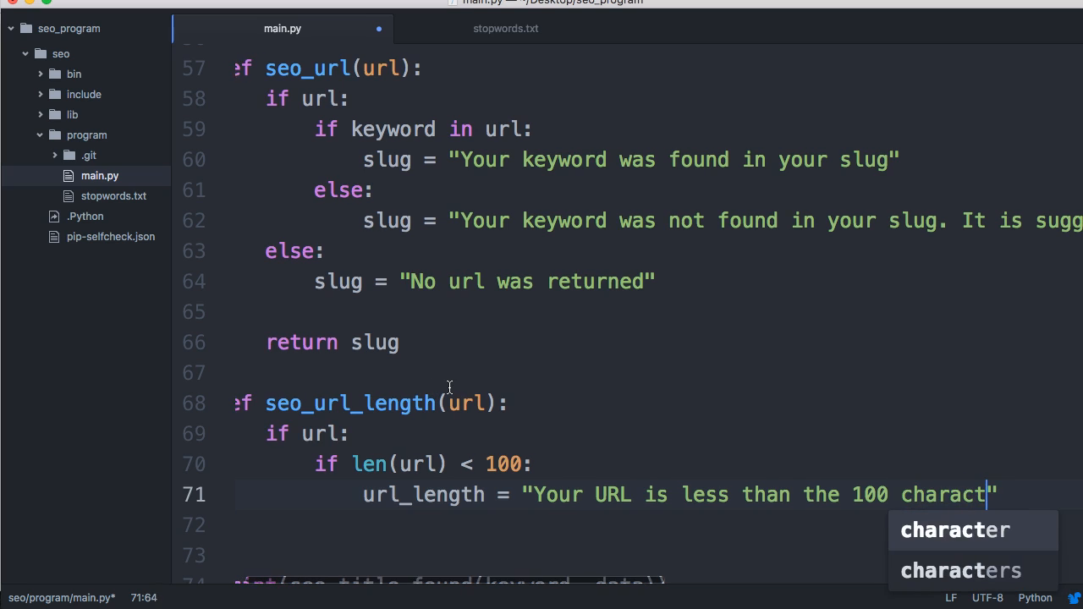
text(er max)
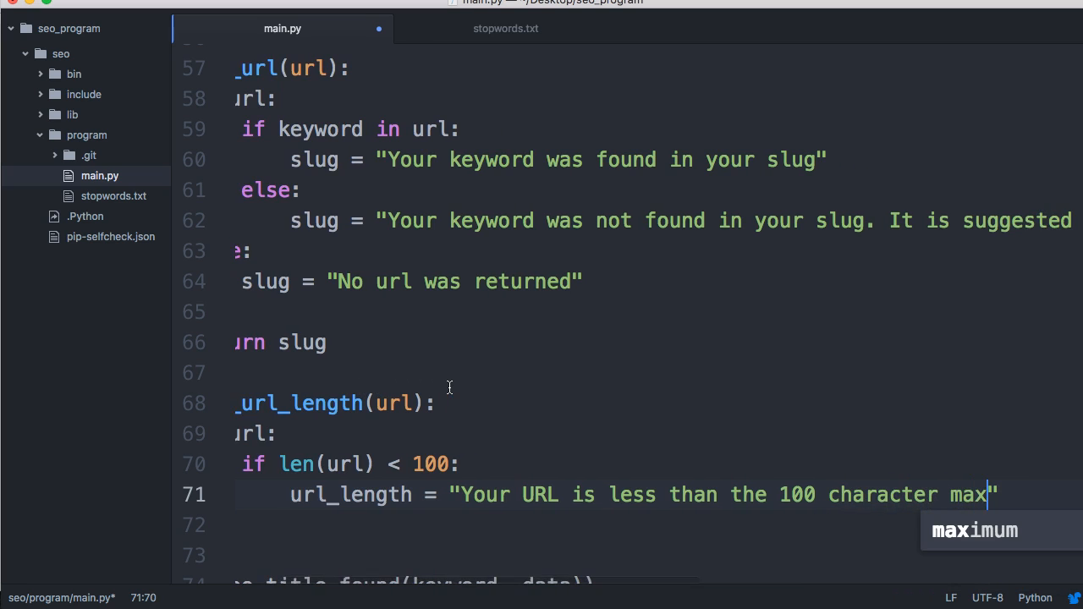
text(imum)
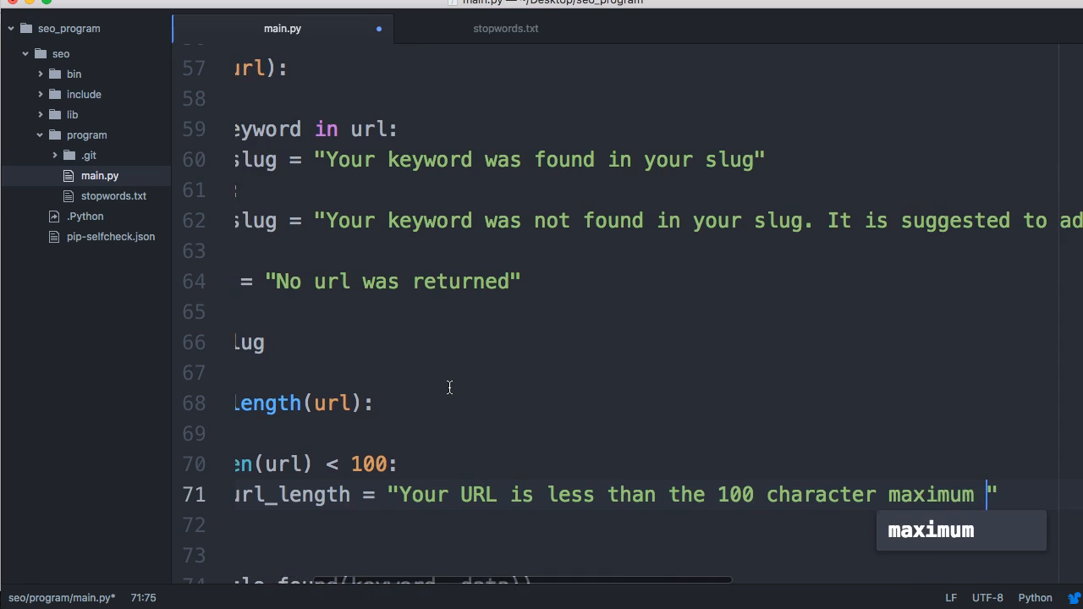
text(suggest)
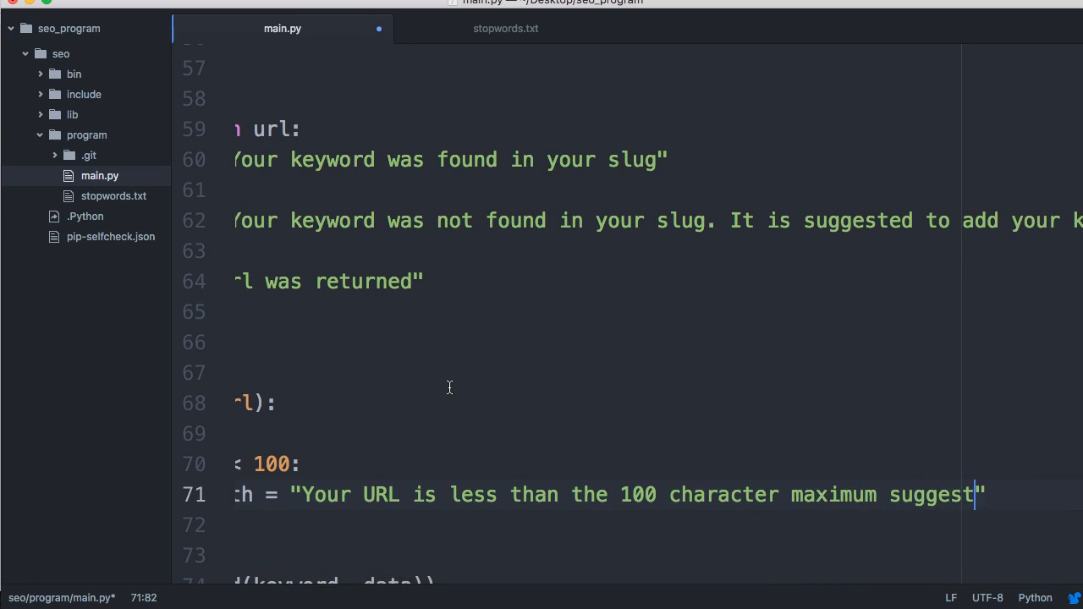
text(length)
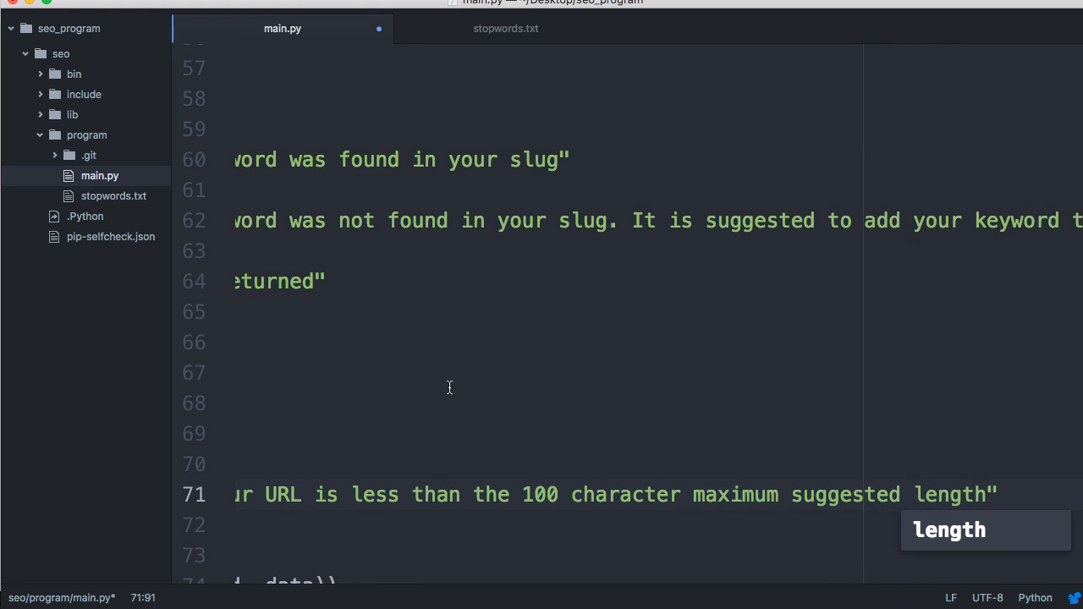
text(. Good w)
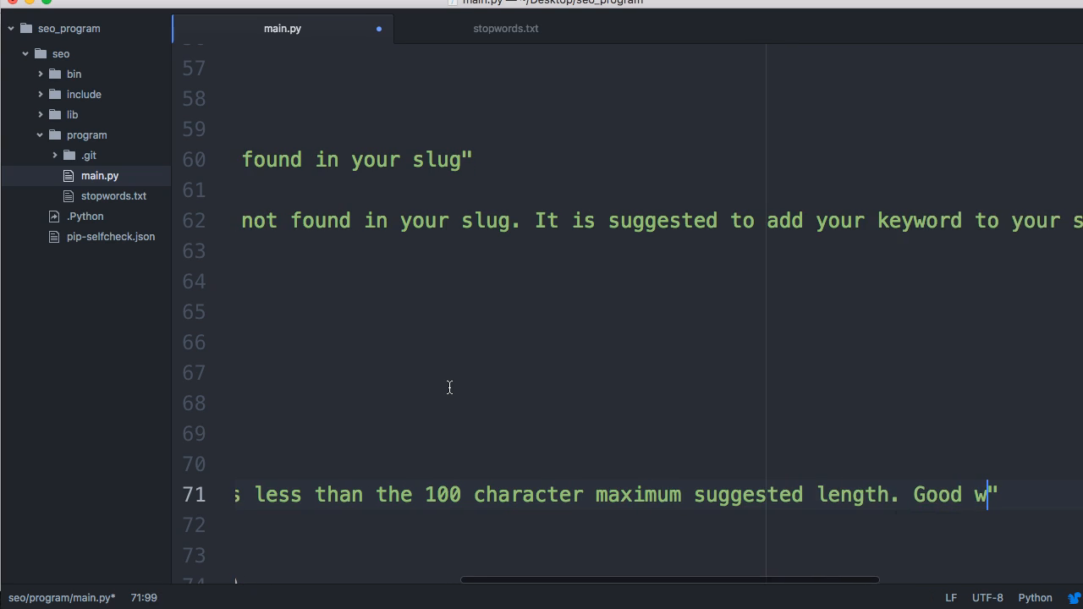
text(ork)
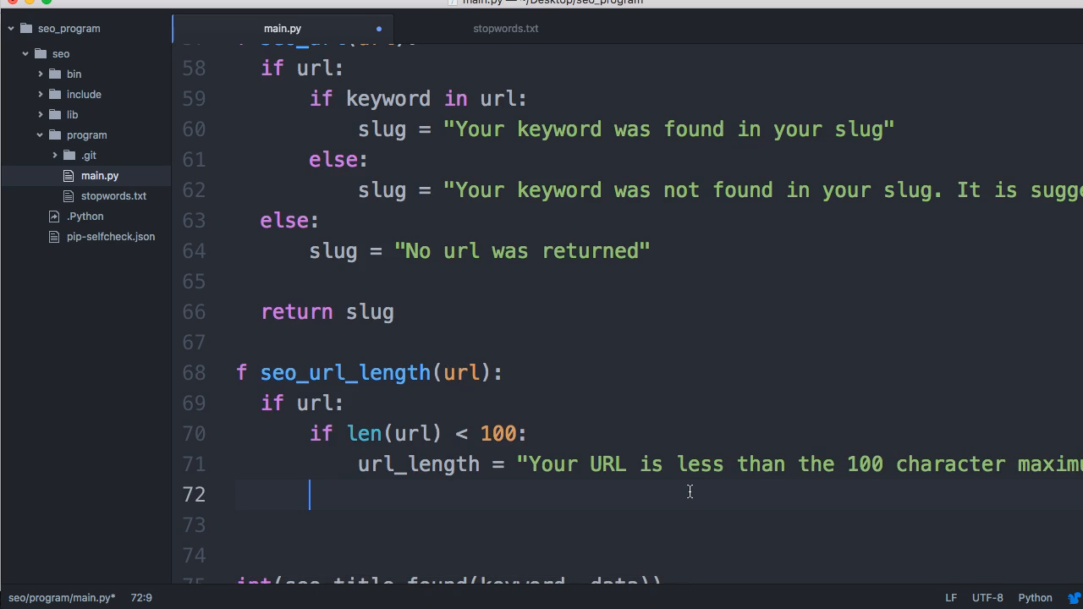
Step: Add an else branch setting url_length to "Your URL length is over 100 characters"
text(else:)
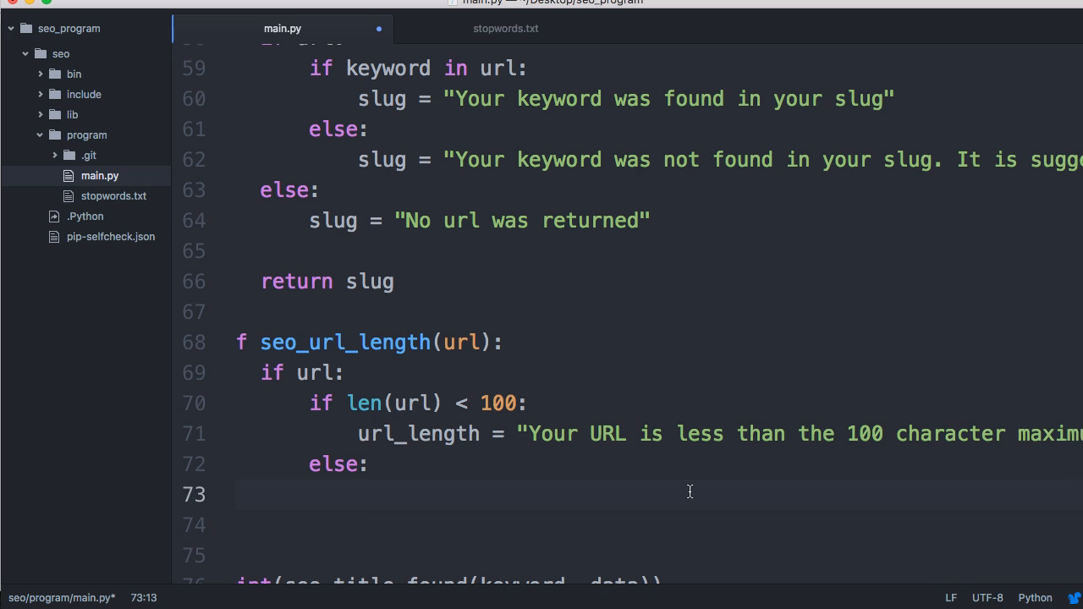
text(url_length =)
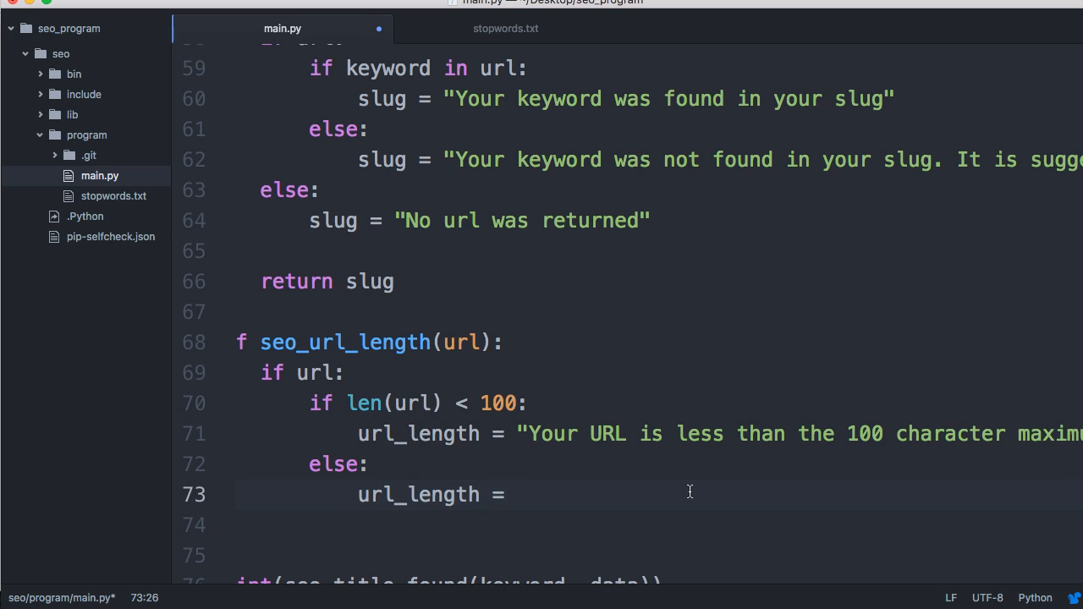
text("Yo")
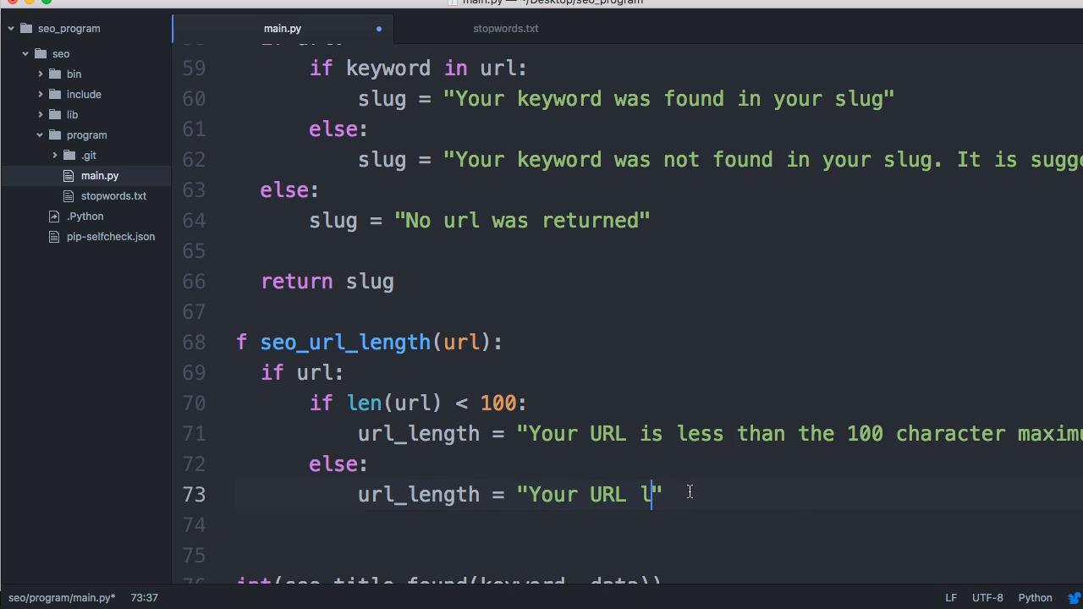
text(ength is)
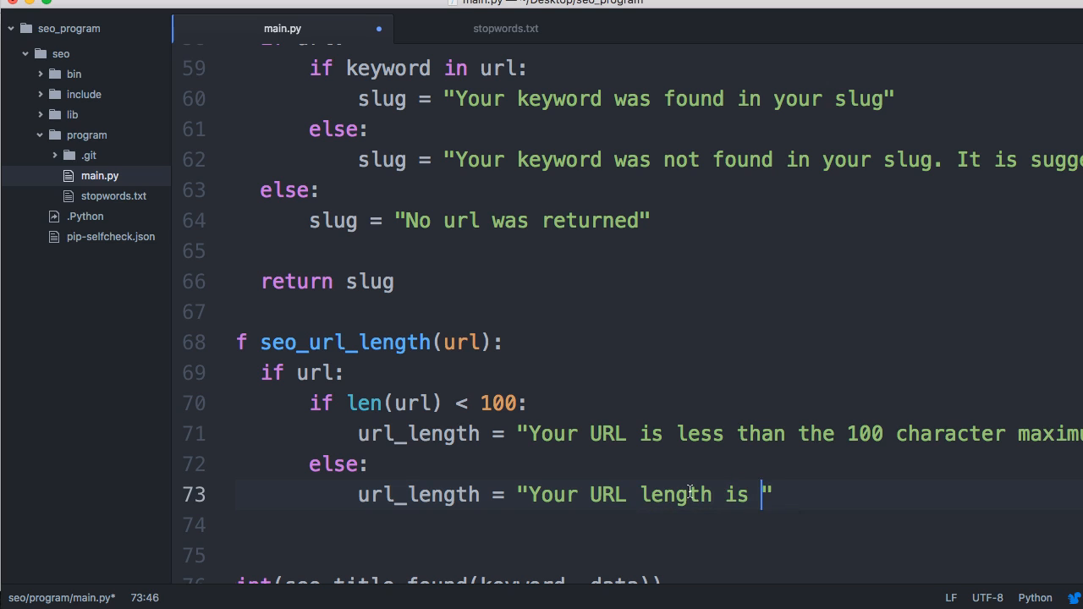
text(over 100 ch)
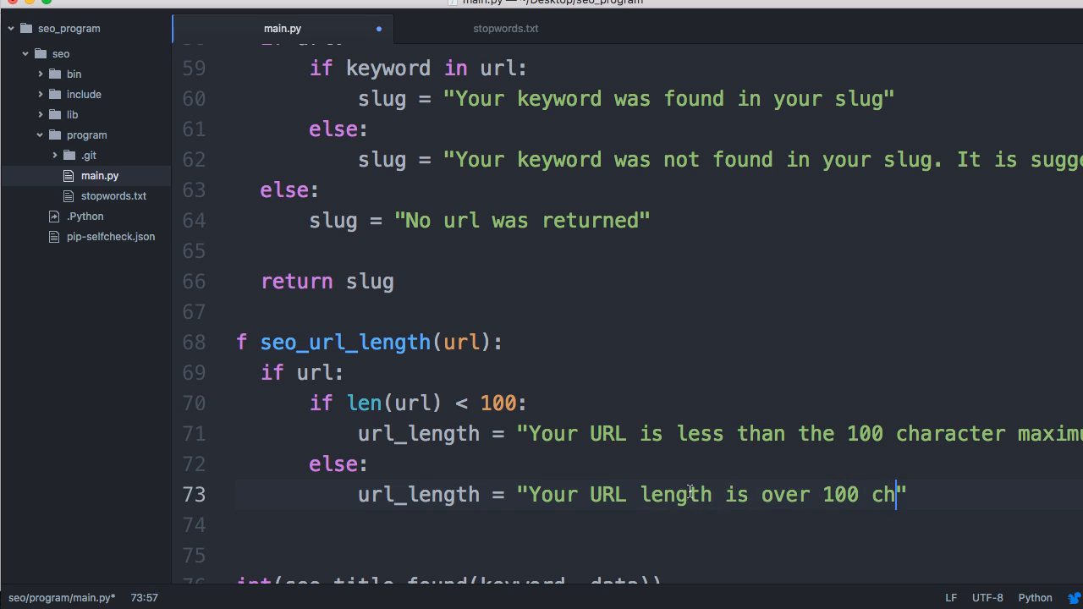
text(aracters)
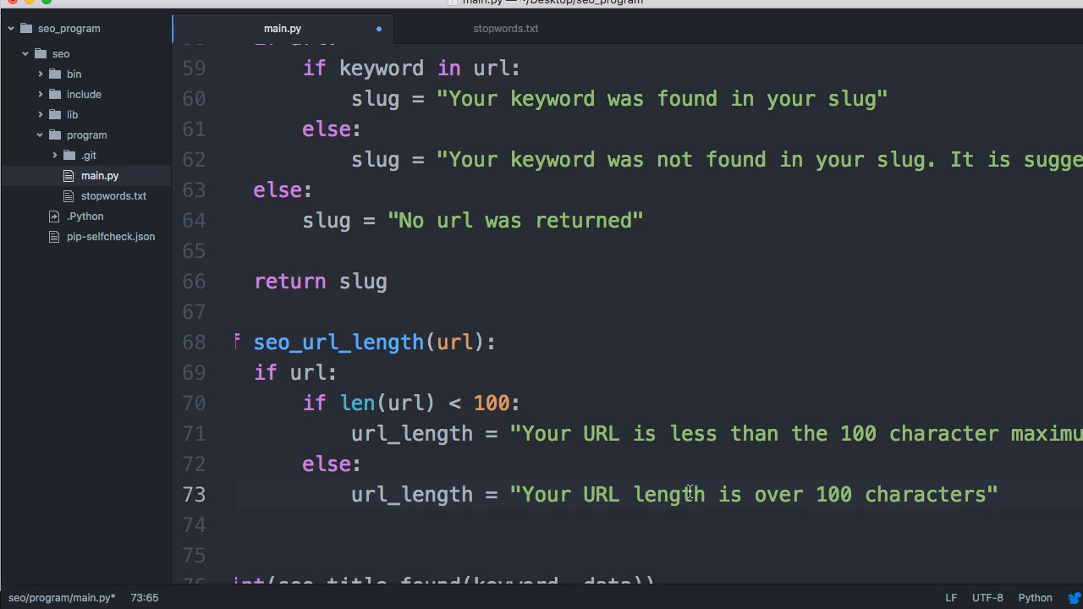
Step: Extend the message with {} formatted by len(url), 'You should change this.', then an else: line
click(988, 495)
text(. Your URL currently )
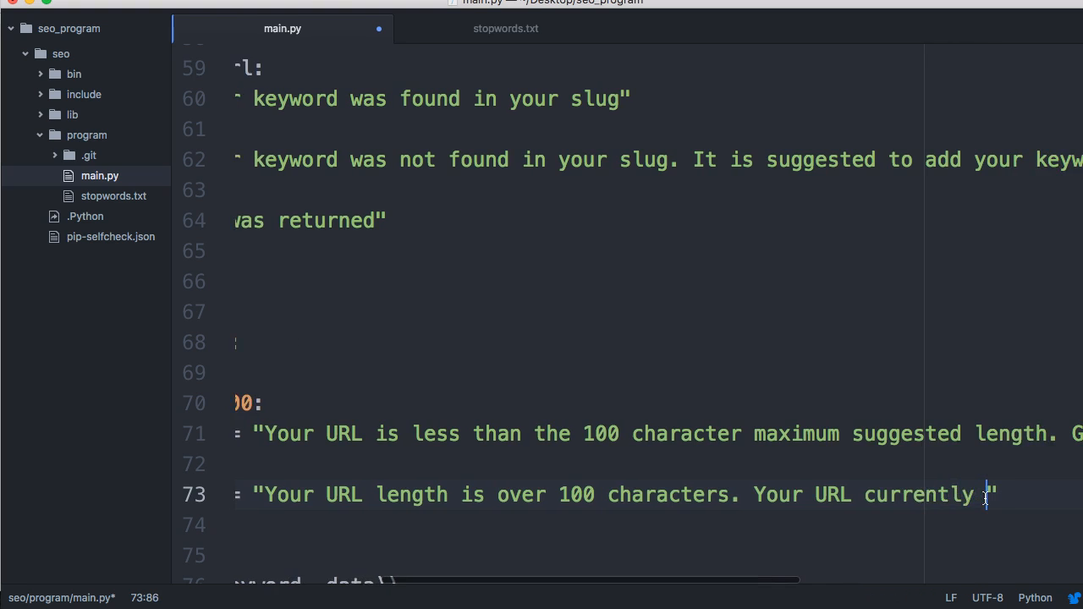
text({})
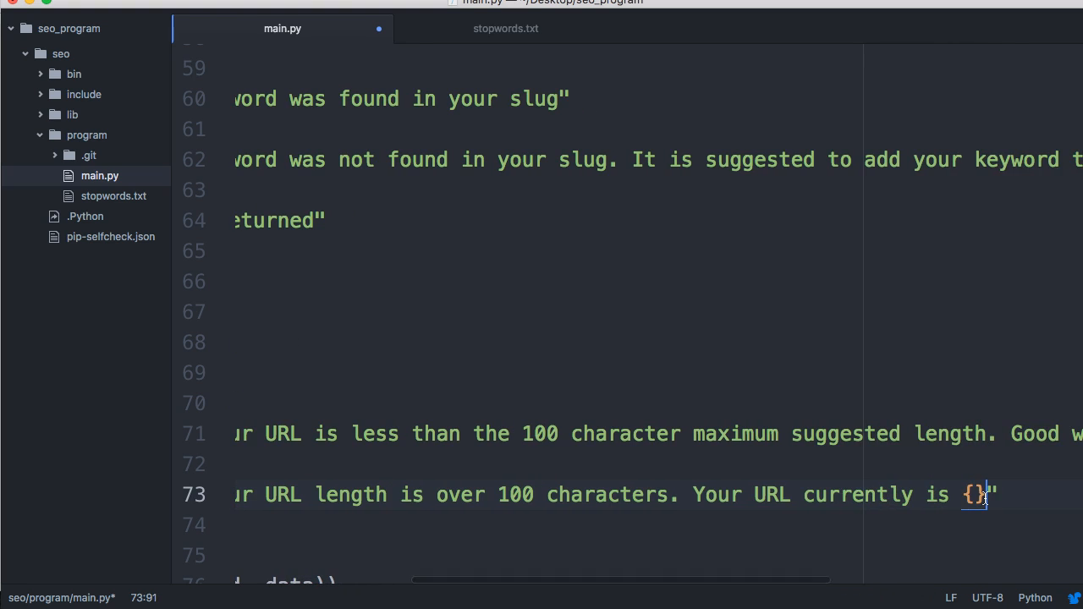
text(;)
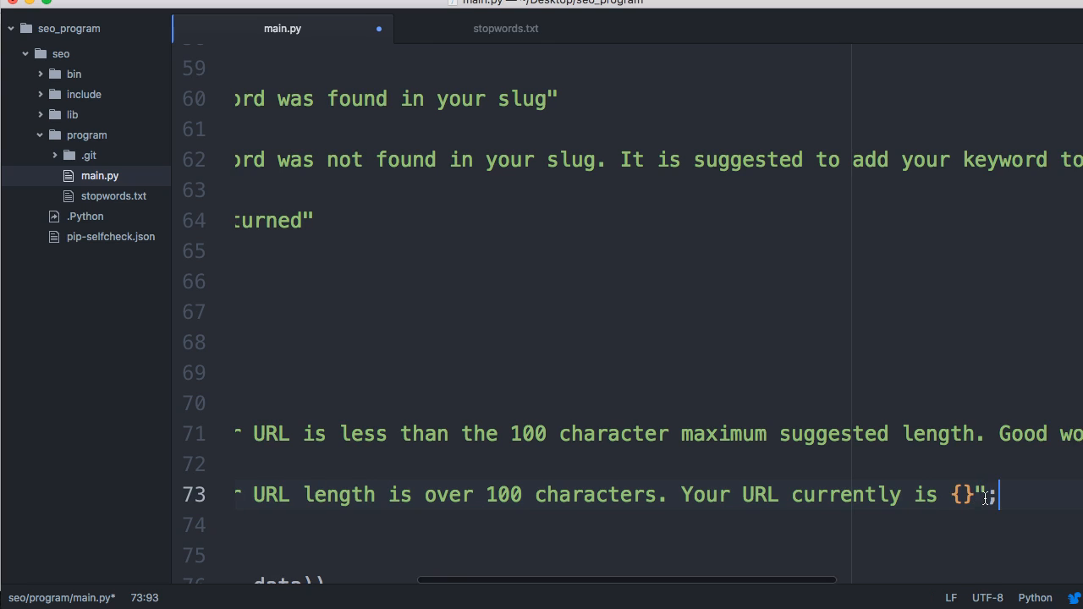
text(.format()
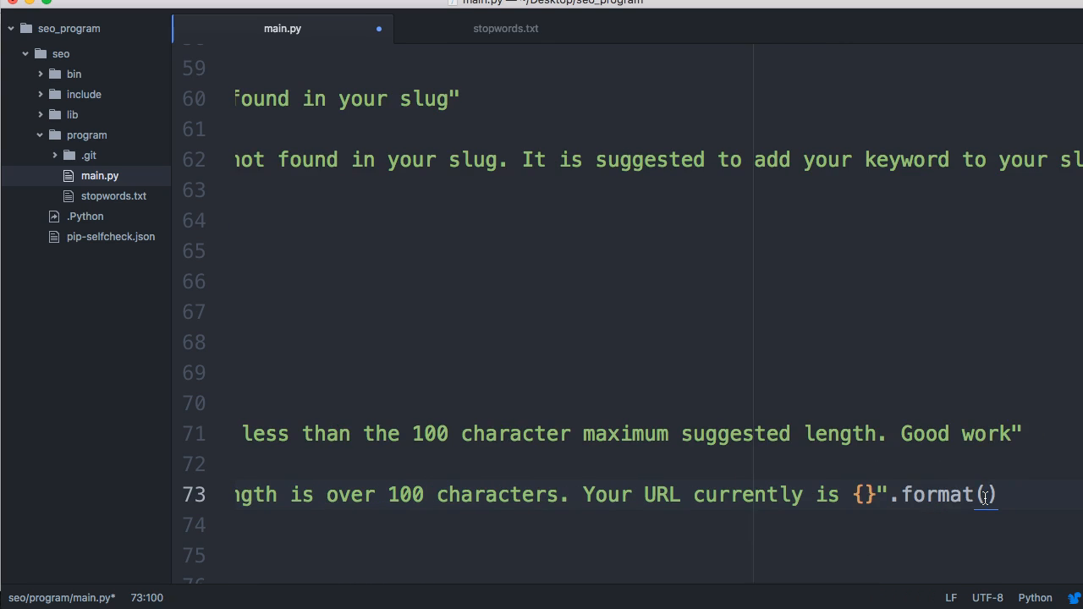
text(len(ur)
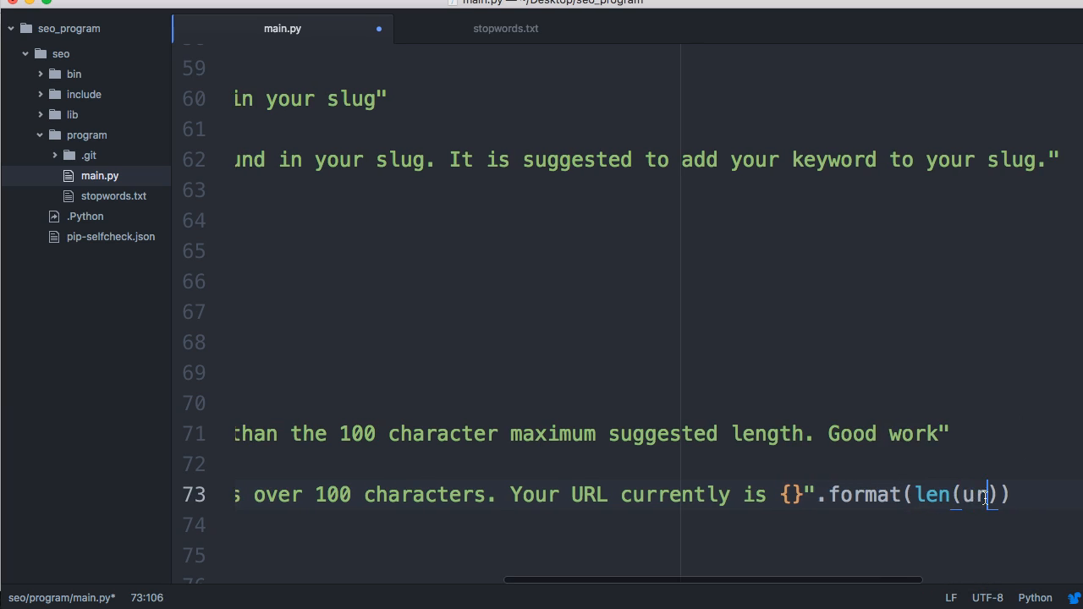
text(rl)
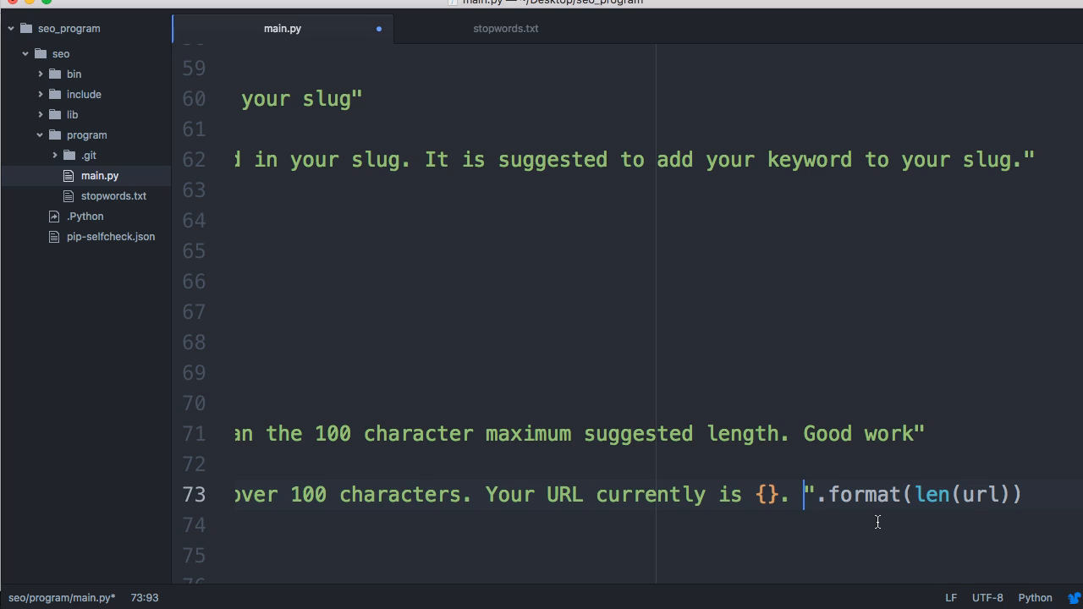
text(You should change this)
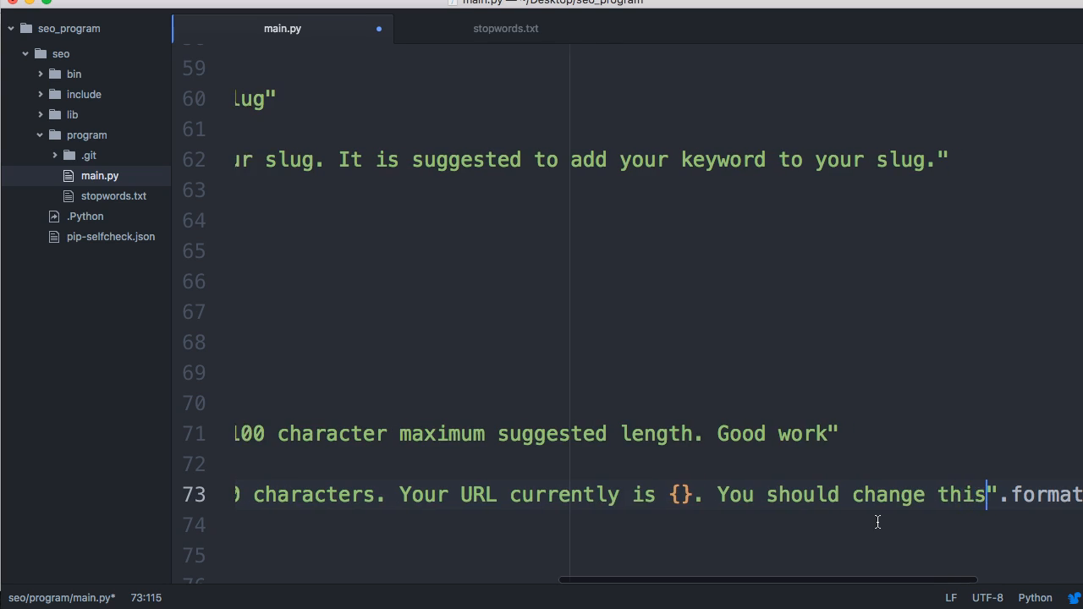
text(.)
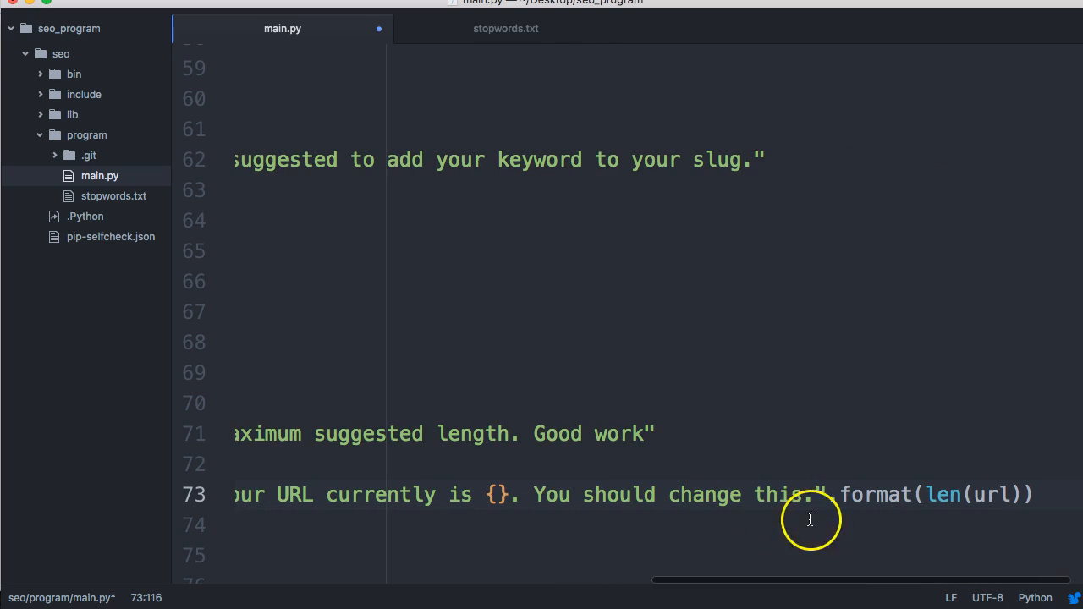
scroll(left, 3)
text(else:)
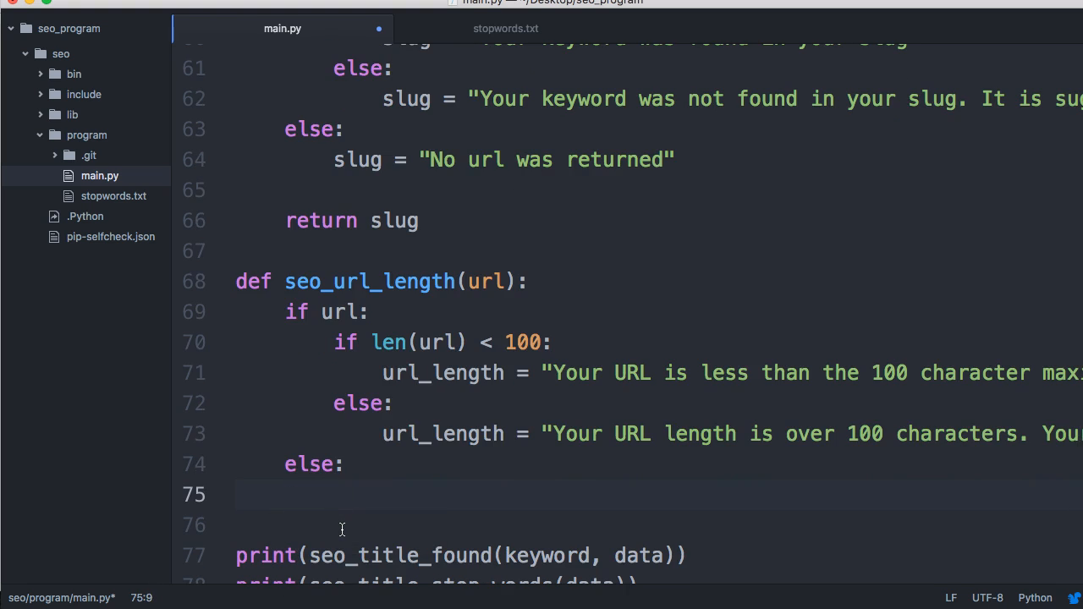
Step: Under the outer else, set url_length = "URL was not found"
text(ur)
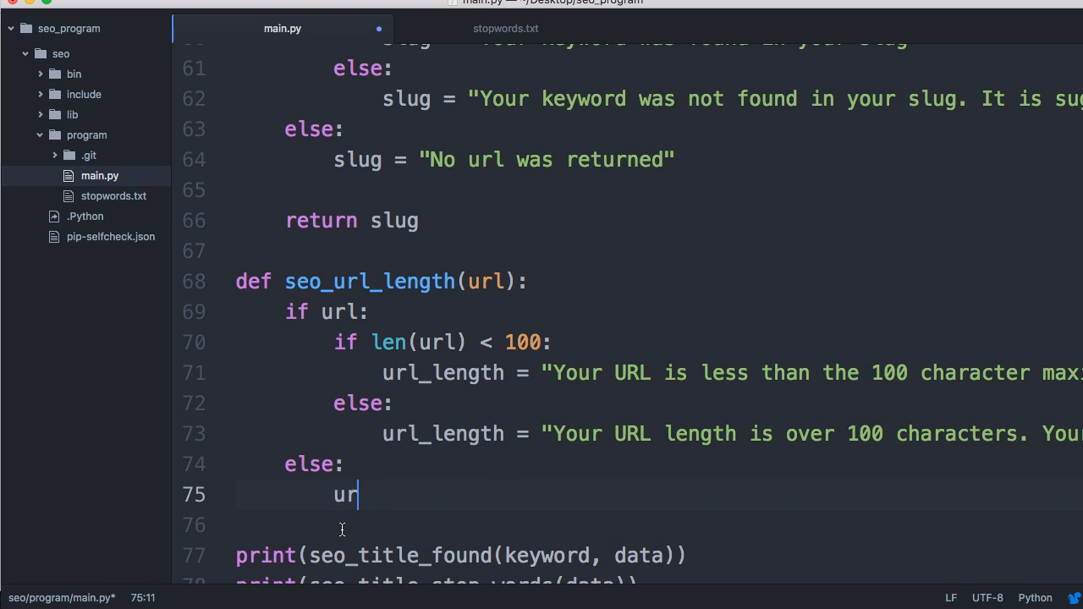
text(l_length = ")
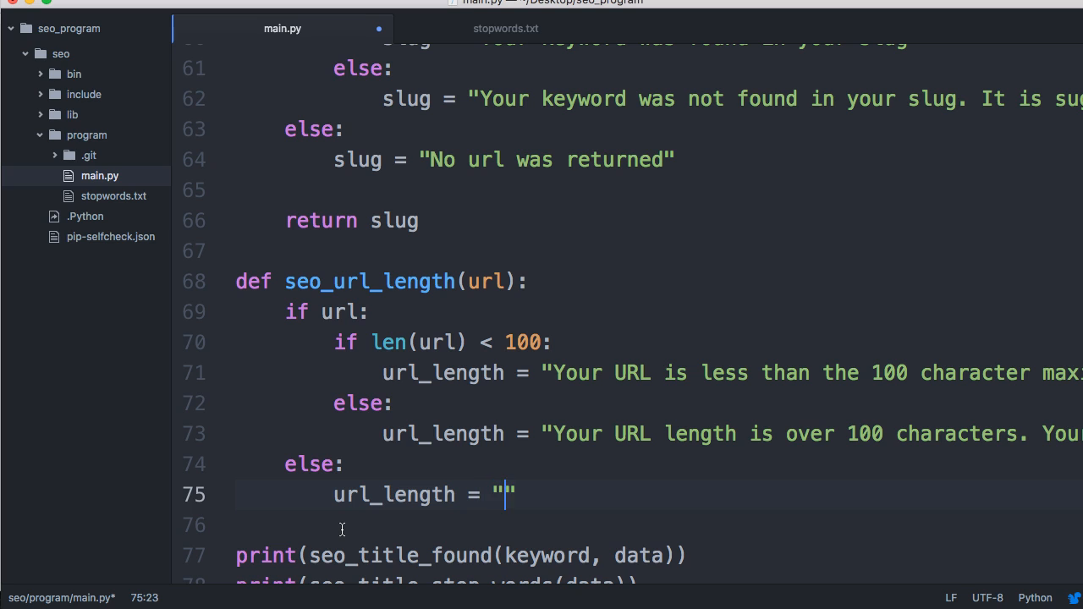
text(Y)
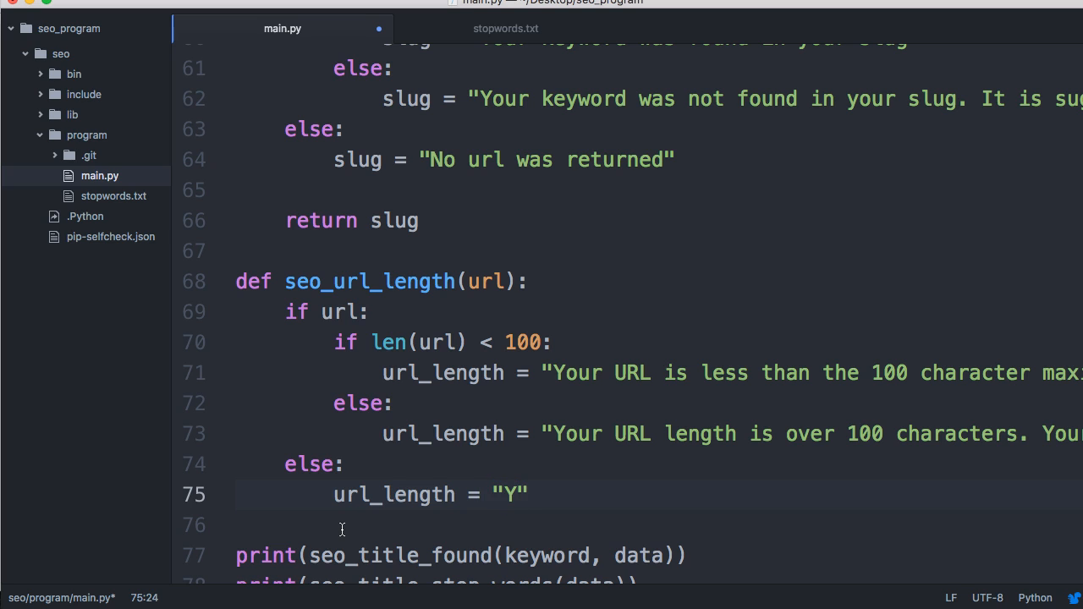
text(RL)
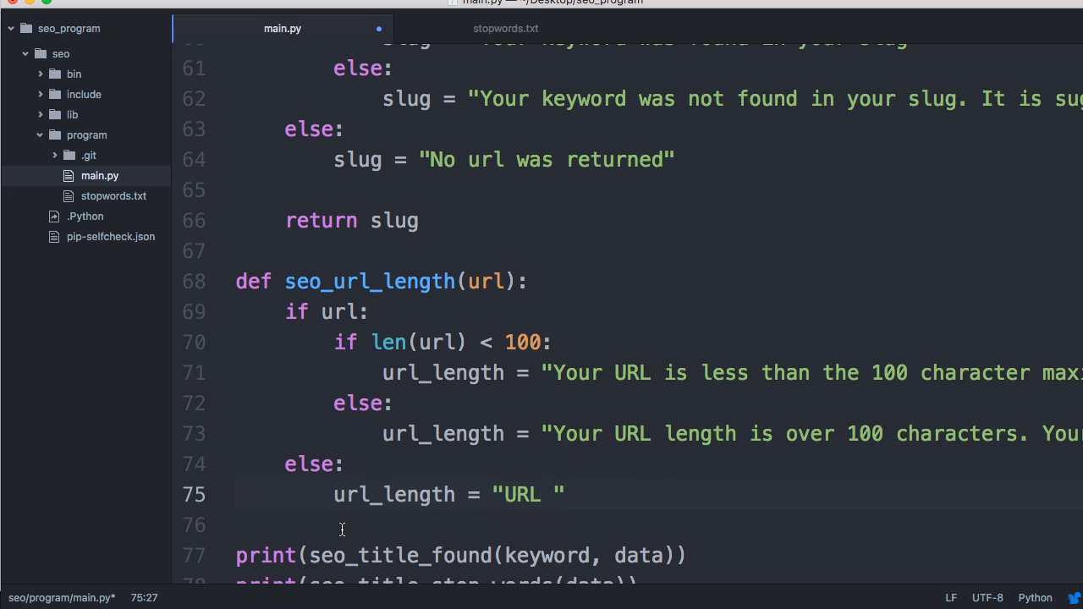
text(was not fo)
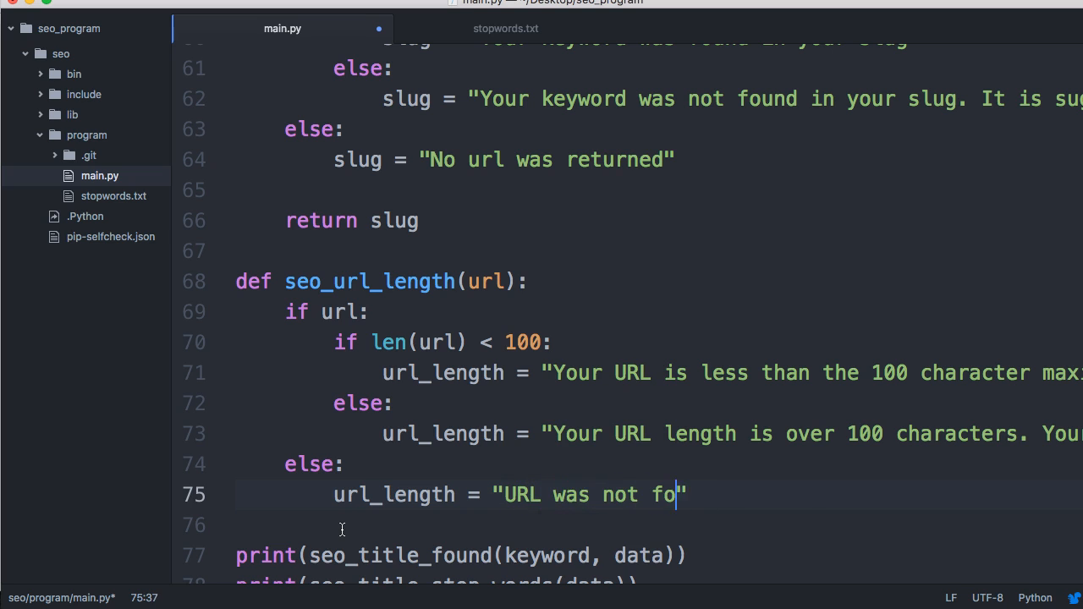
text(und")
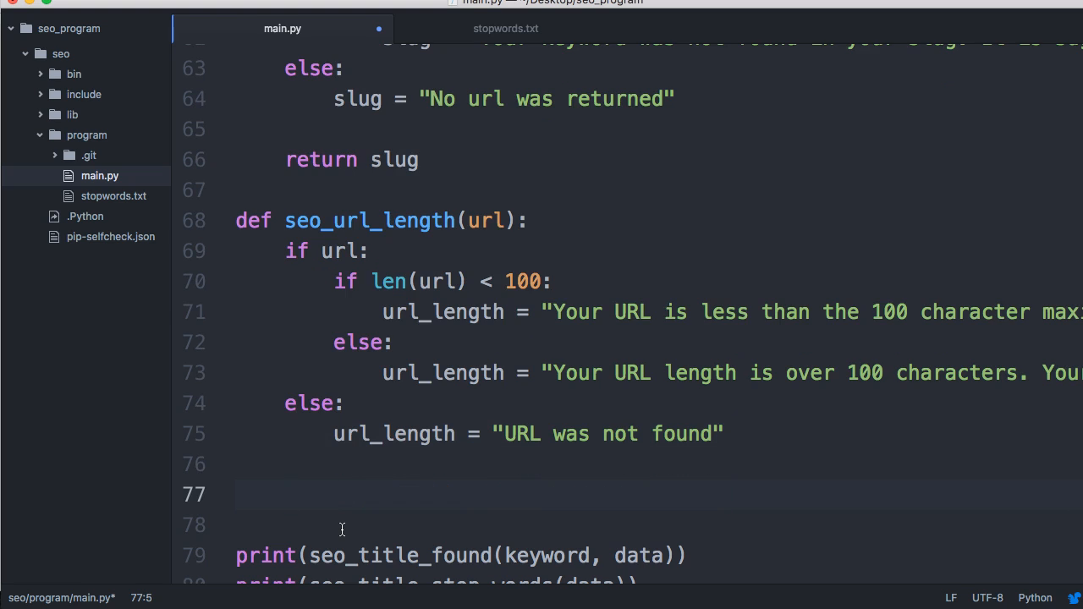
Step: End the function with return url_length and save main.py
click(285, 495)
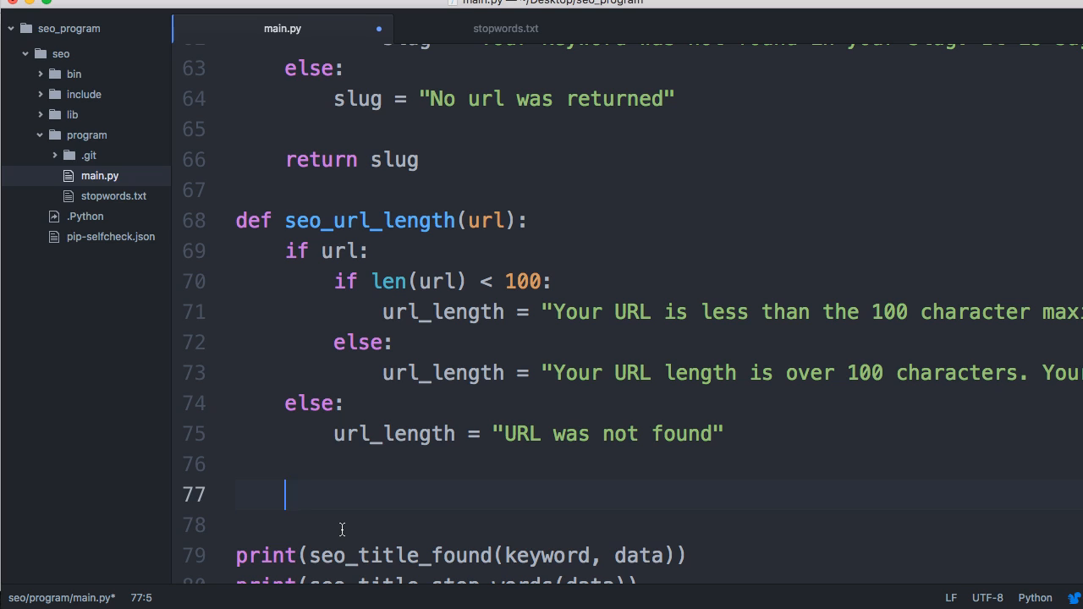
text(retr)
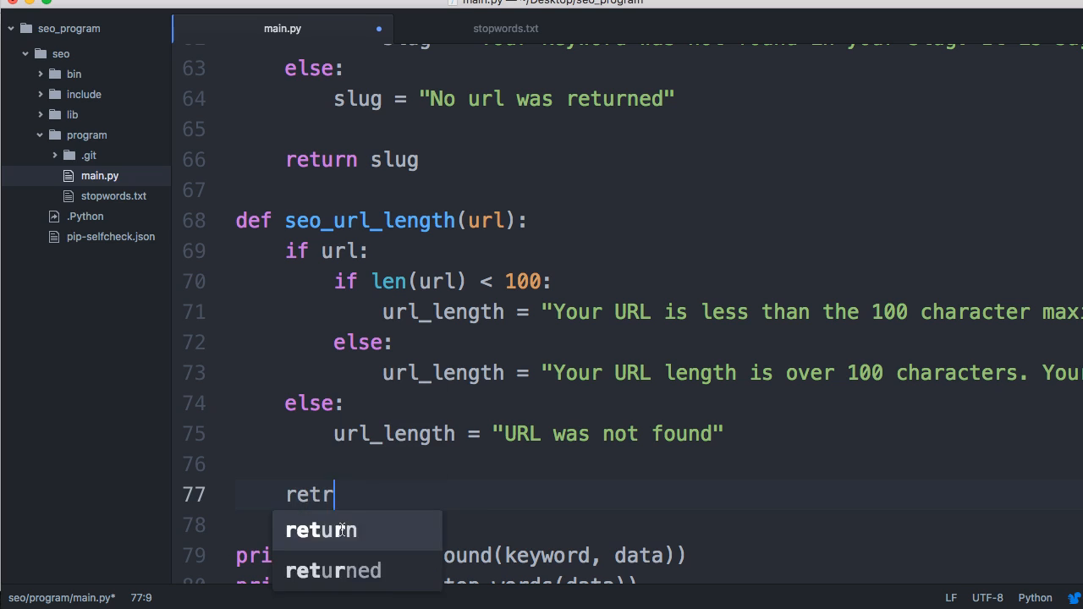
text(urn url_el)
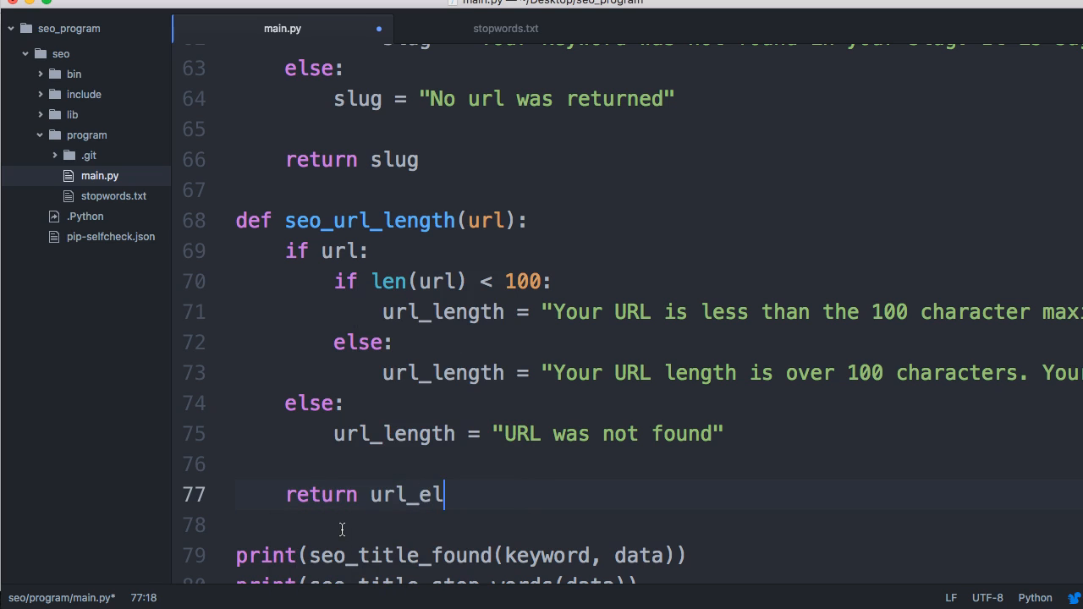
text(ngth)
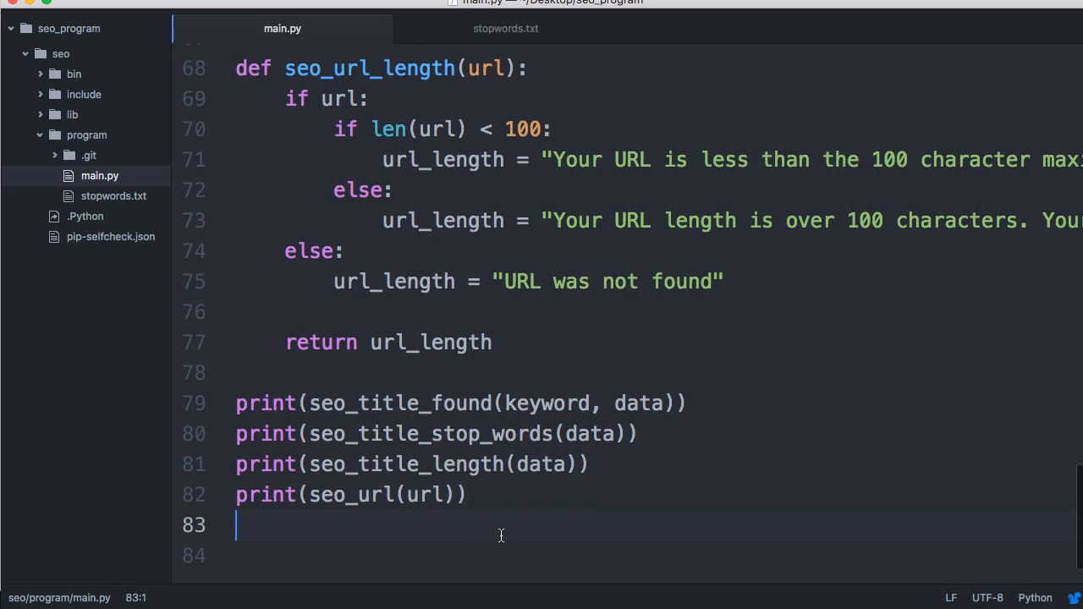
Step: Add print(seo_url_length(url)) on line 83 and save main.py
text(print()
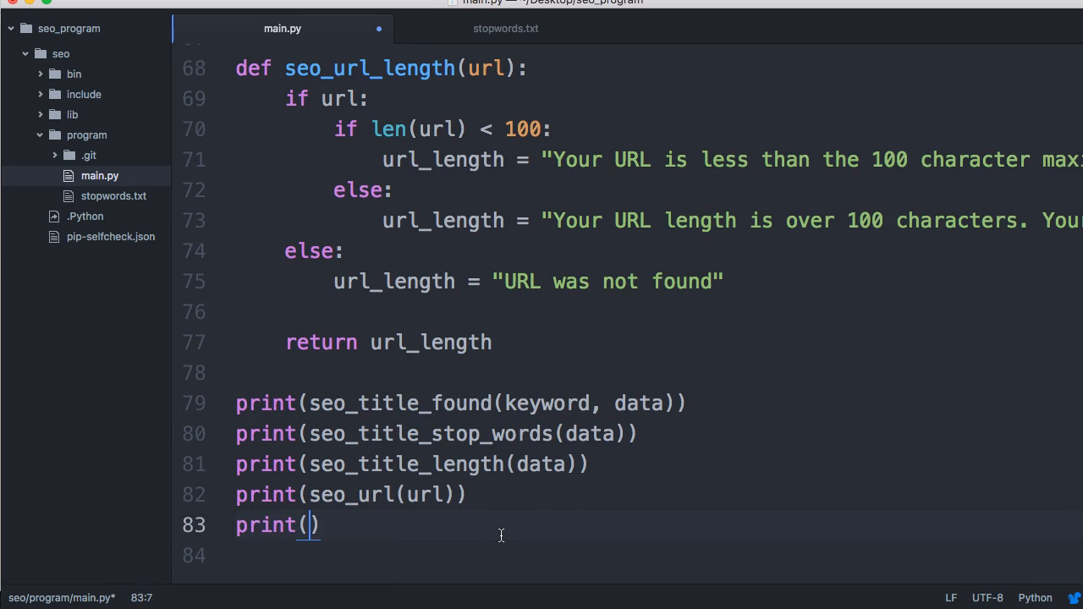
text(se0)
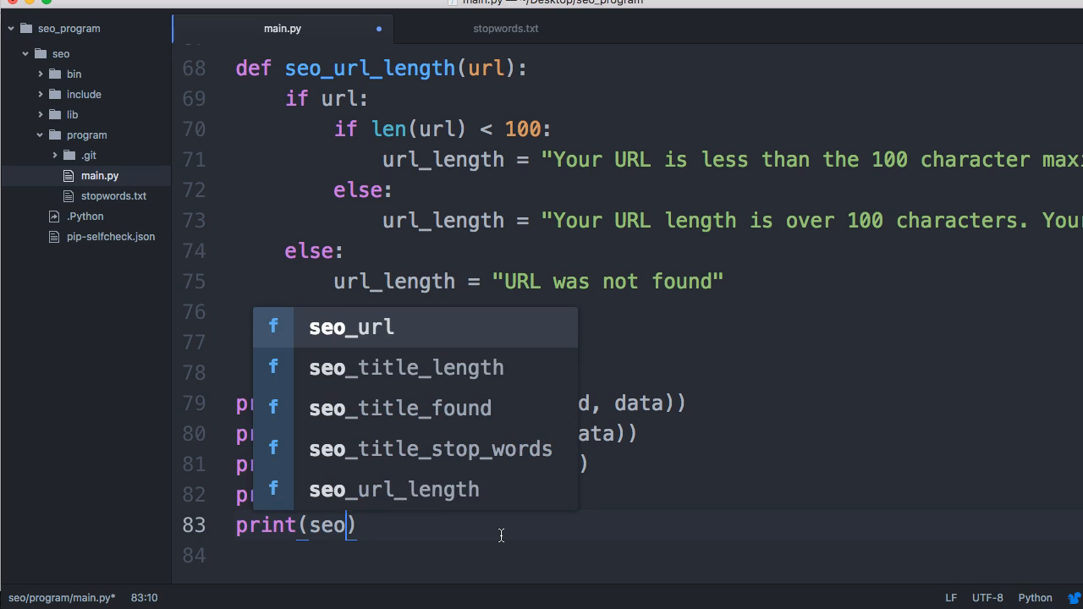
text(_)
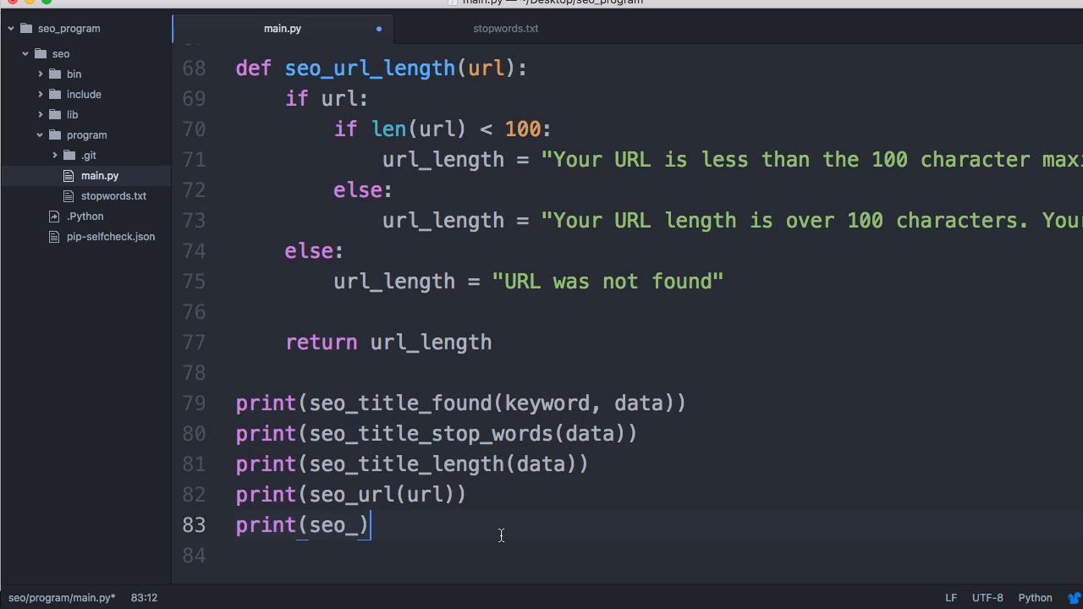
text(url)
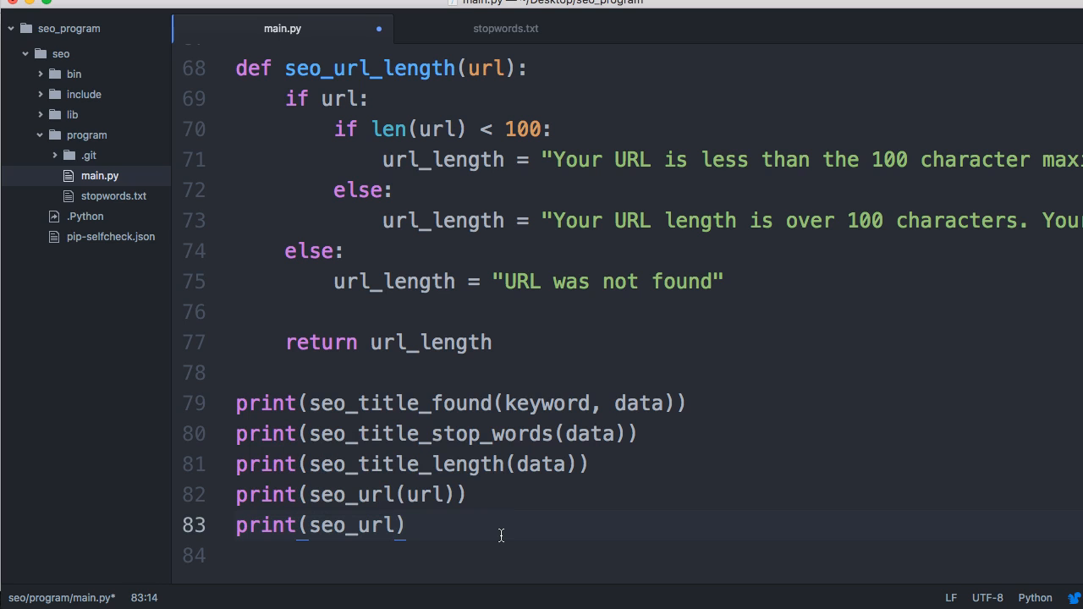
text(length()
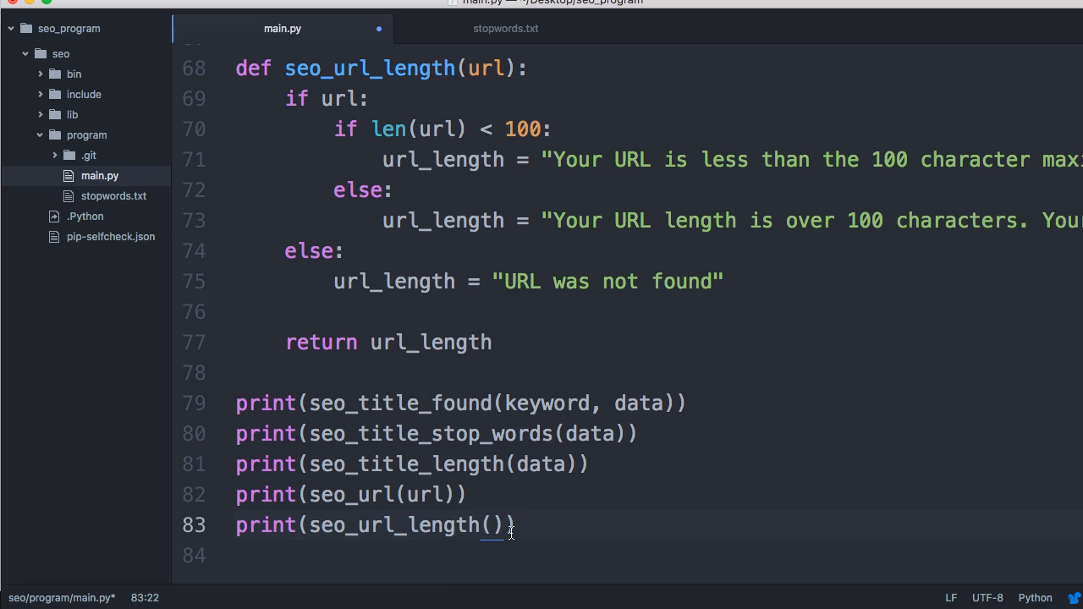
text(url)
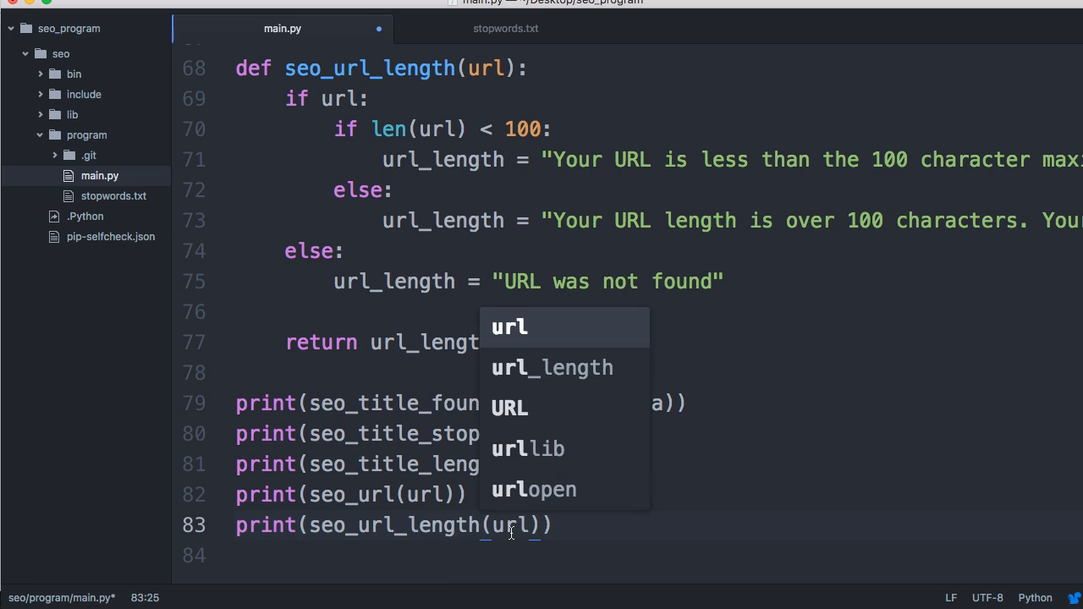
key(escape)
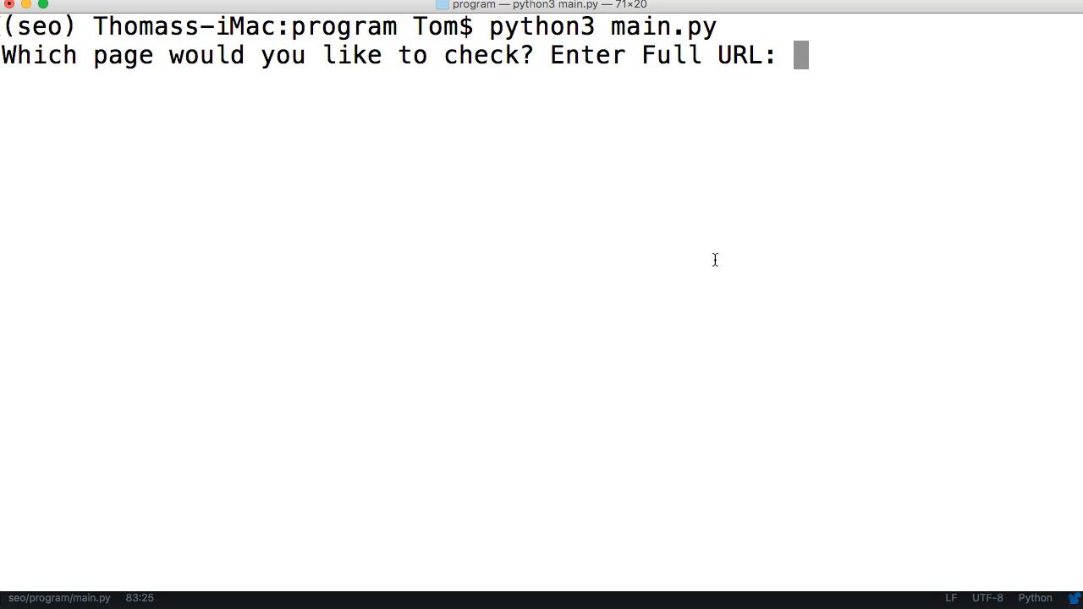
text(http://google.com)
text(dog)
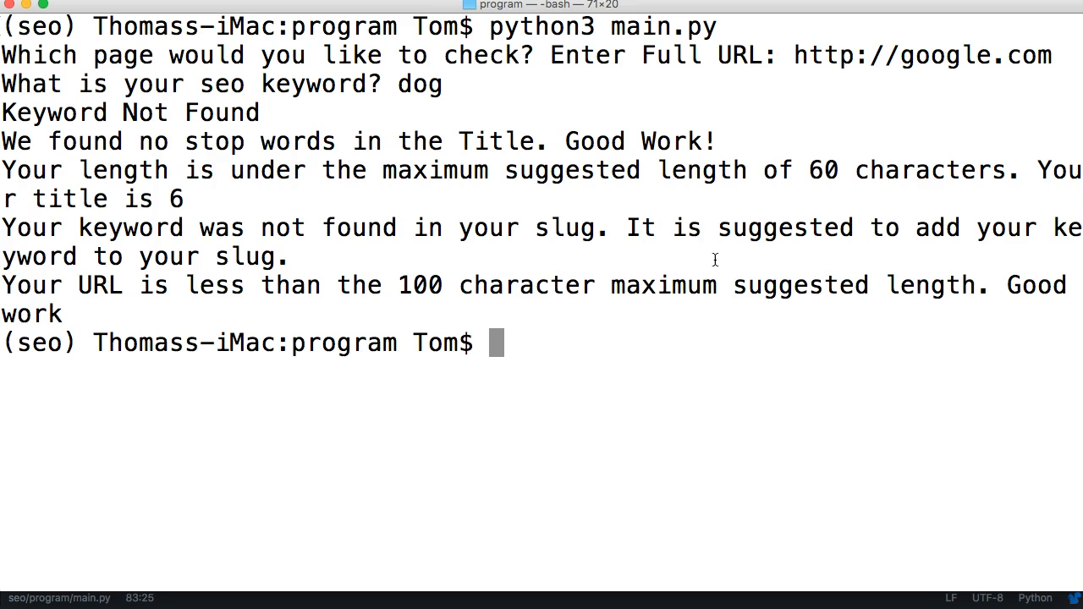
mouse_move(277, 251)
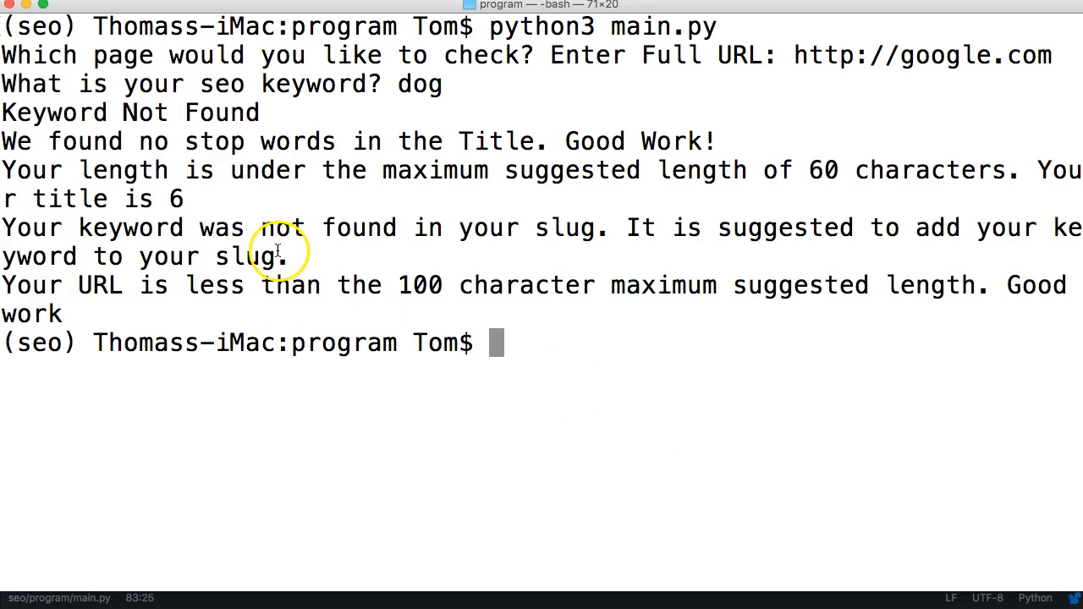
mouse_move(104, 140)
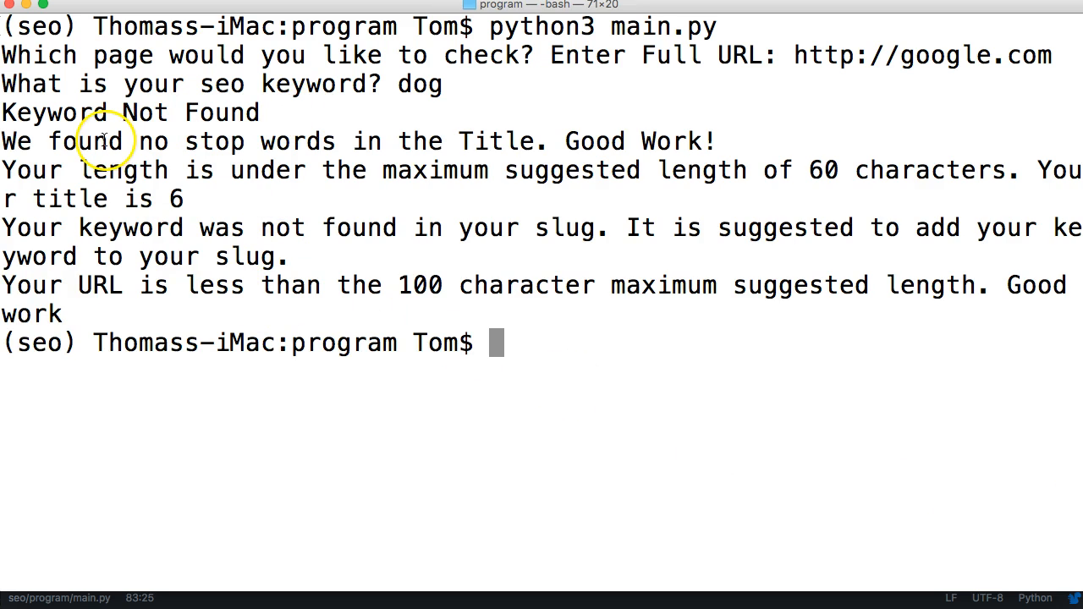
mouse_move(275, 169)
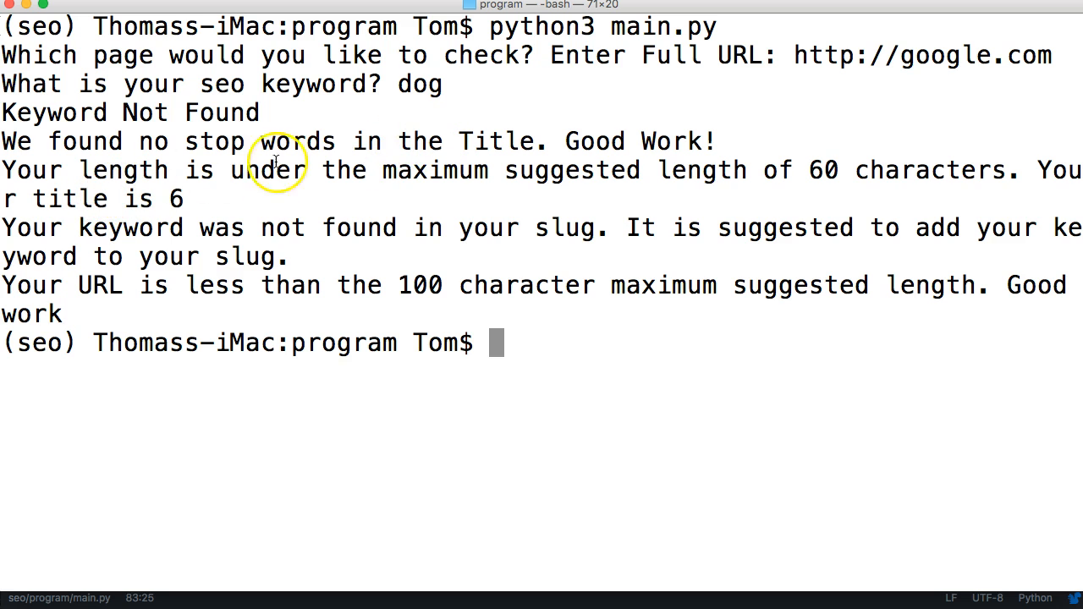
mouse_move(333, 167)
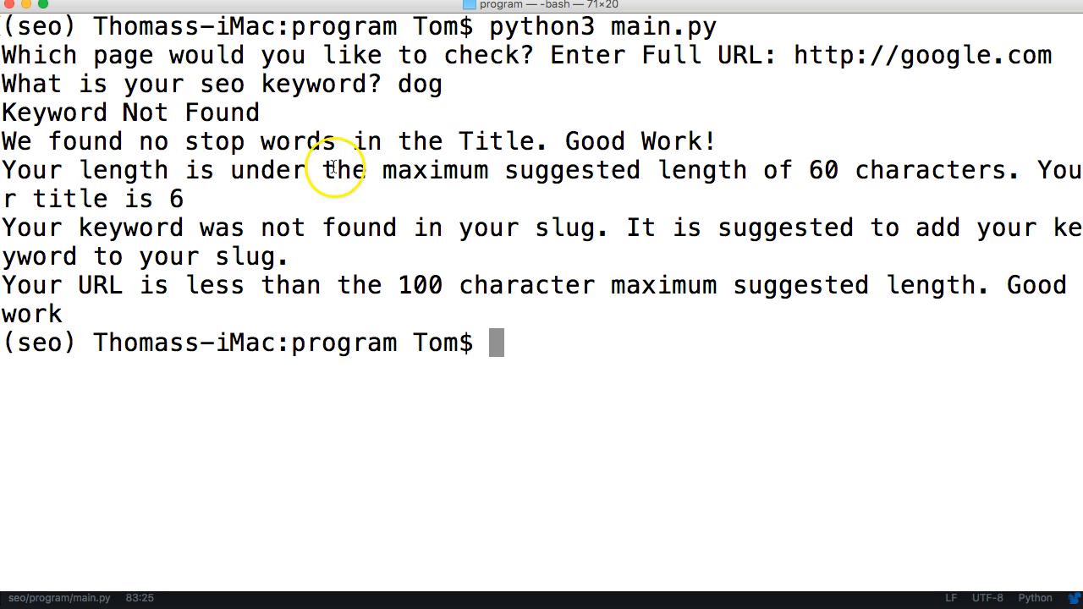
mouse_move(567, 191)
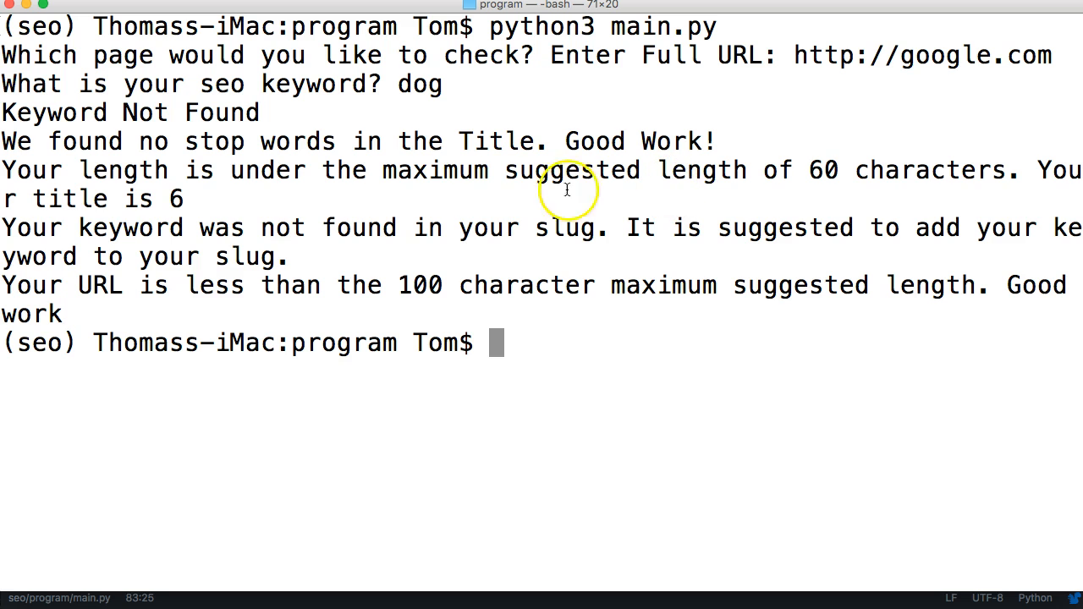
mouse_move(378, 223)
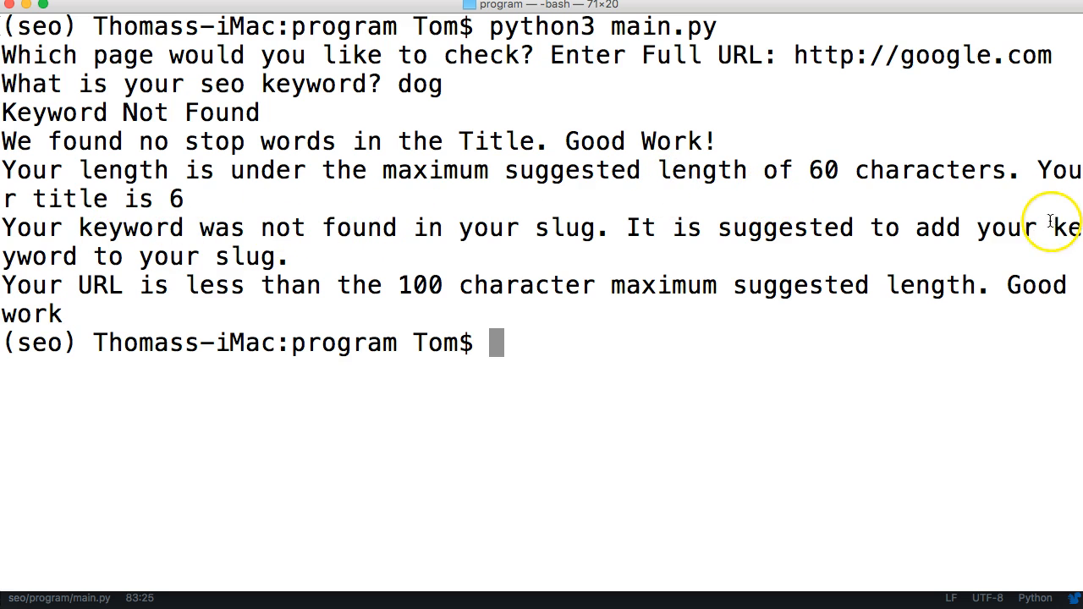
mouse_move(514, 292)
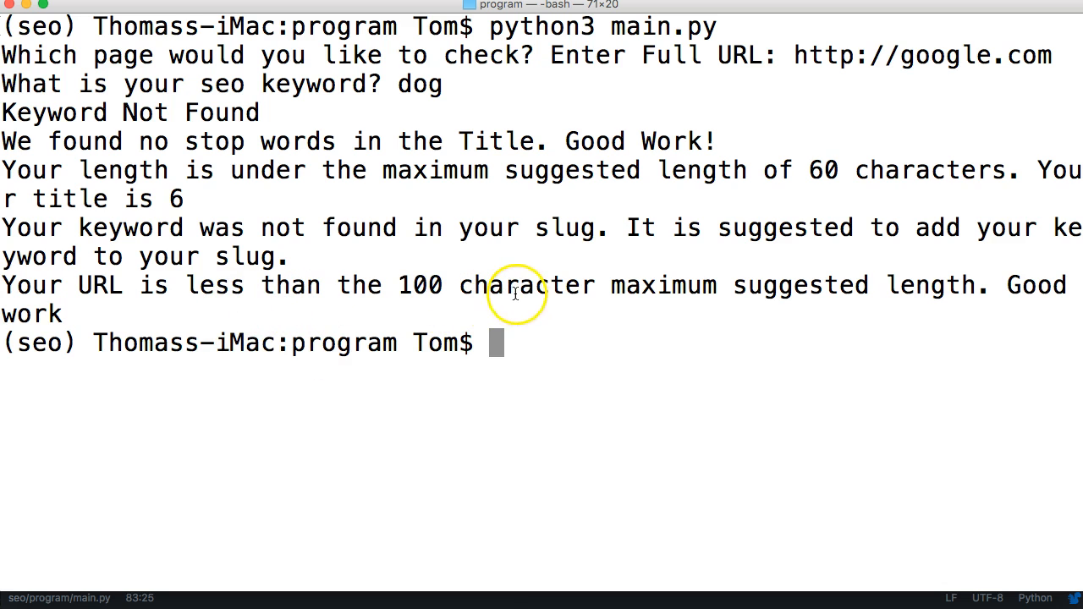
mouse_move(665, 306)
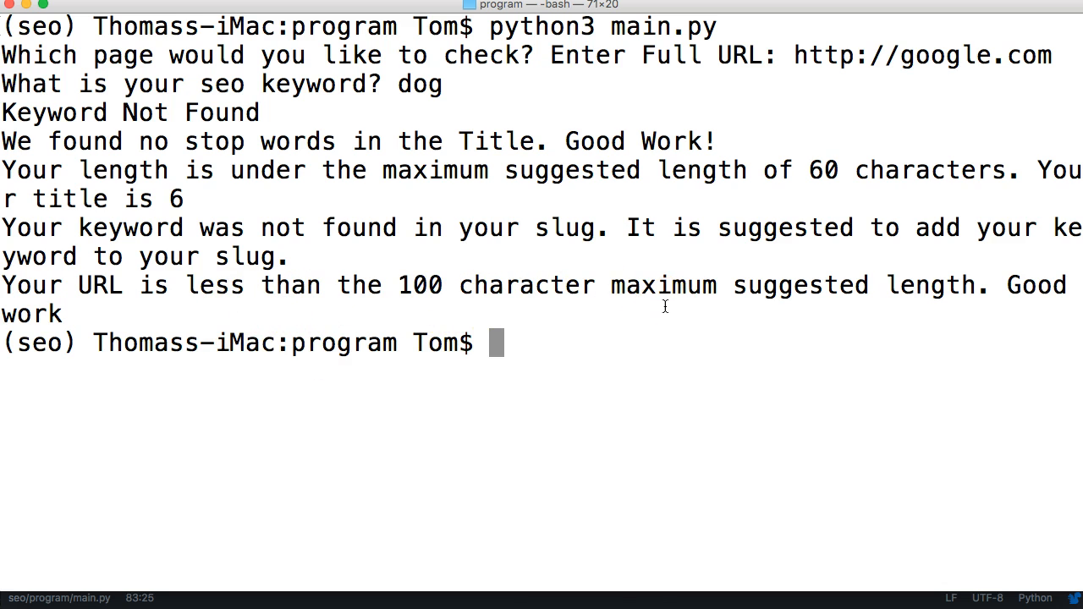
mouse_move(261, 525)
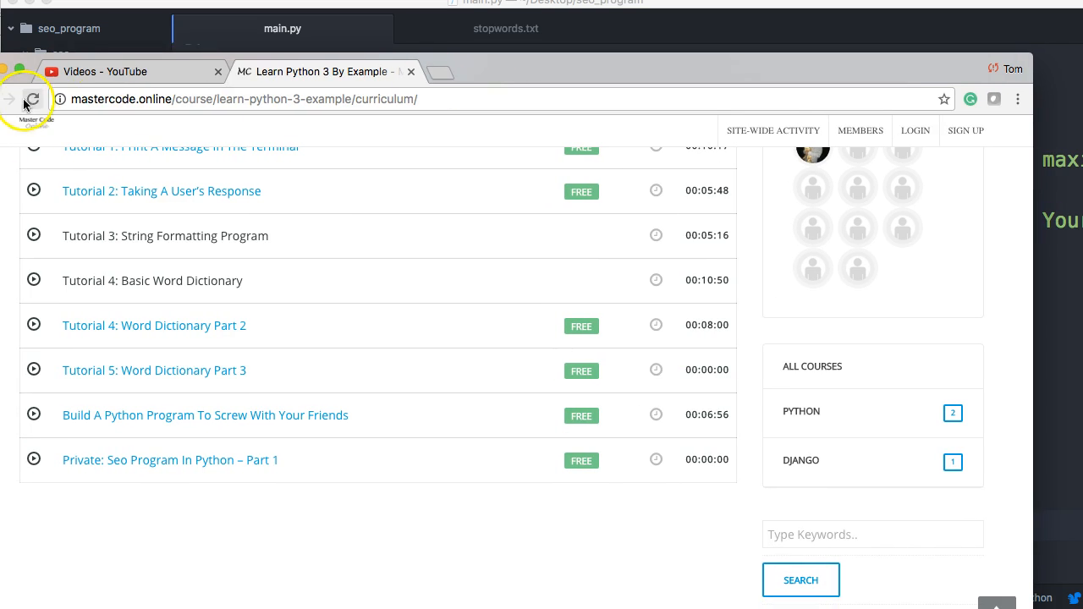
mouse_move(470, 80)
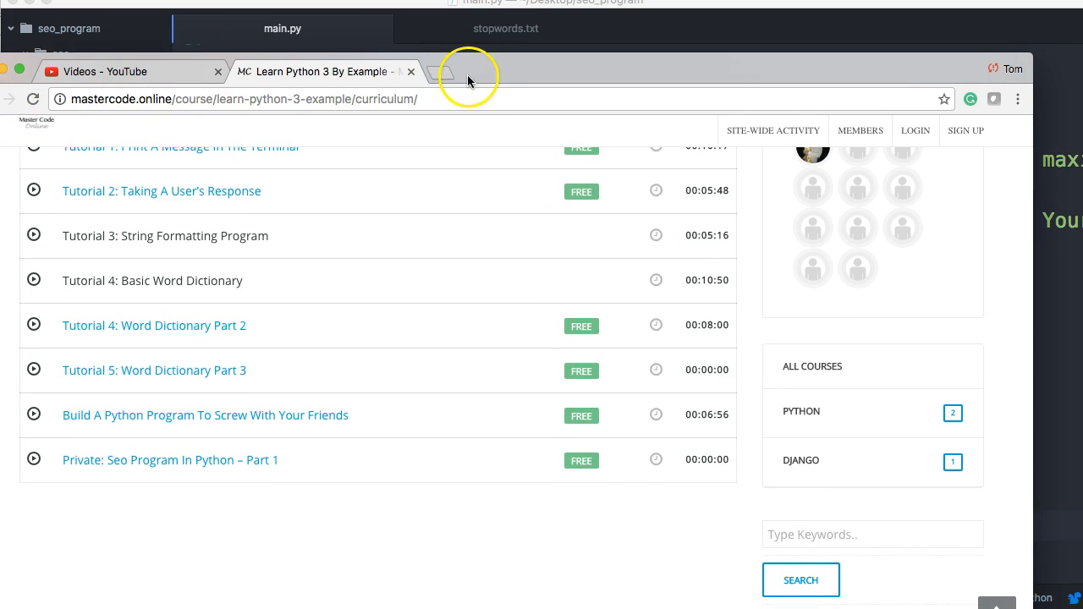
mouse_move(444, 75)
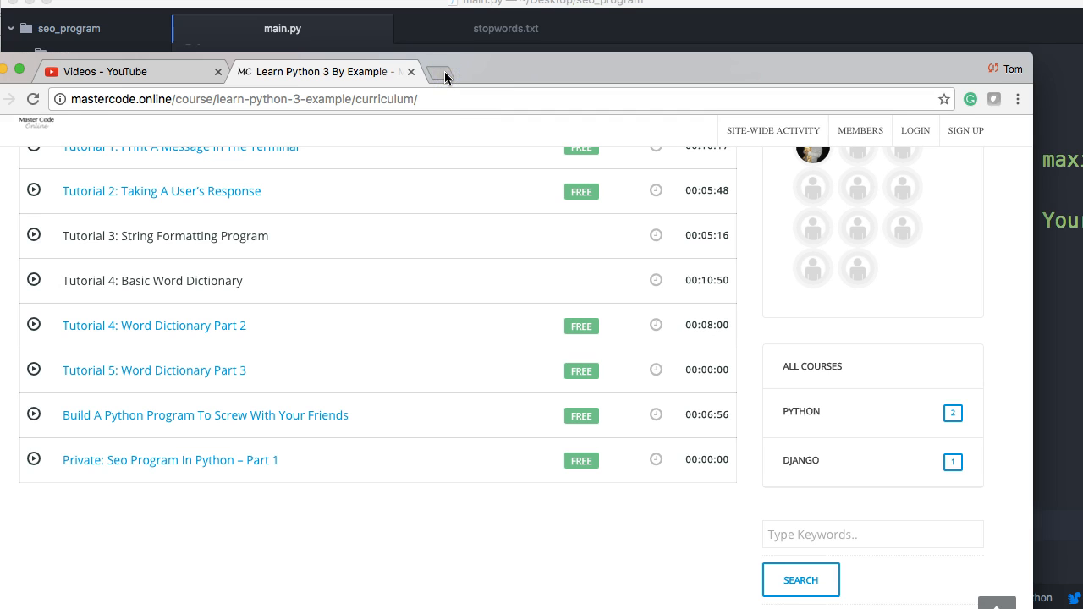
Step: In a new Chrome tab, search google.com for python
click(438, 71)
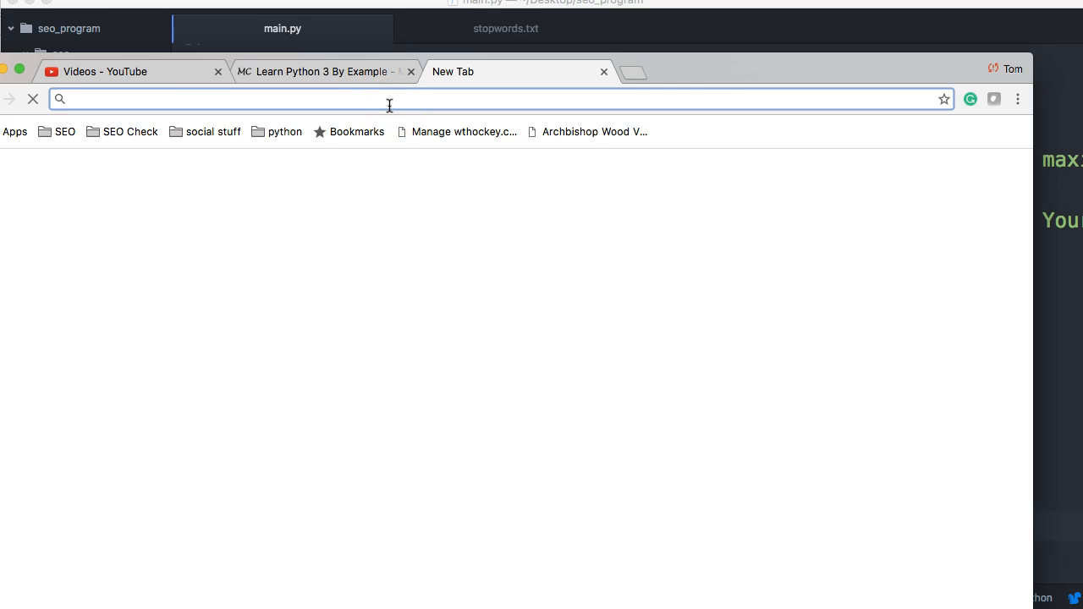
text(google.com)
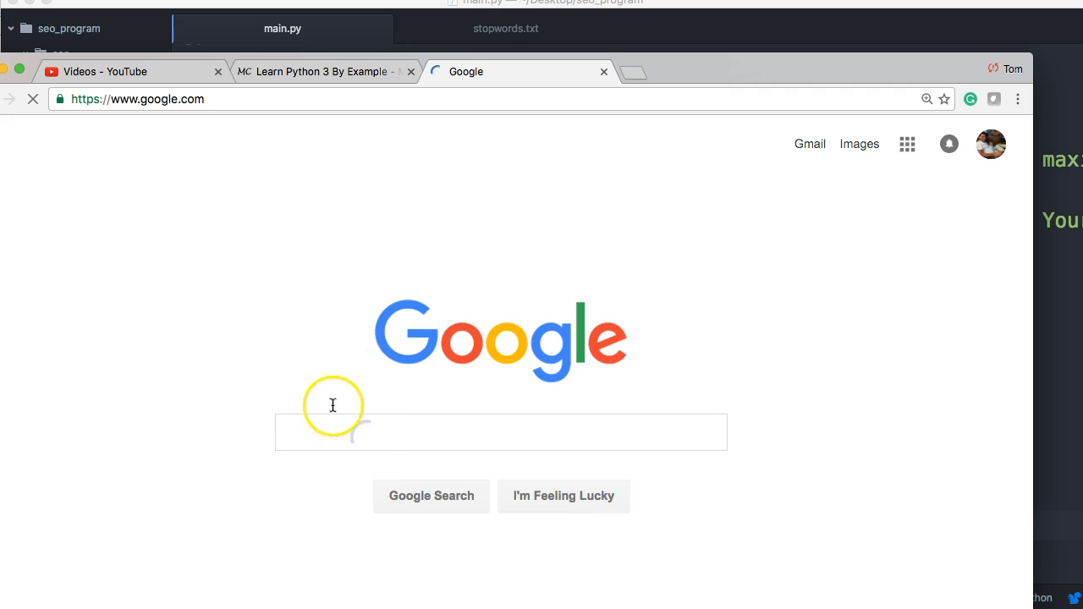
click(501, 432)
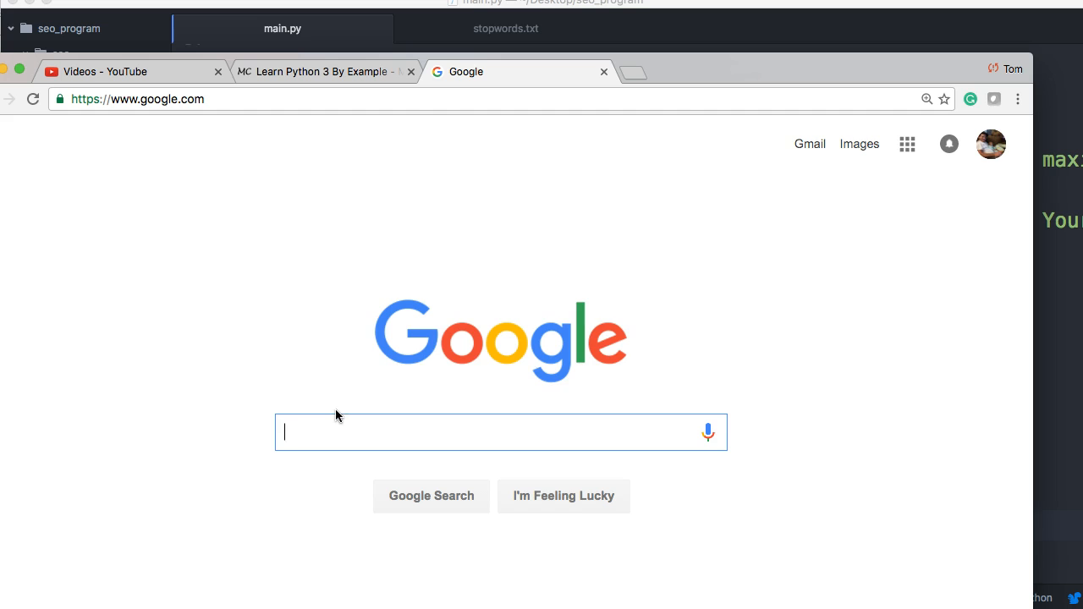
text(python)
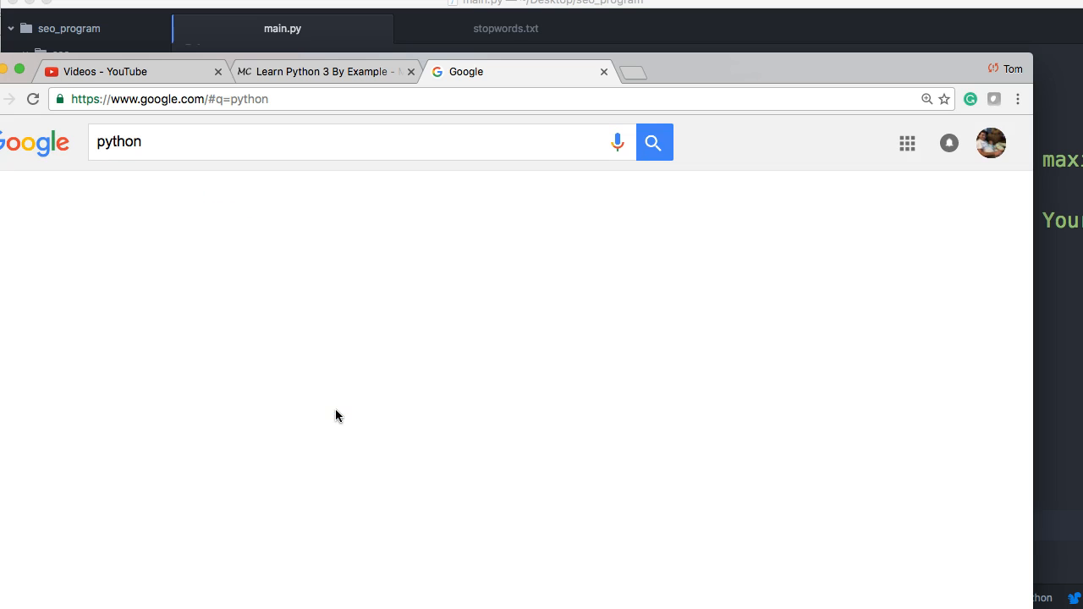
click(653, 143)
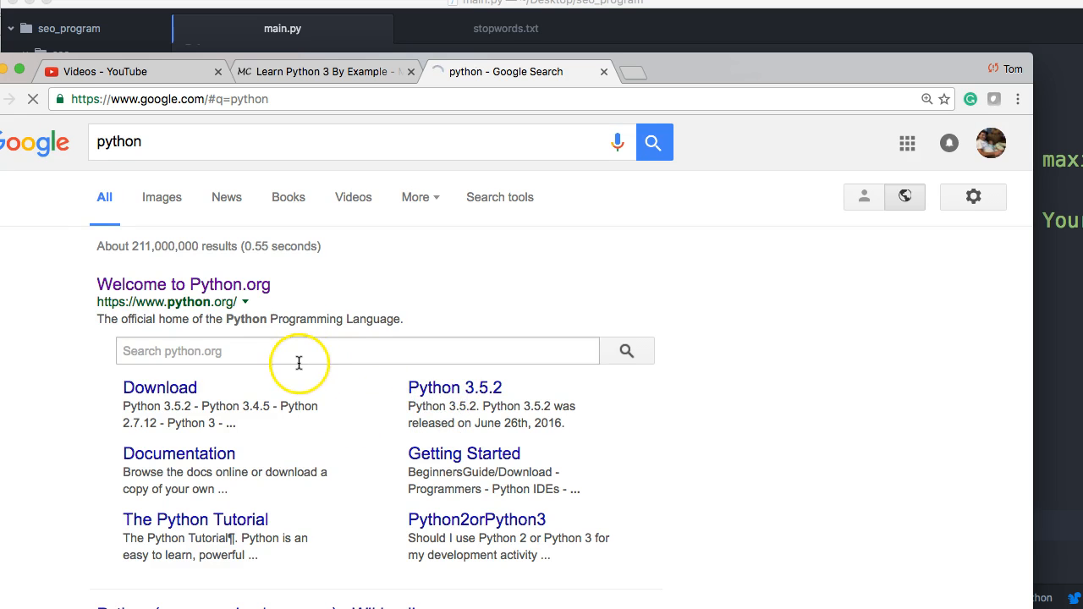
Step: Switch to the Images results and copy the long results page address
scroll(down, 3)
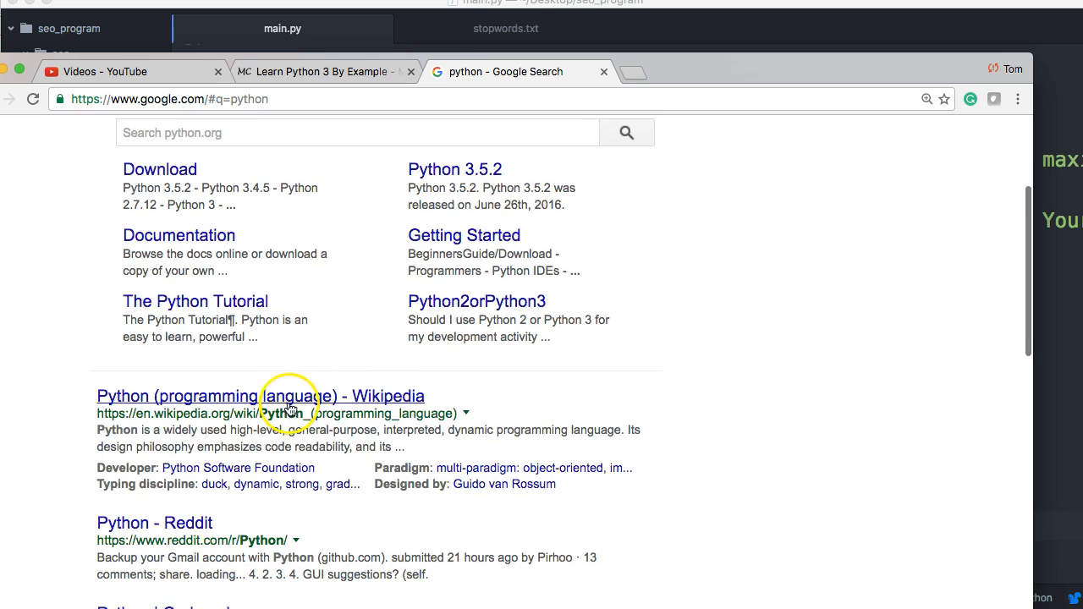
scroll(down, 3)
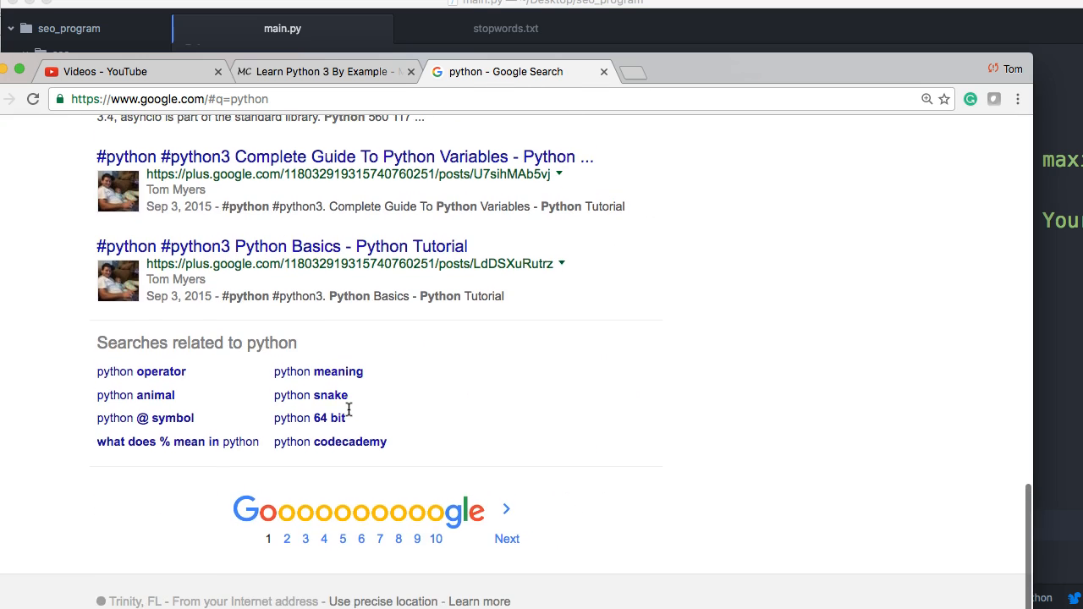
scroll(up, 3)
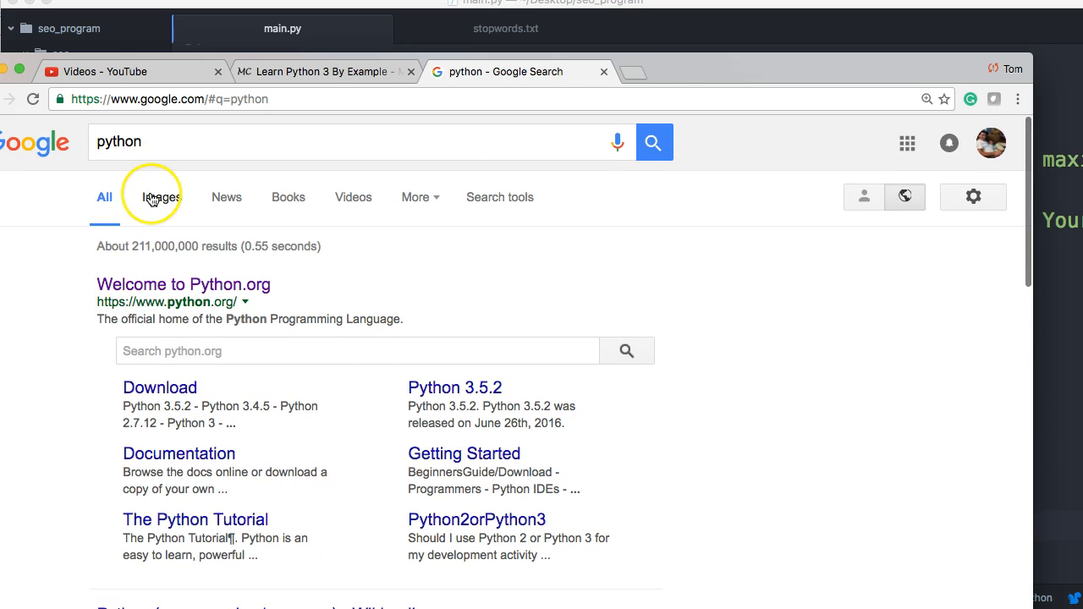
click(161, 197)
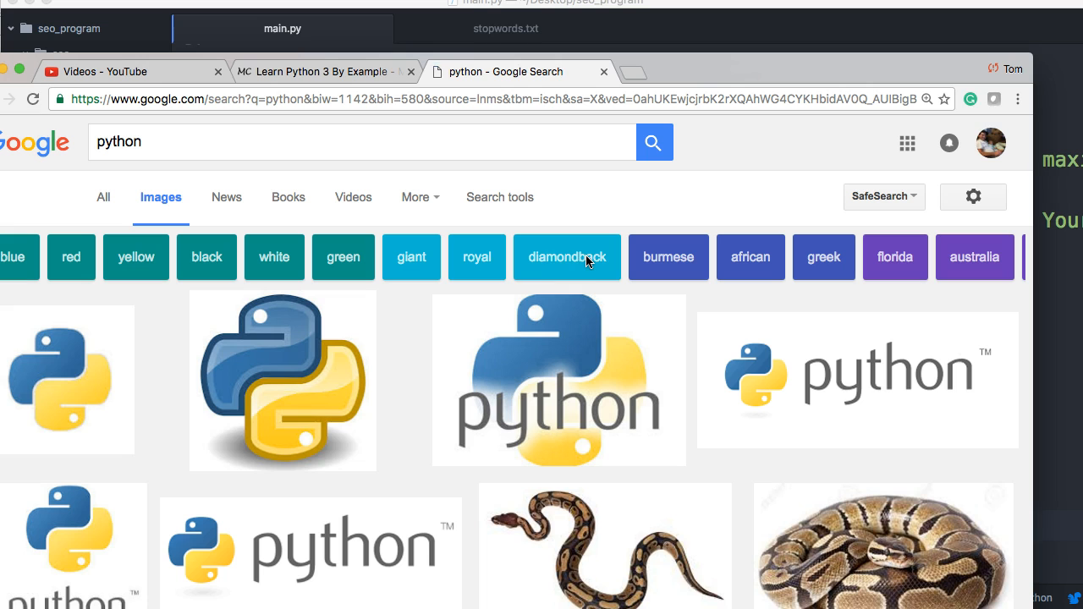
click(474, 99)
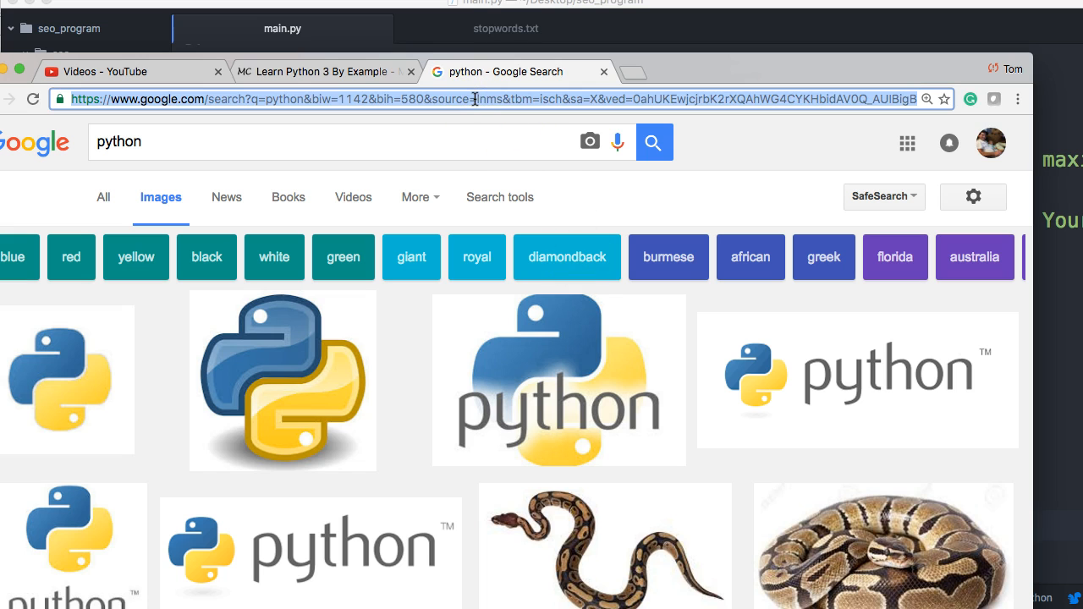
click(283, 27)
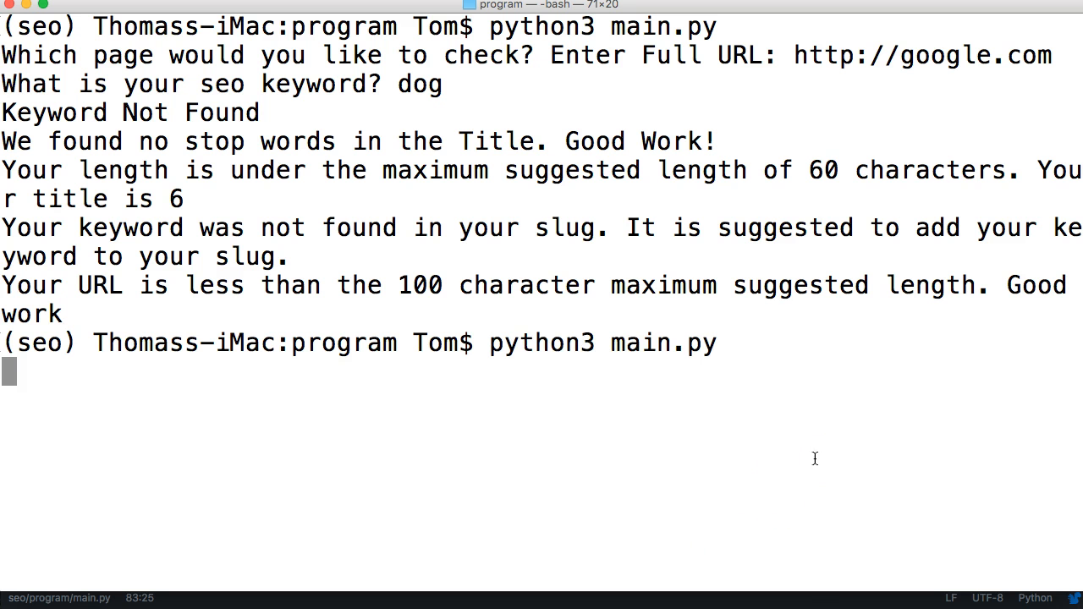
Step: Run main.py with the long Google Images URL (q=python, tbm=isch) pasted at the prompt
key(Return)
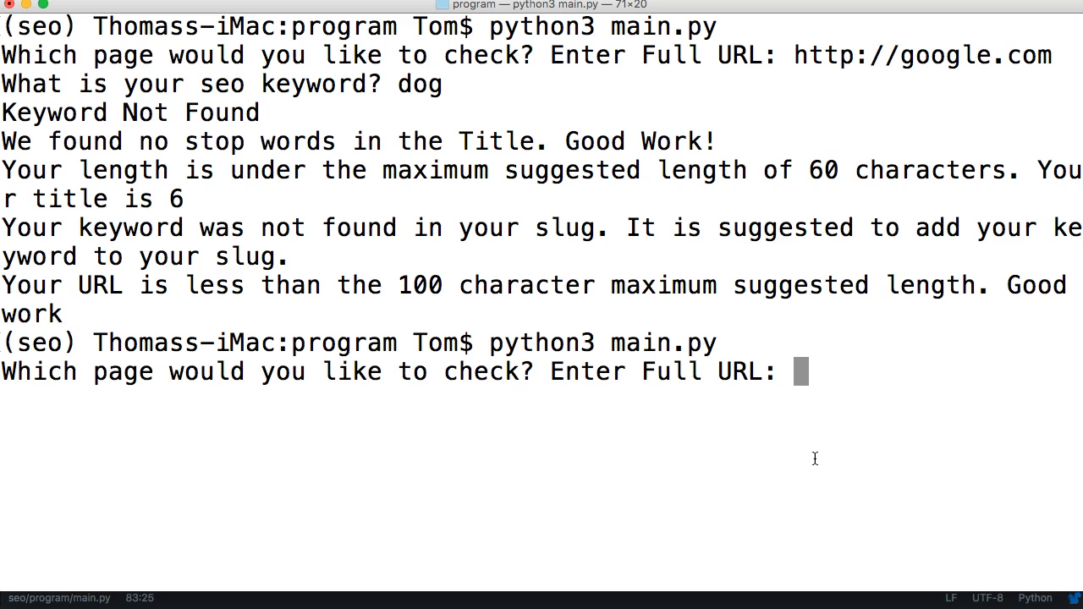
text(https://www.google.com/search?q=python&biw=1142&bih=580&source=lnms&tbm=isch&sa=X&ved=0ahUKEwjcjrbK2rXQAhWG4CYKHbidAV0Q_AUIBigB)
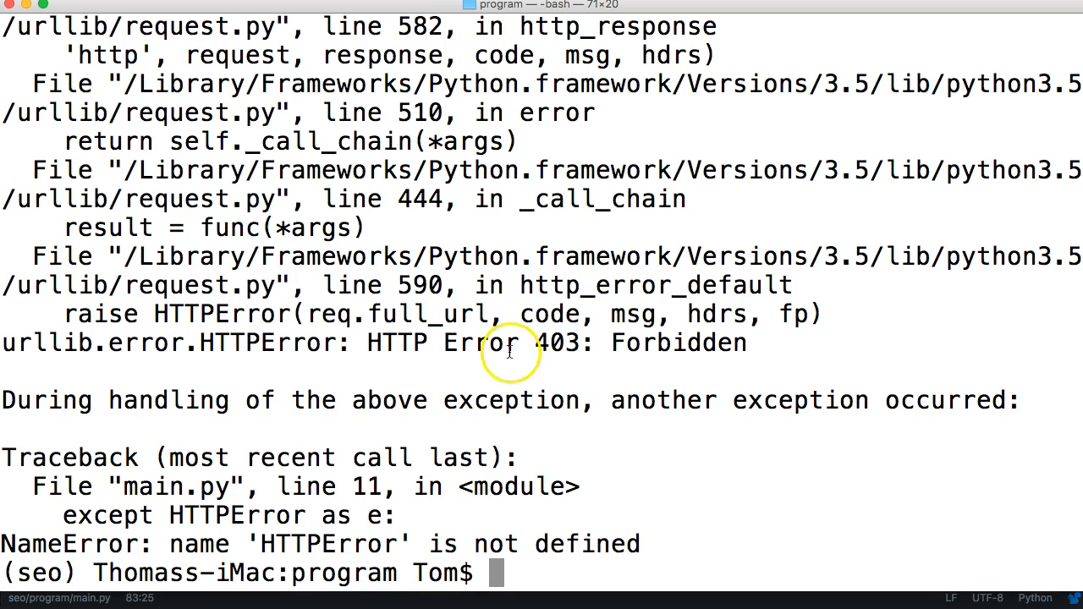
mouse_move(210, 350)
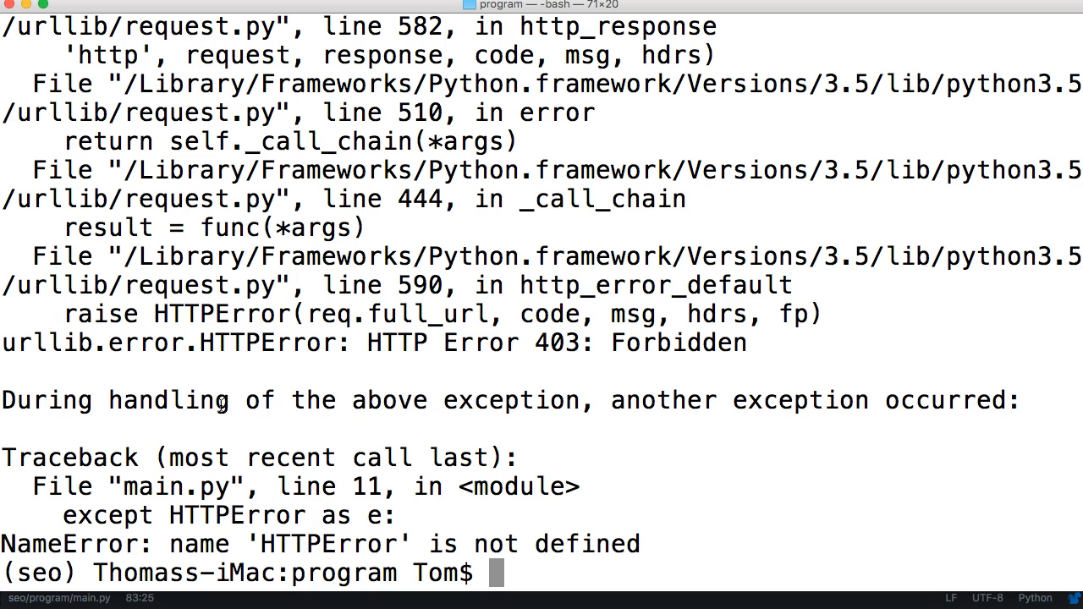
mouse_move(641, 359)
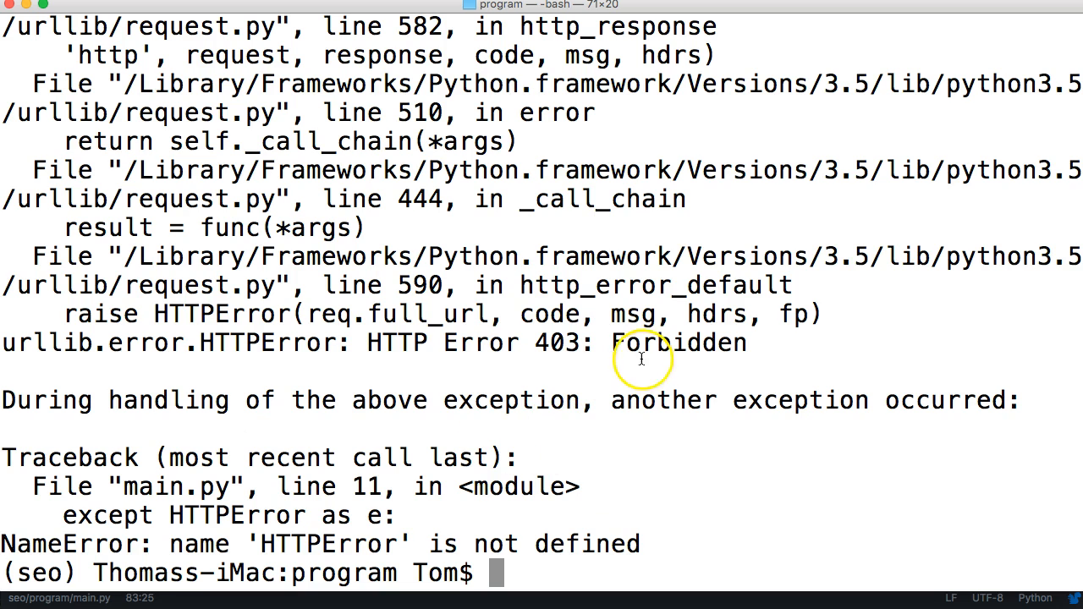
mouse_move(542, 318)
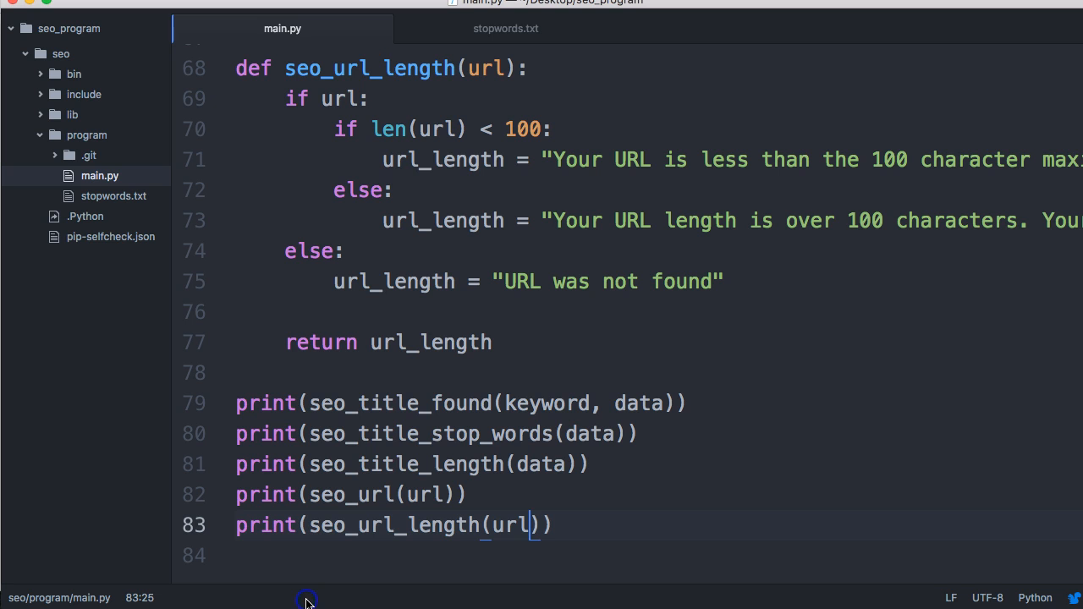
Step: Scroll to the top of main.py and add a blank line after try:
scroll(up, 3)
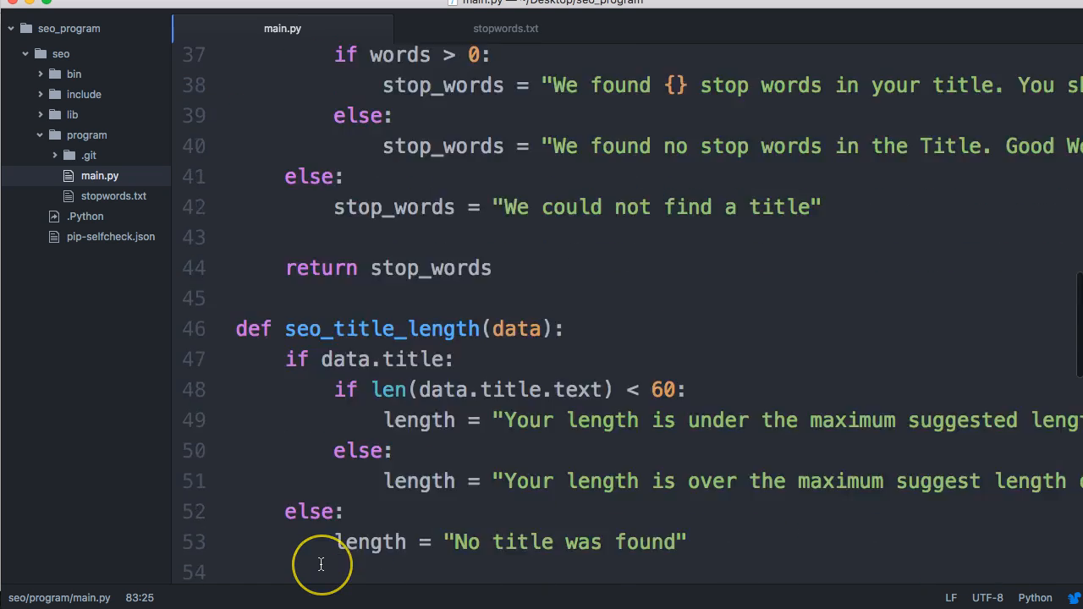
scroll(up, 3)
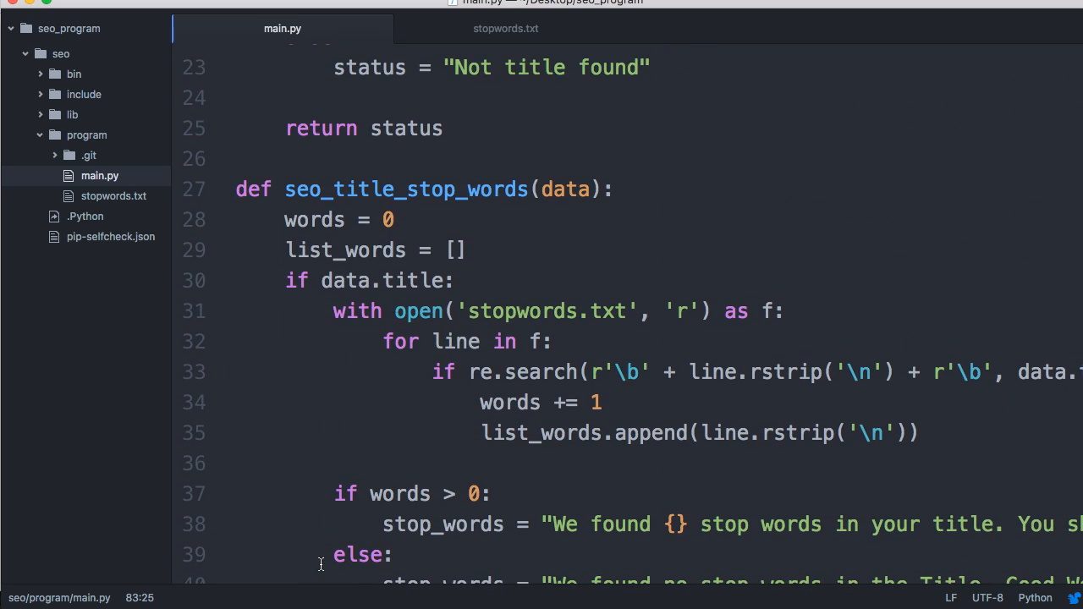
scroll(up, 3)
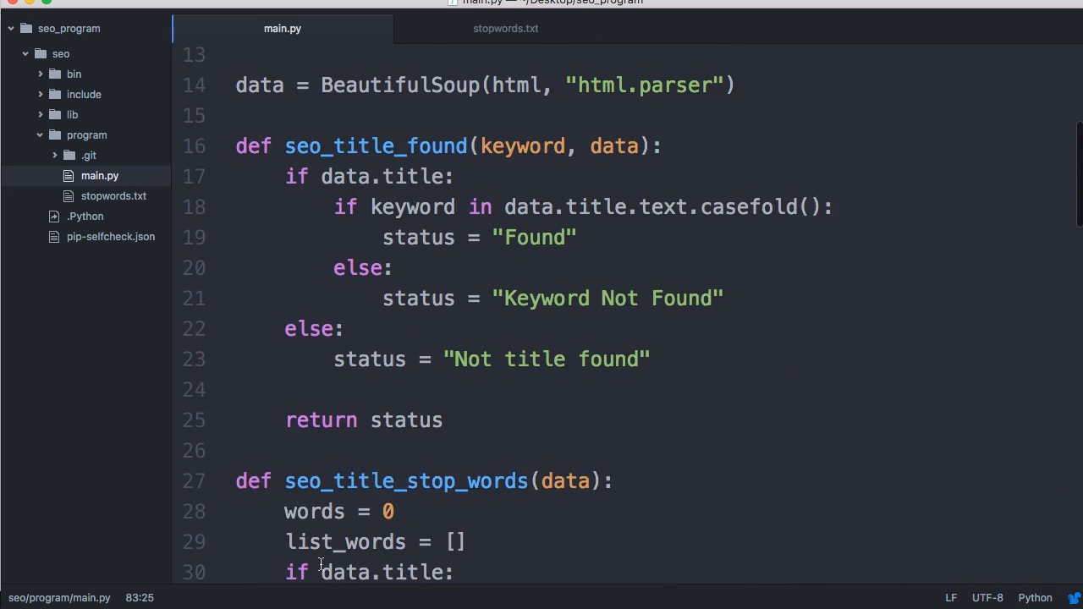
scroll(up, 3)
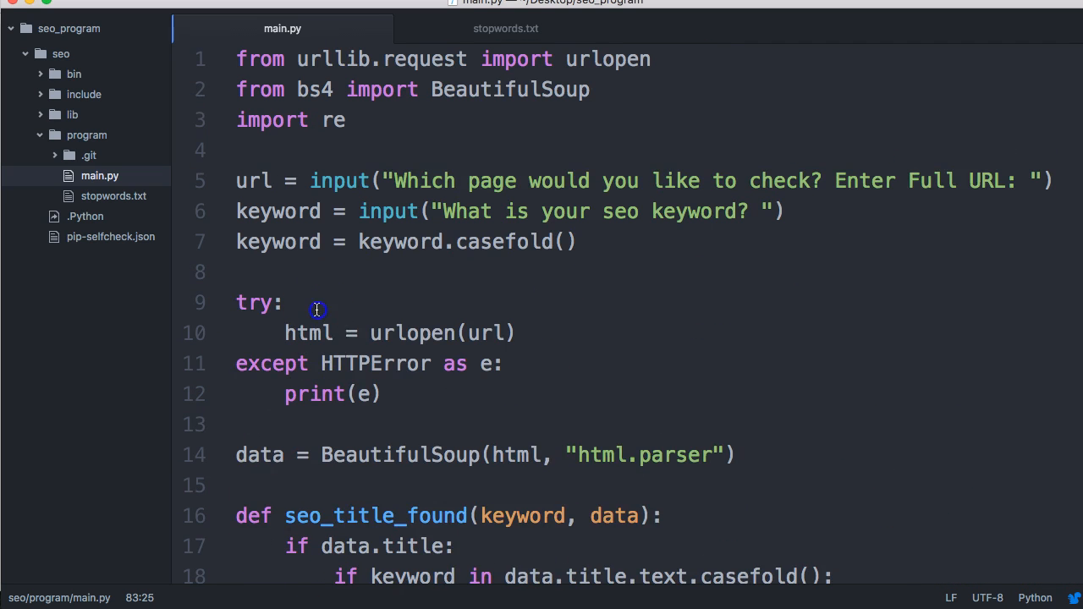
key(enter)
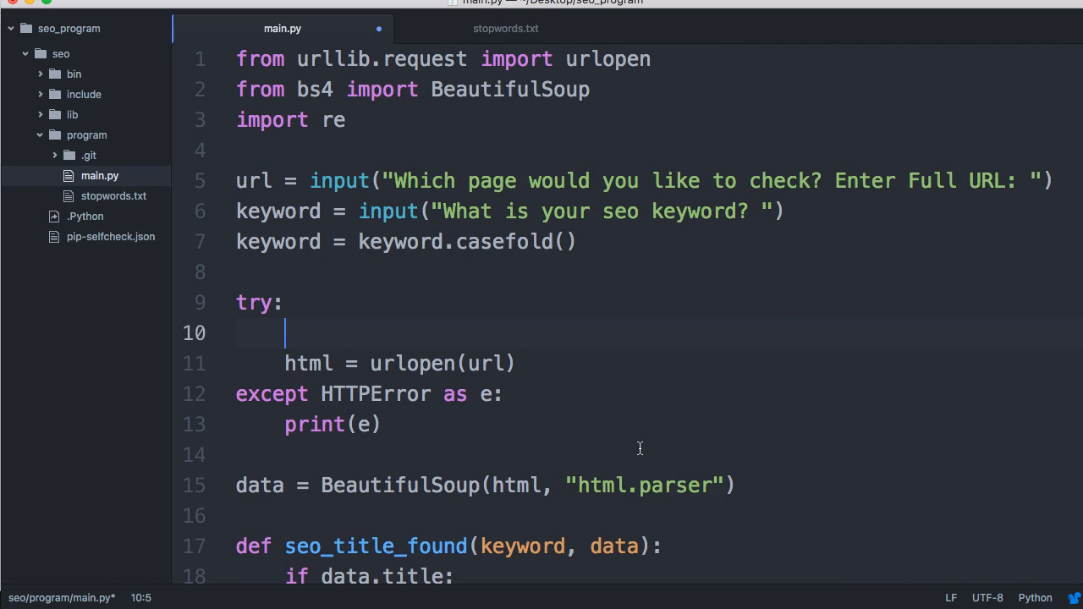
Step: Start a req = Request(url, headers={'User-Agent': ...}) line in the try block
text(req =)
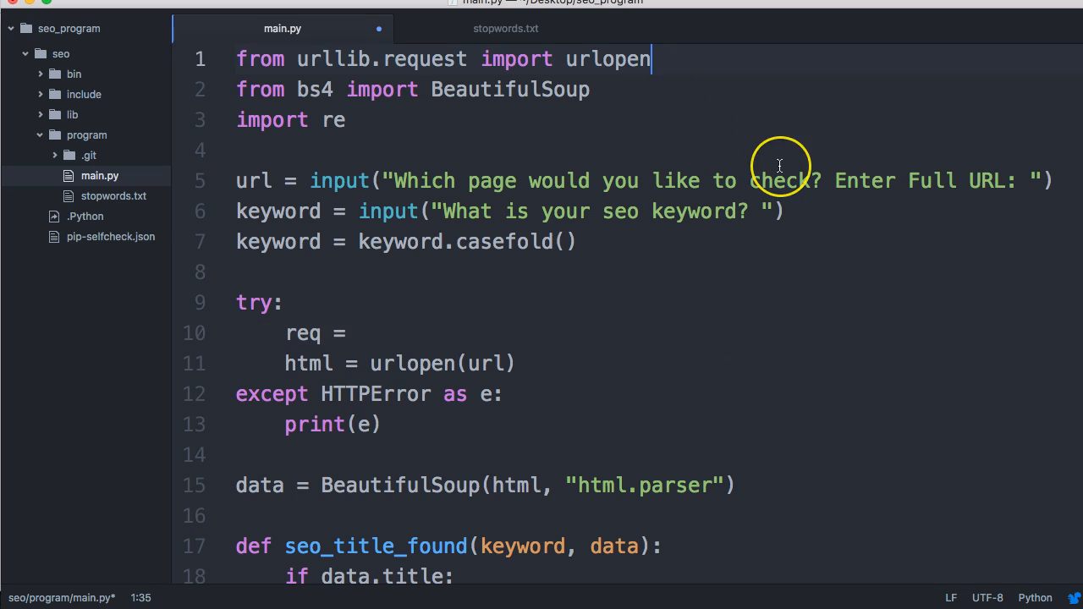
text(, Request)
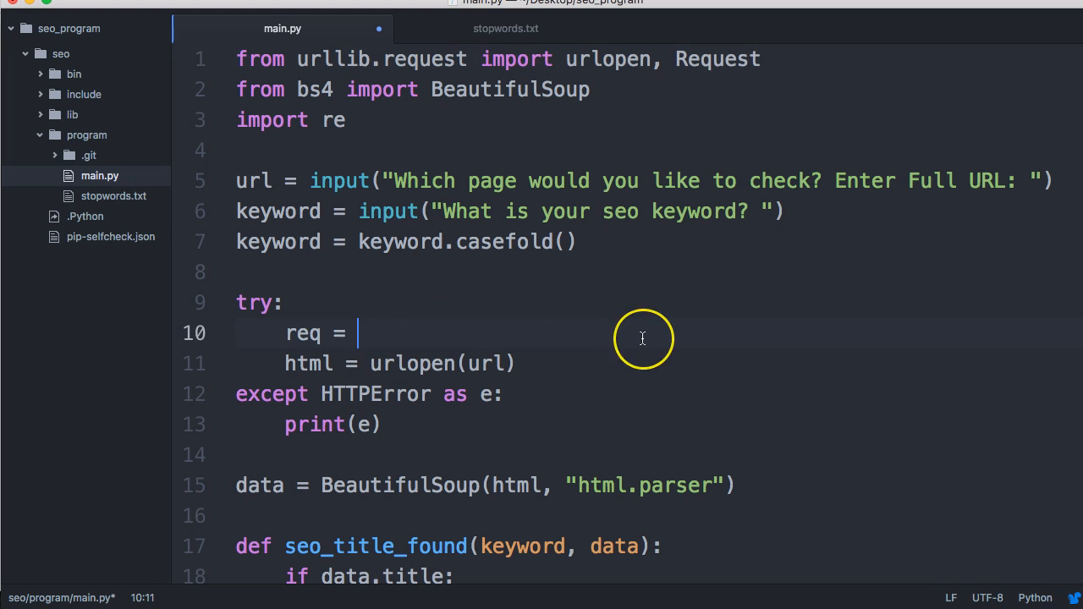
text(Request(url,)
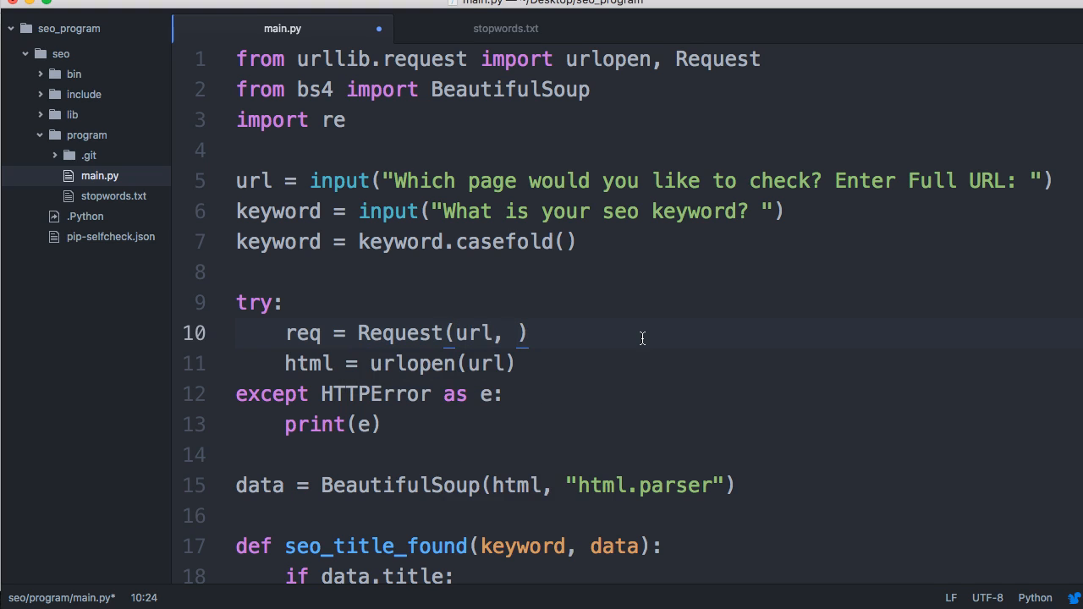
text(headers)
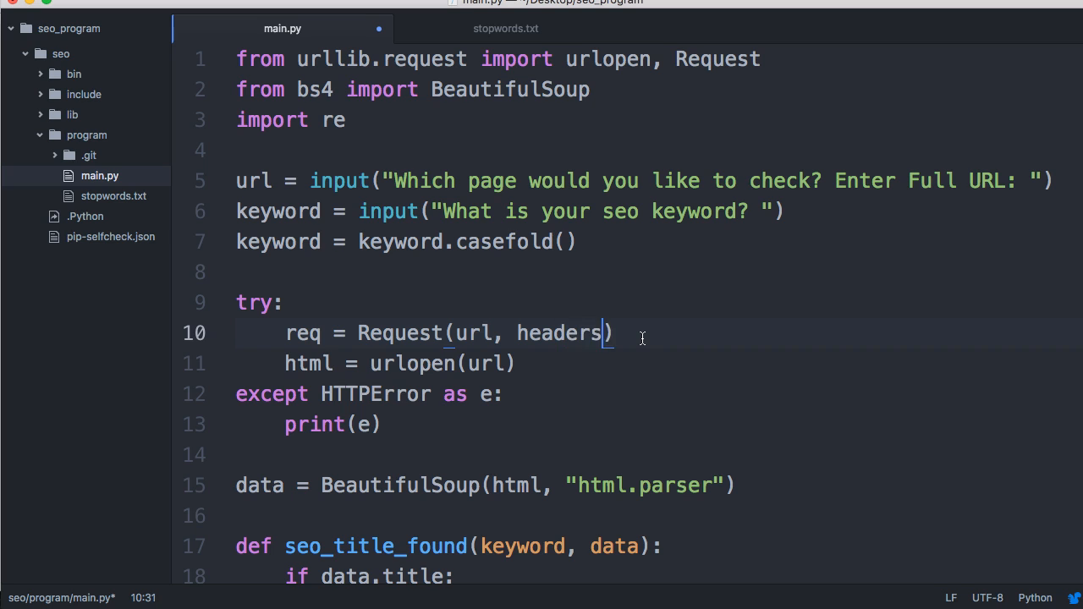
text(=)
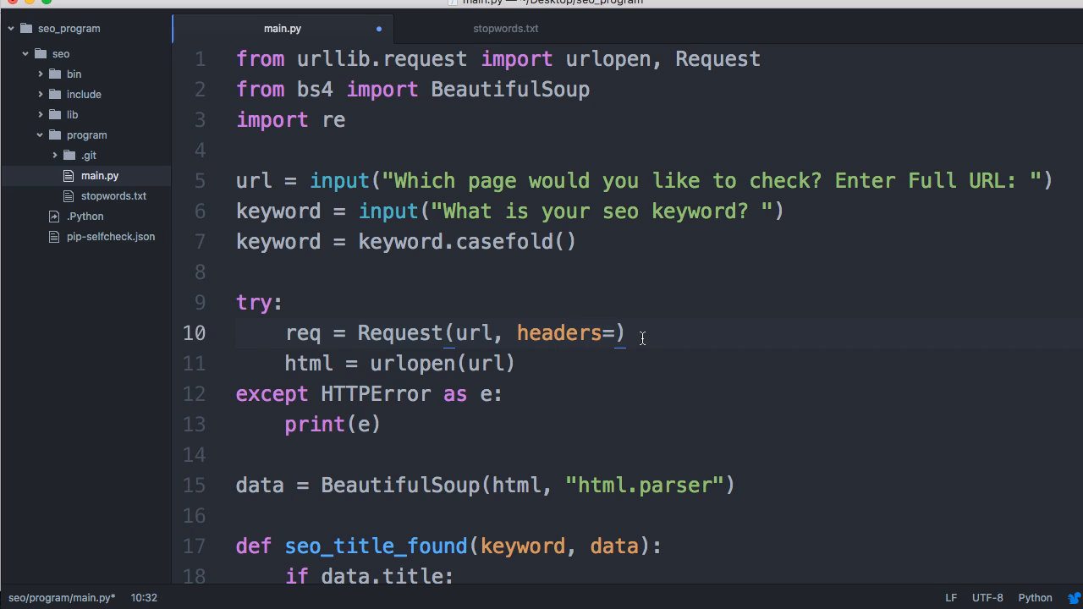
text({})
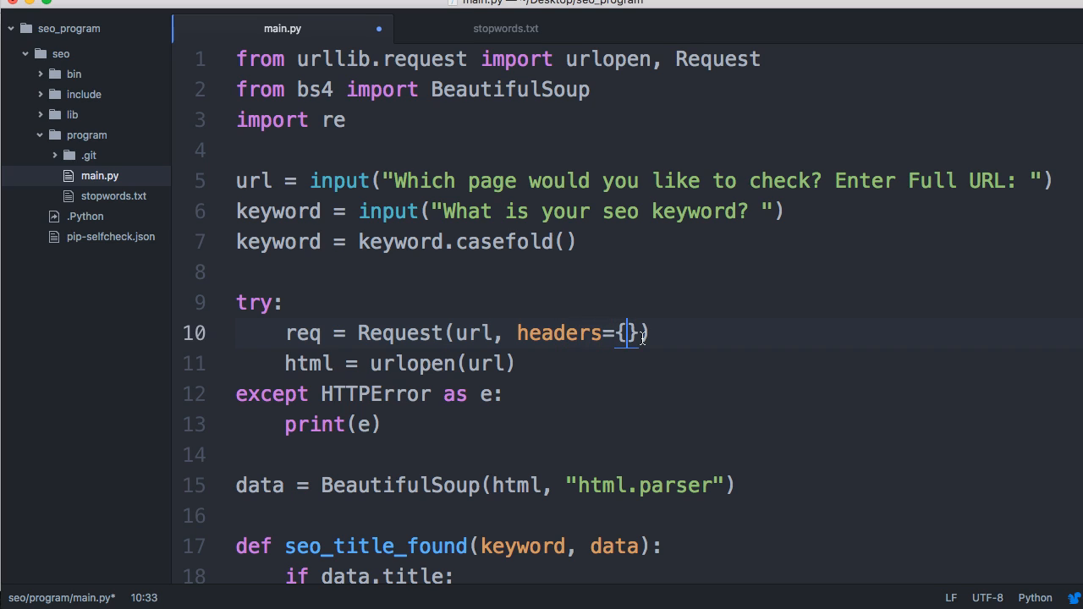
text(')
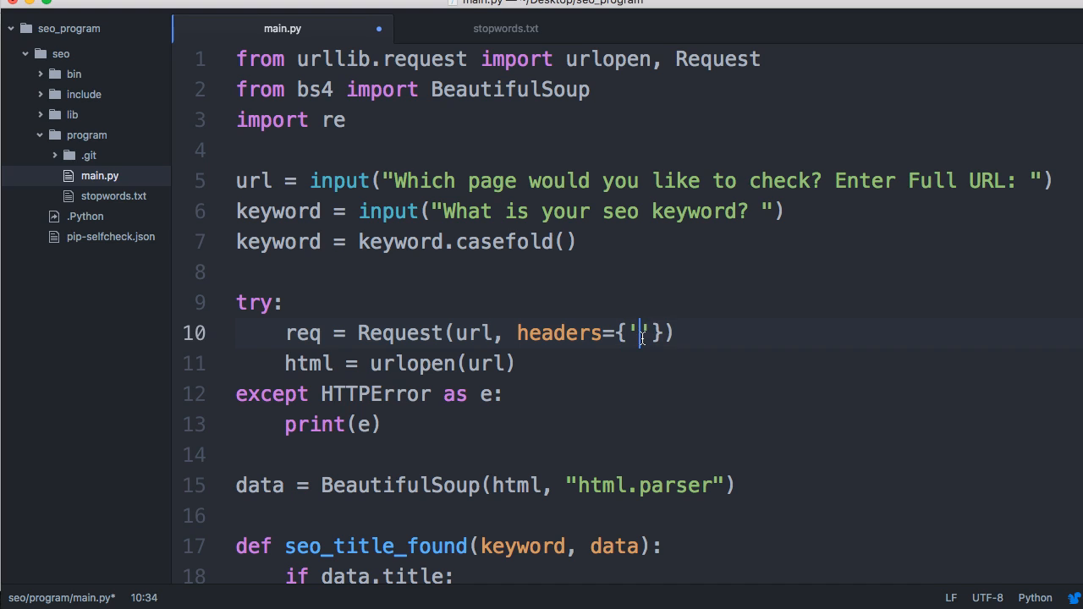
text(User-)
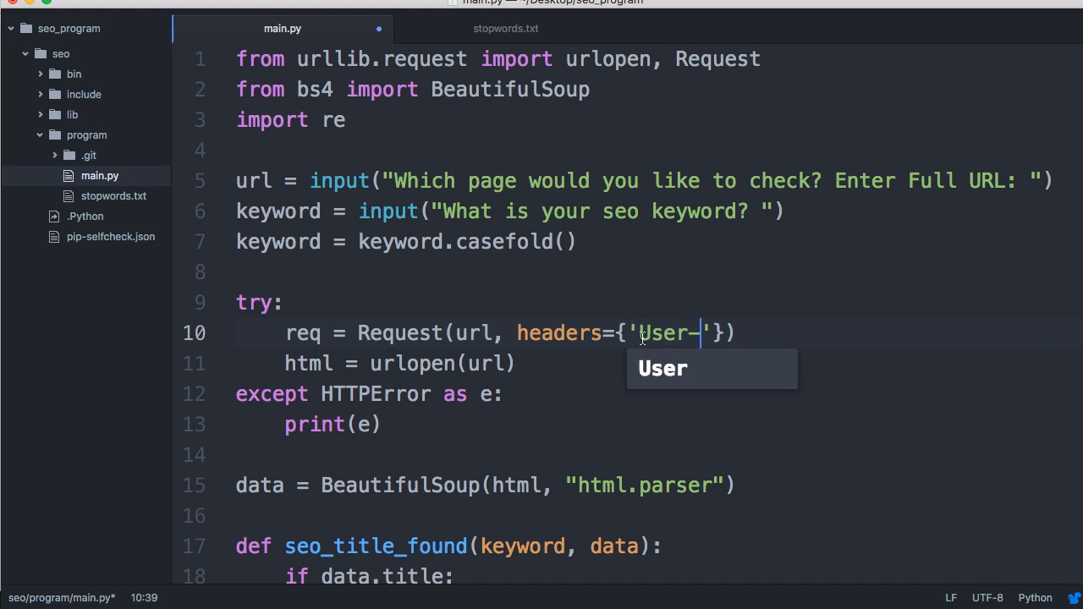
text(Agent)
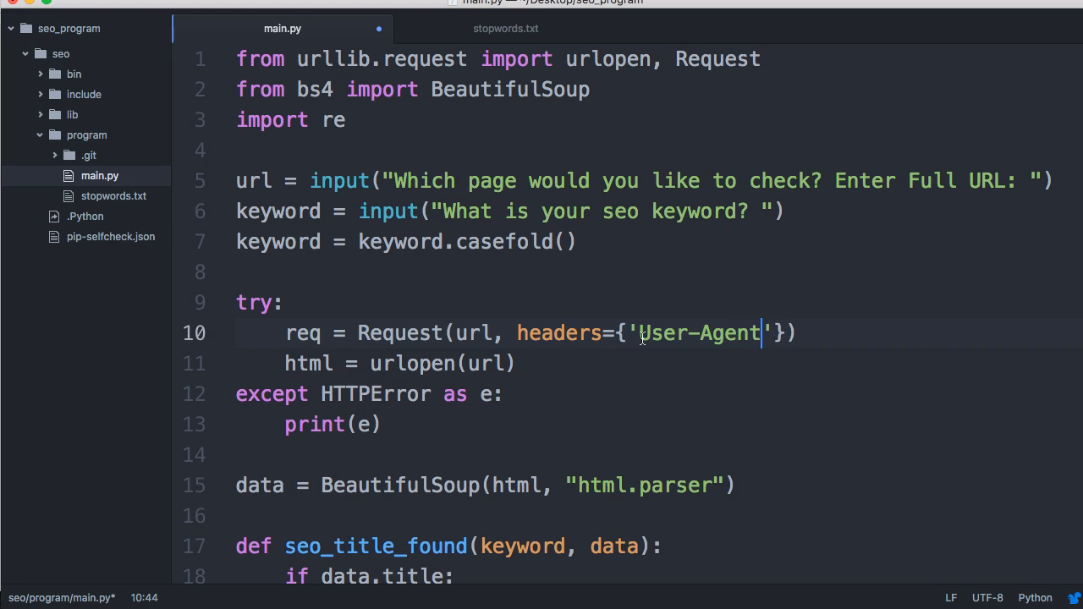
text(:)
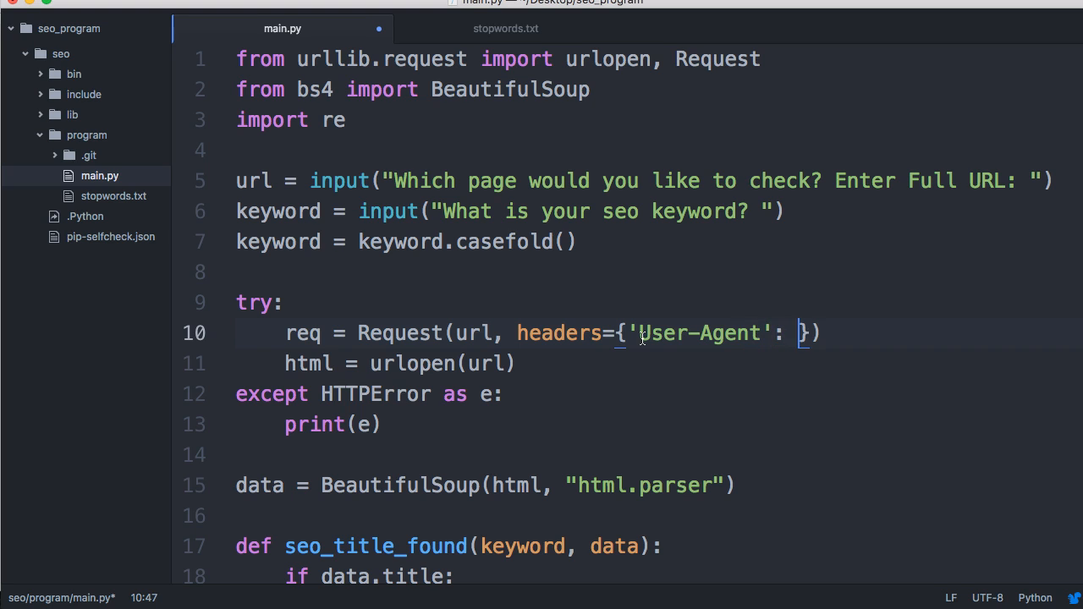
text('')
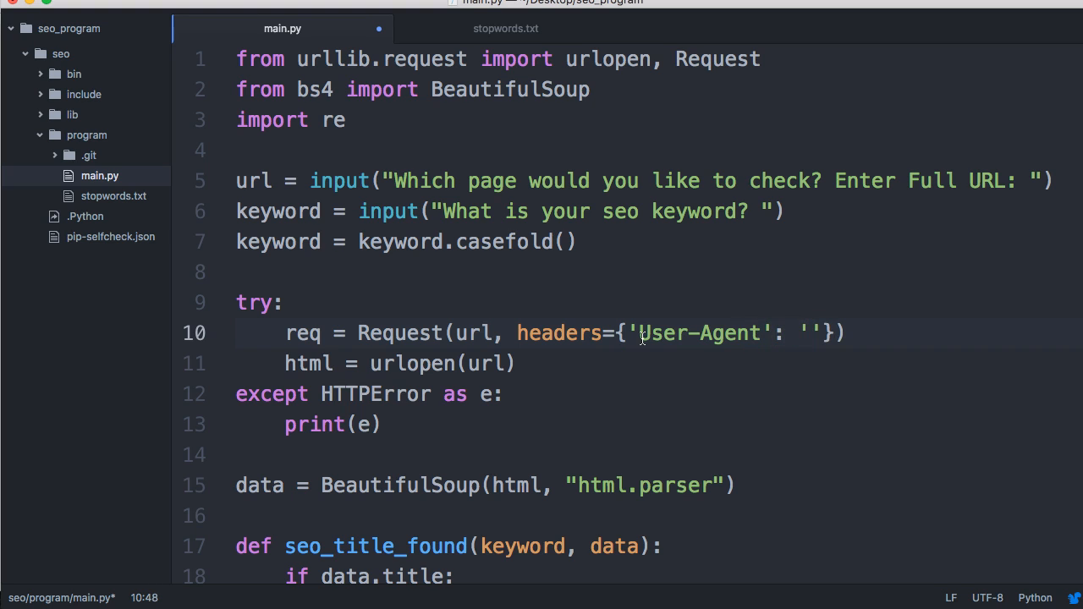
Step: Set the header value to 'Mozilla/6.0' and open req instead of url
text(Mozo)
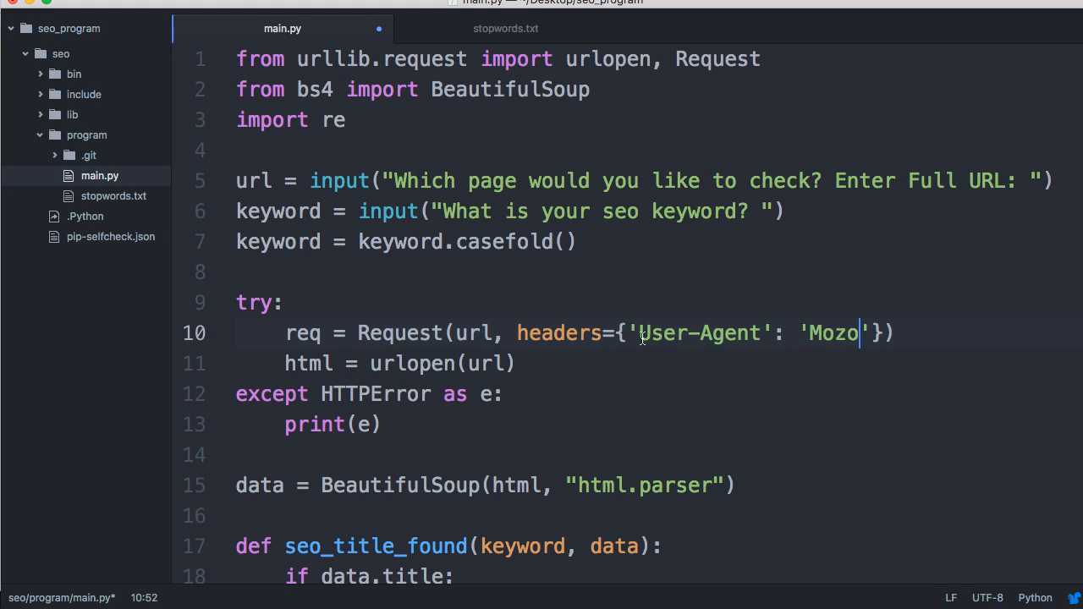
text(illa)
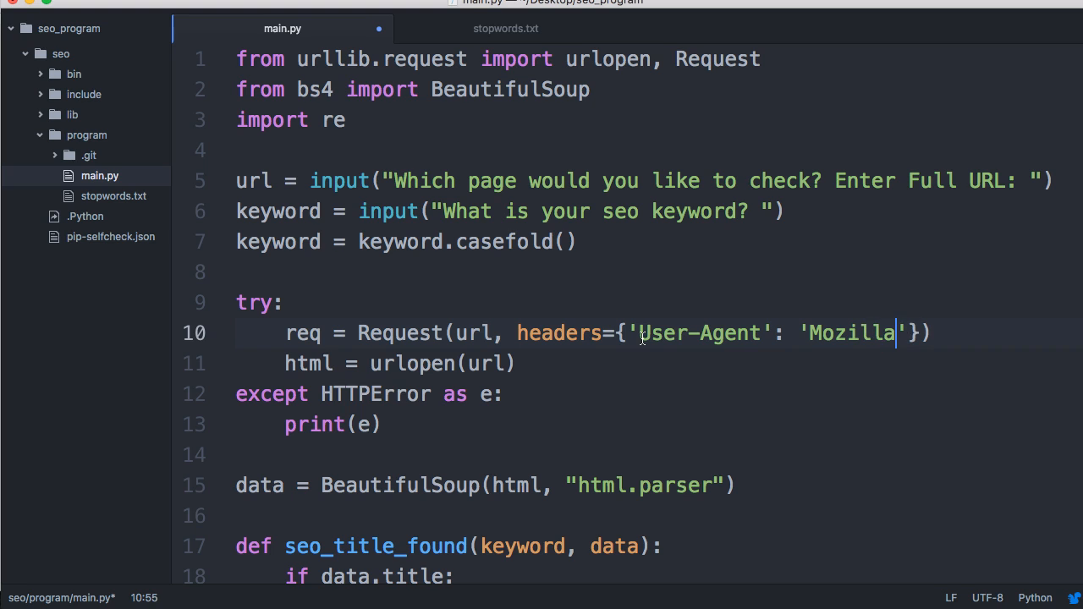
text(/)
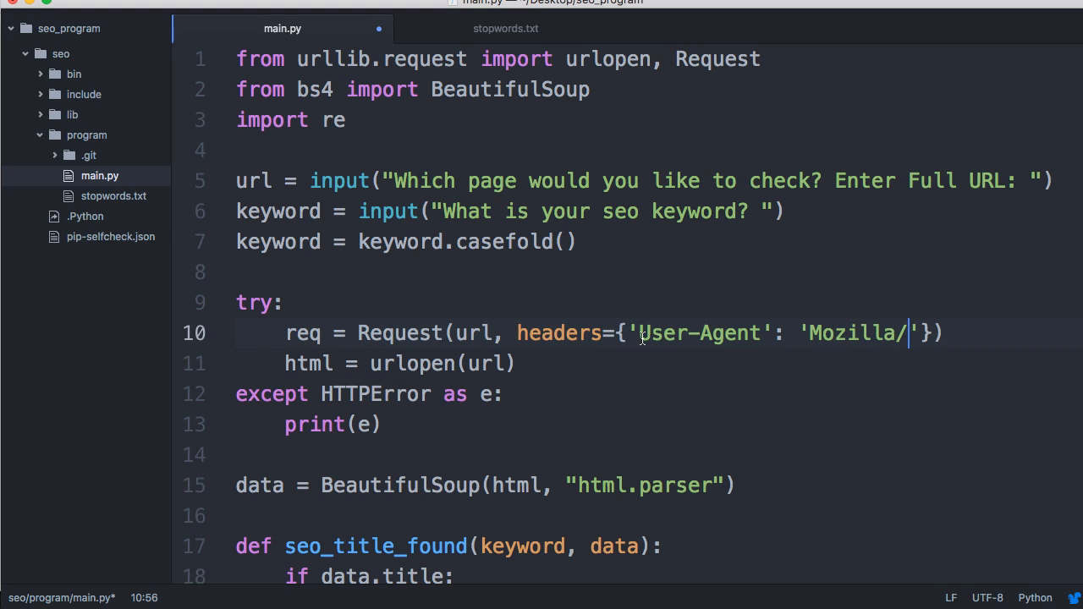
text(5.)
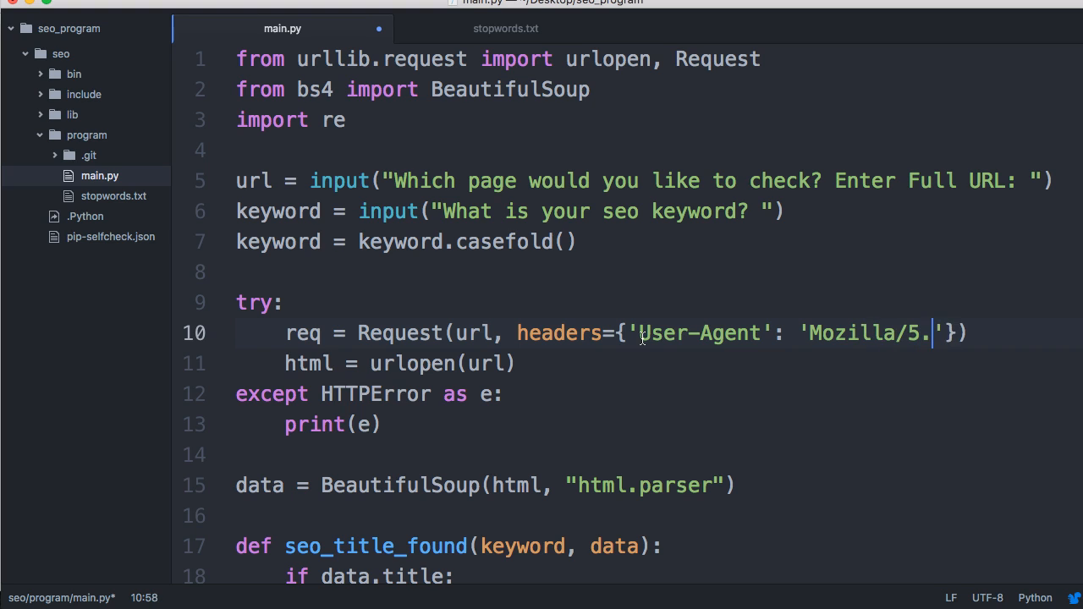
text(6)
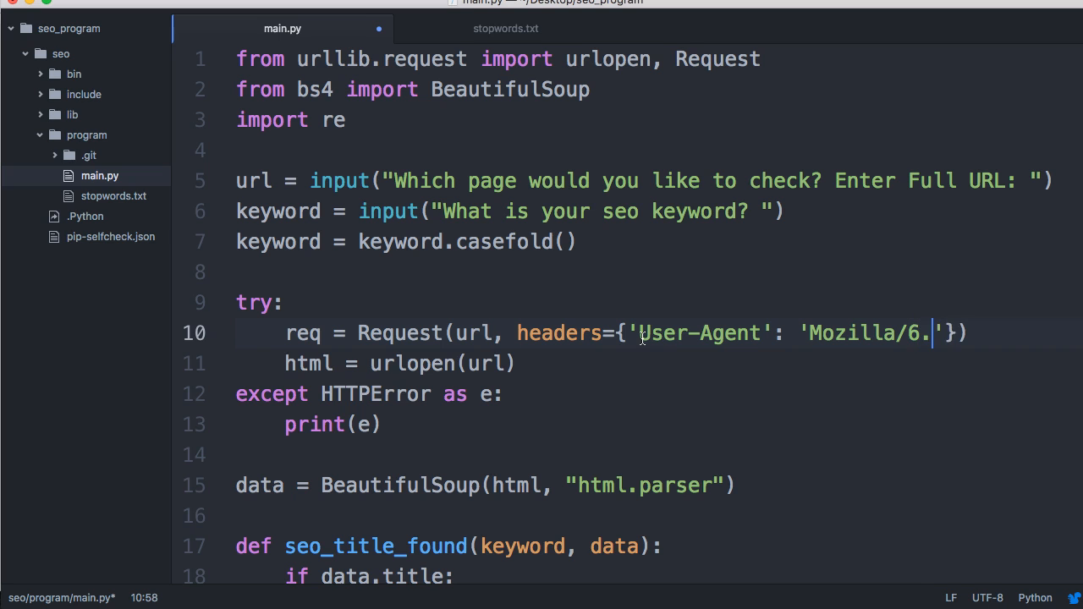
text(0)
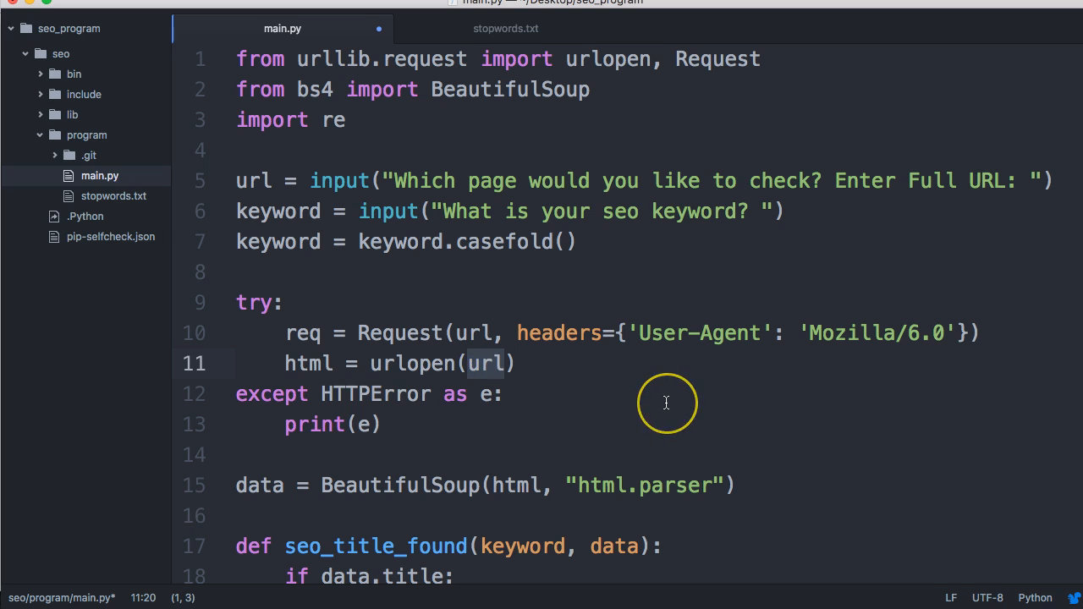
text(req)
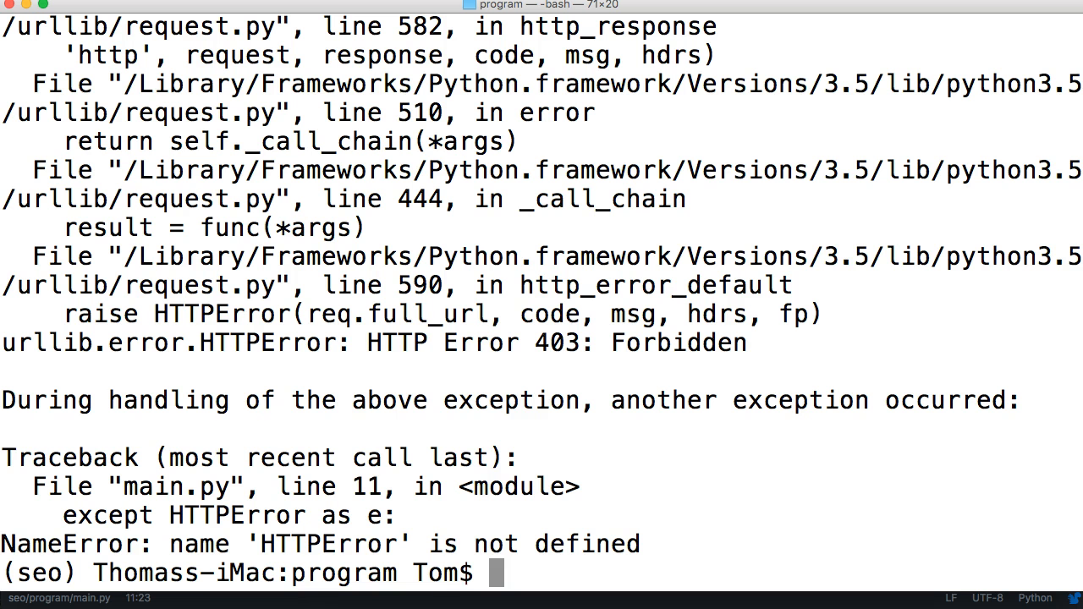
Step: Run python3 main.py on the pasted Google Images URL with keyword cat
text(python3 main.py)
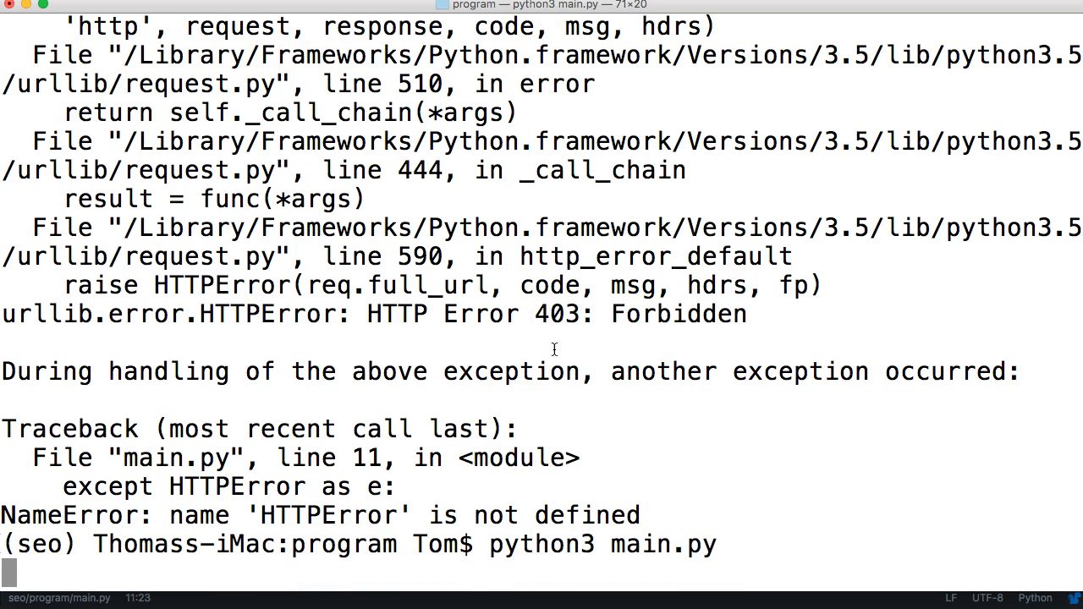
key(Return)
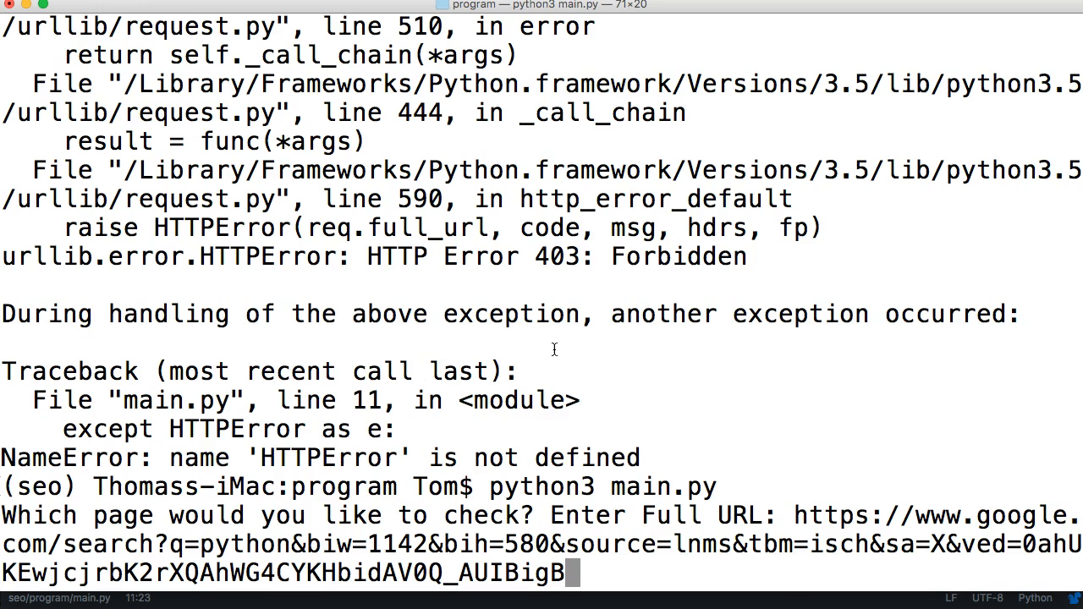
key(Return)
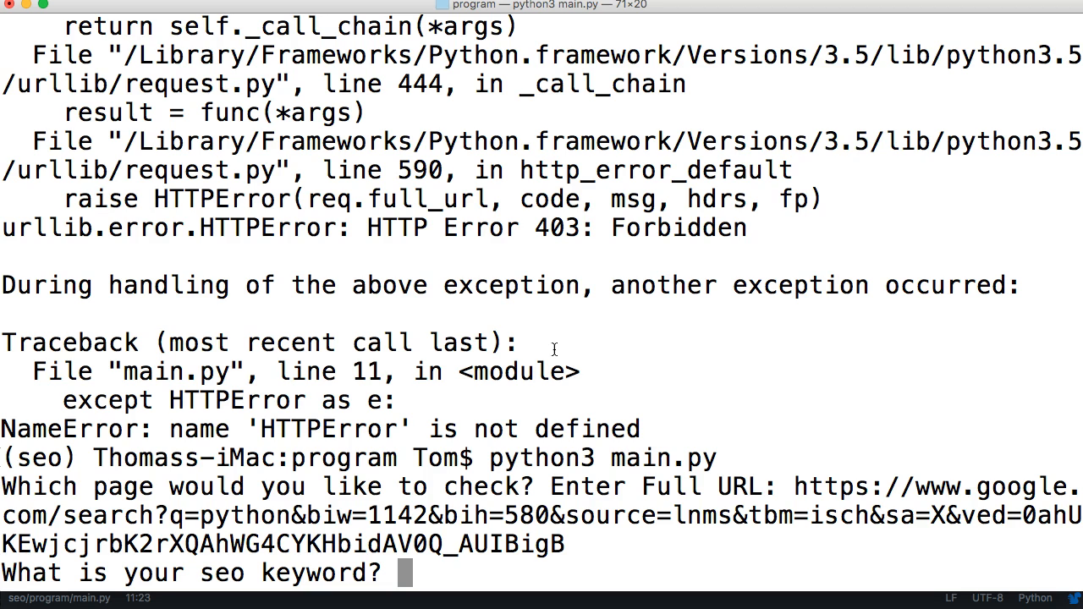
text(cat)
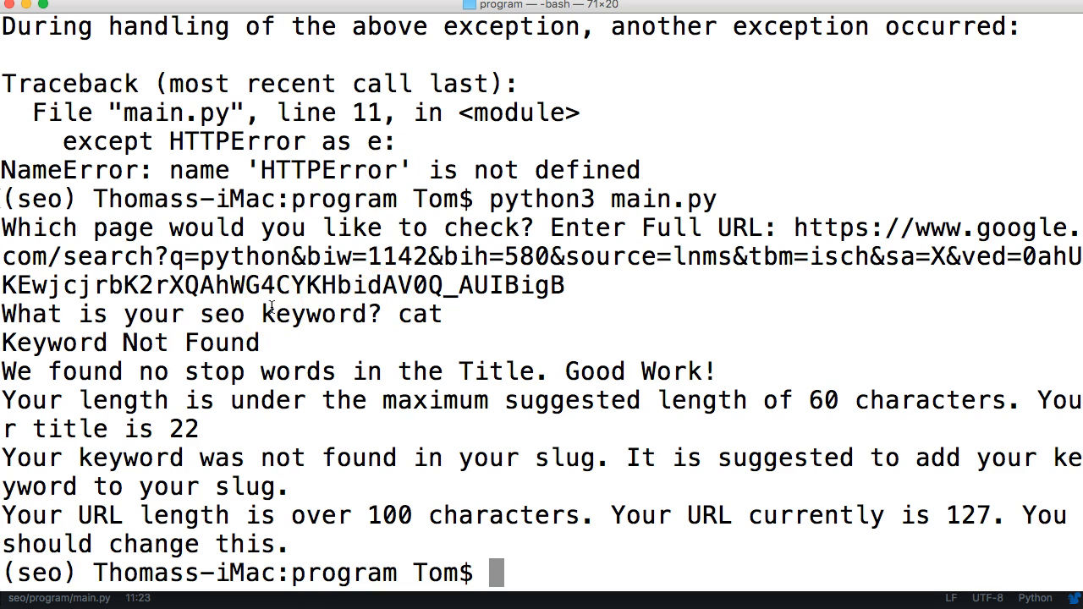
mouse_move(270, 602)
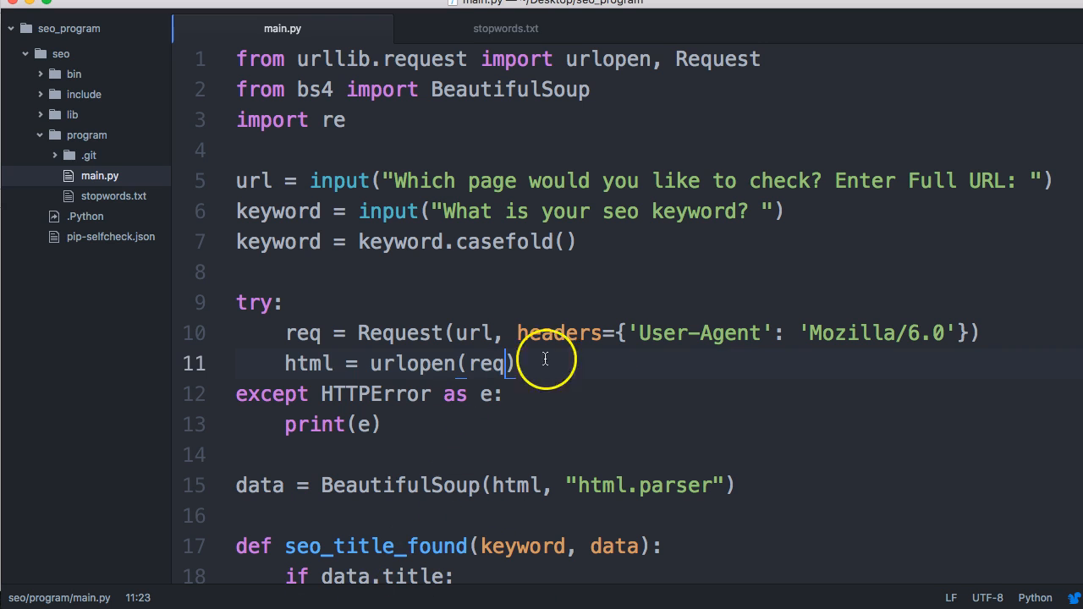
mouse_move(917, 337)
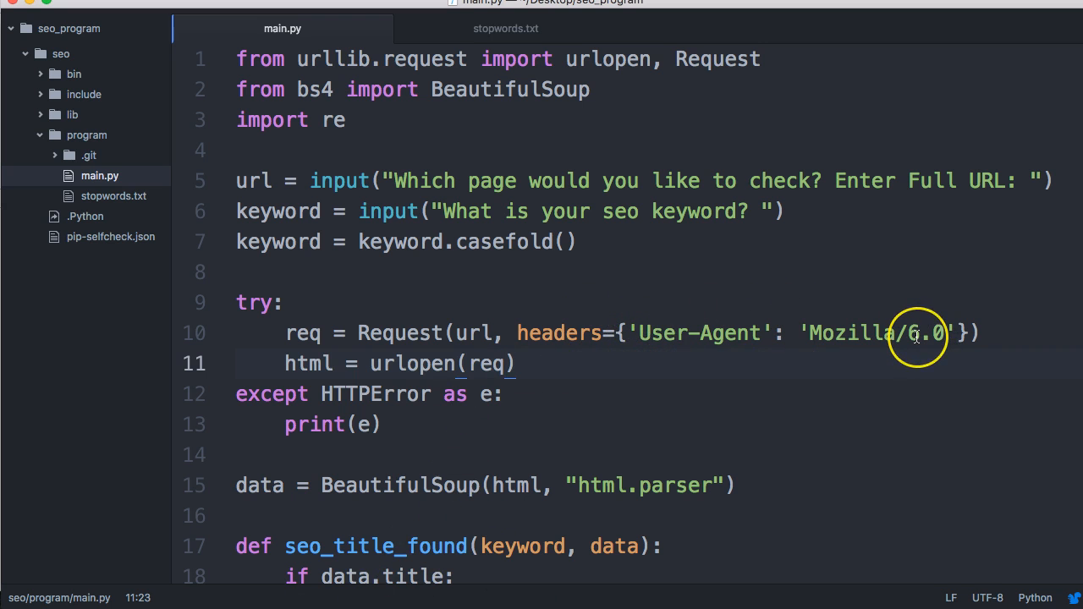
mouse_move(791, 336)
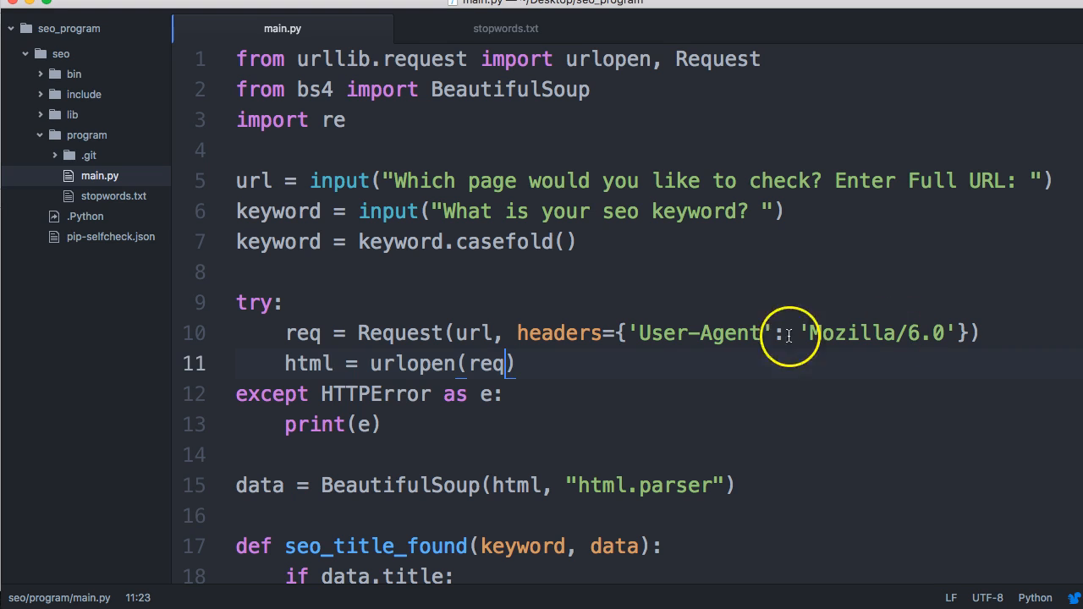
mouse_move(827, 338)
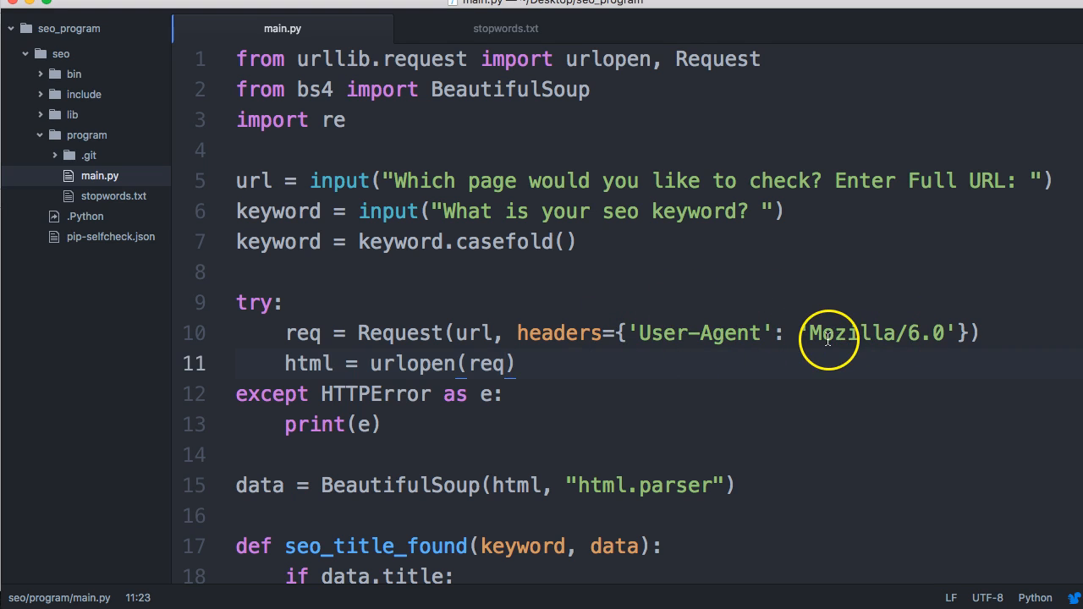
mouse_move(652, 330)
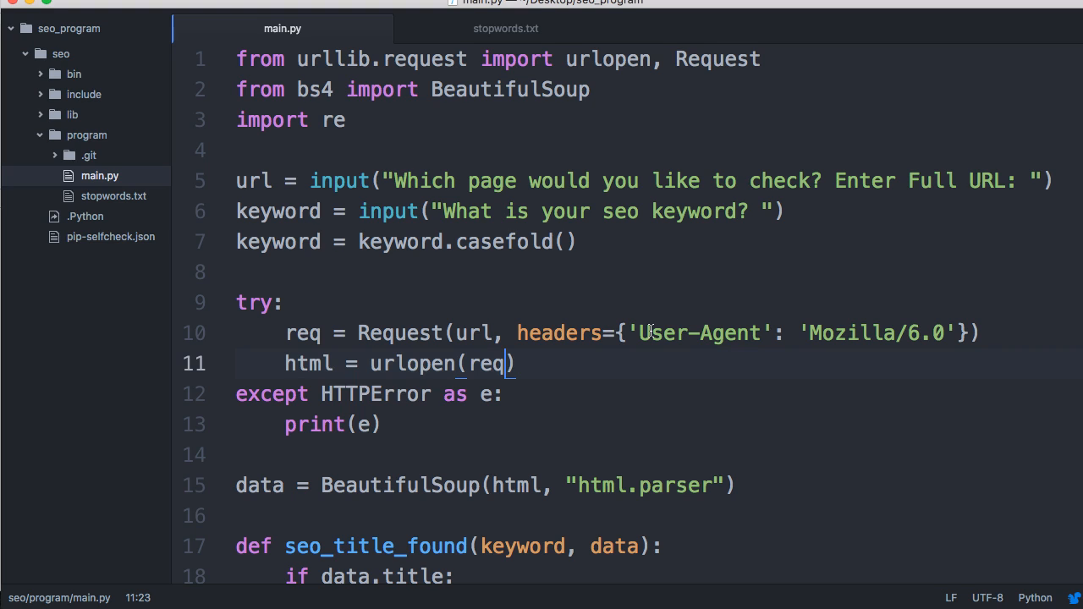
mouse_move(643, 330)
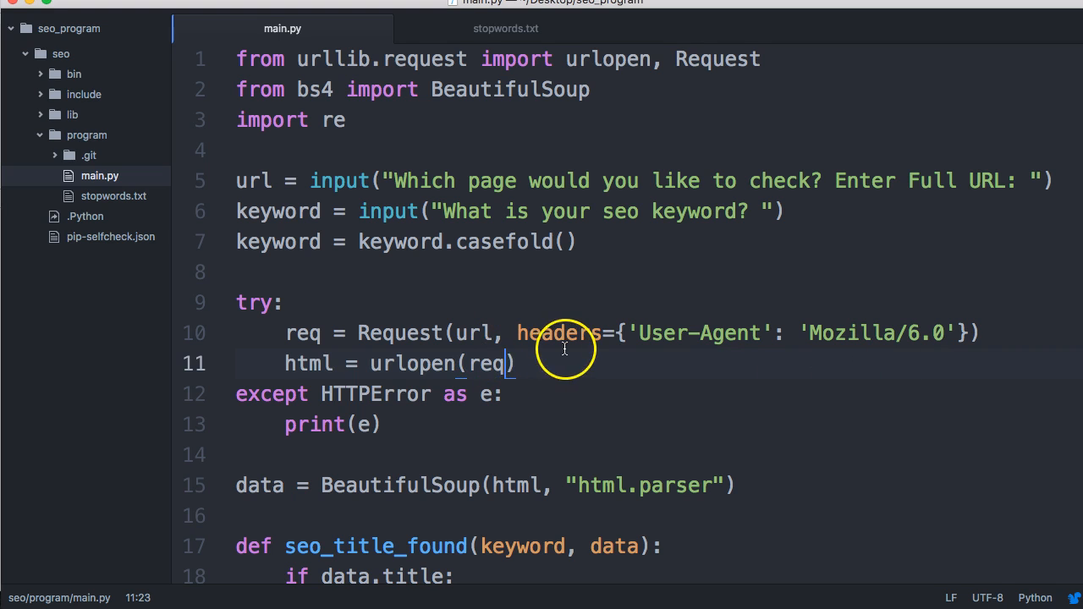
mouse_move(529, 393)
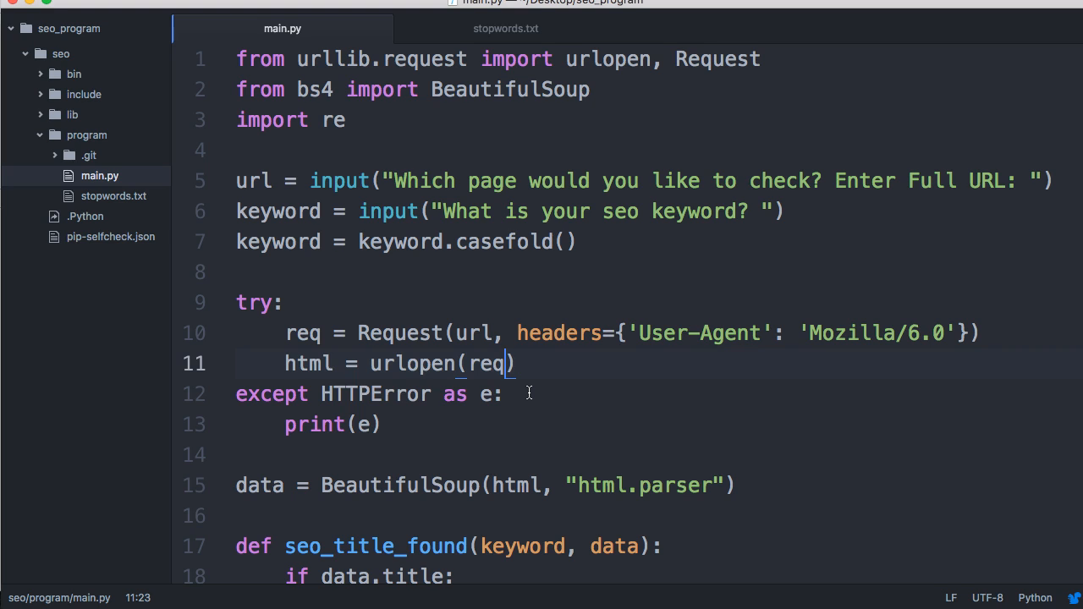
scroll(down, 3)
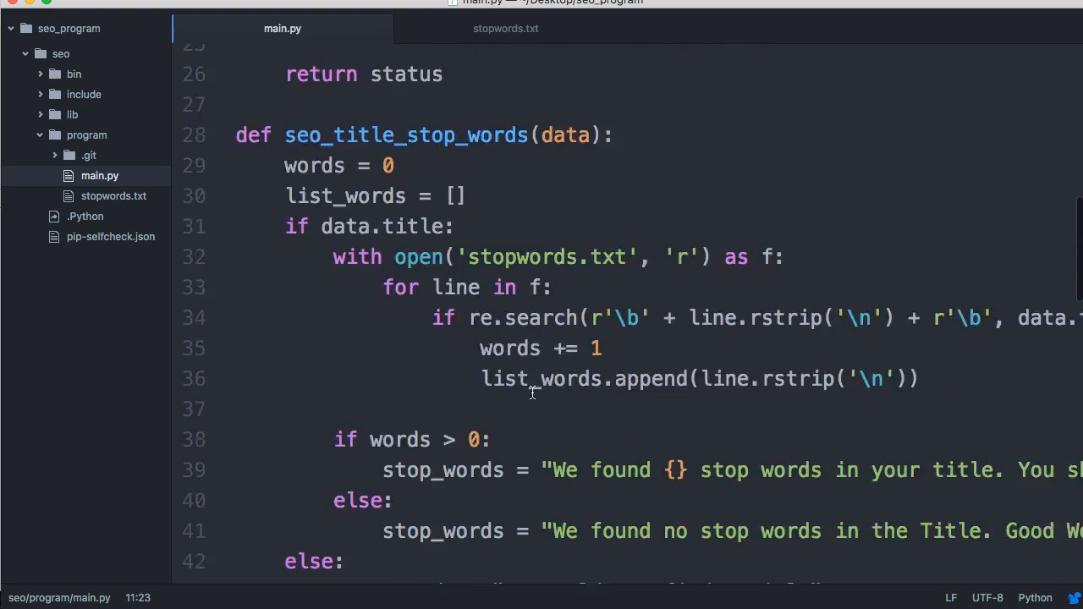
scroll(down, 3)
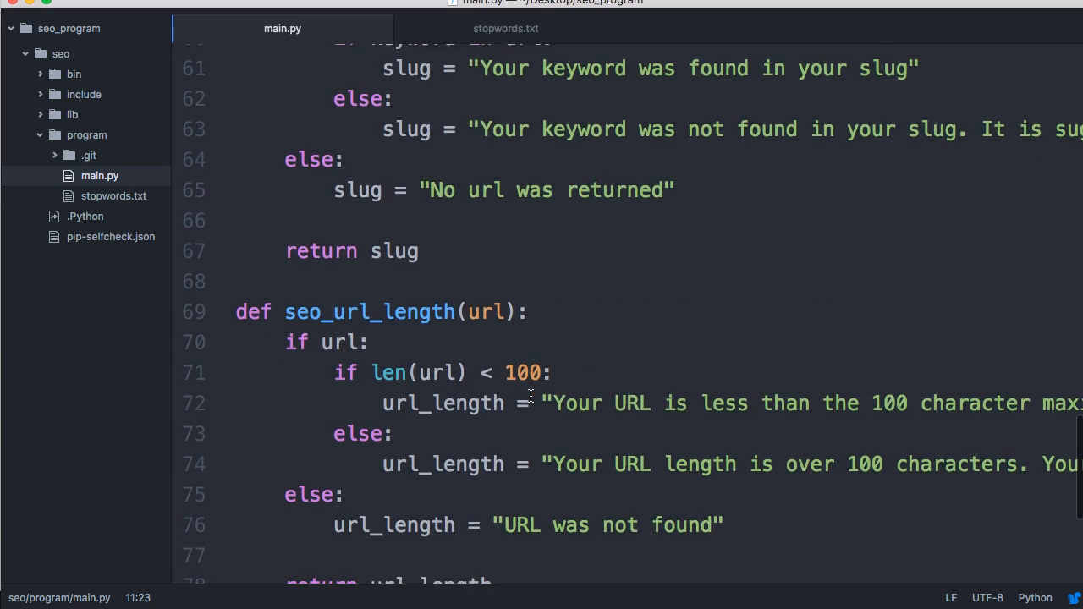
scroll(down, 3)
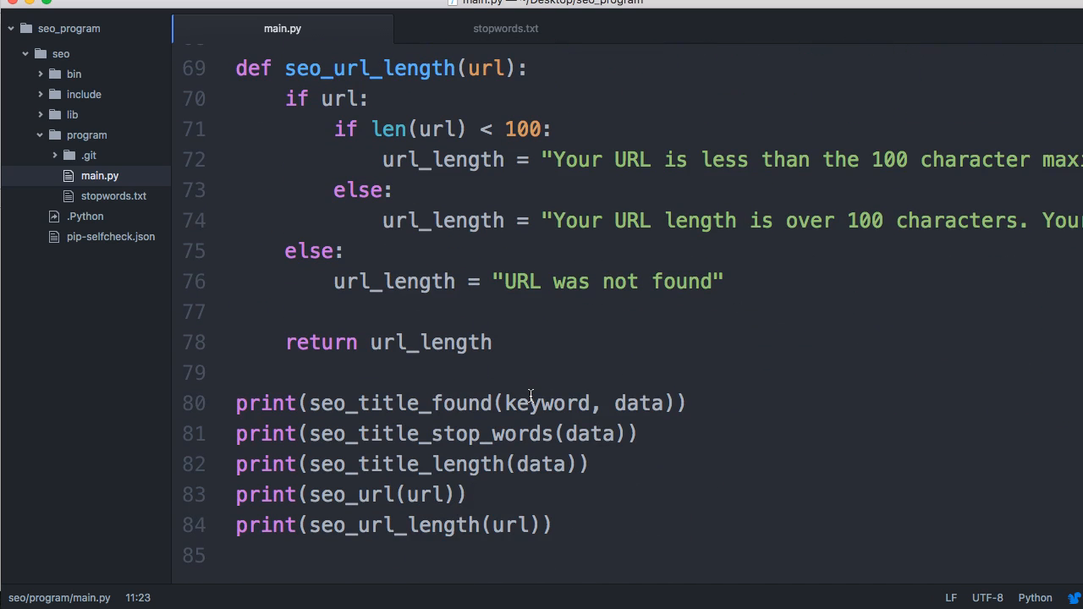
scroll(up, 3)
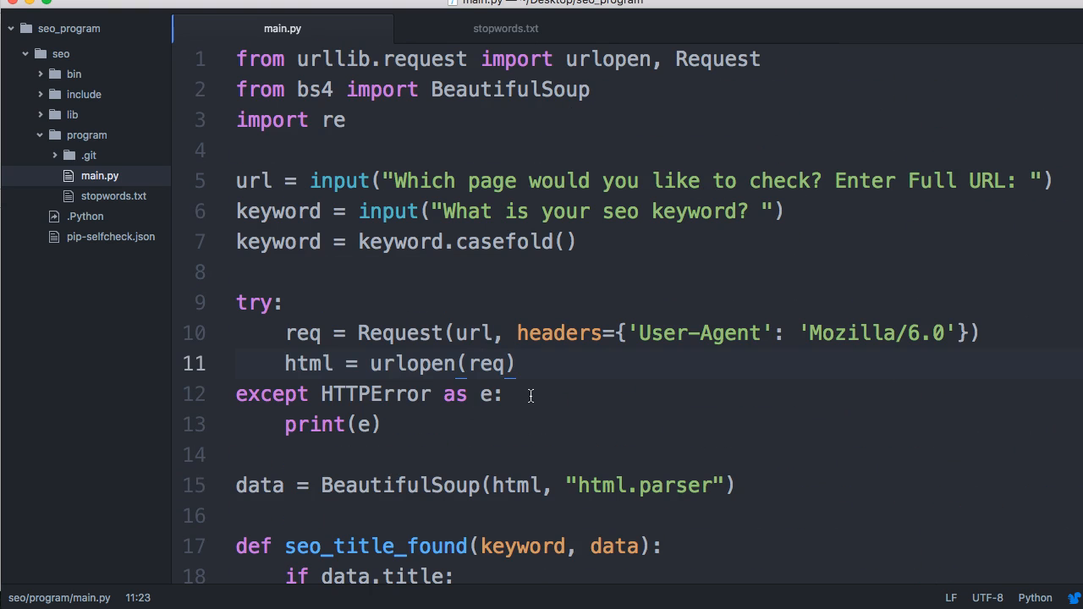